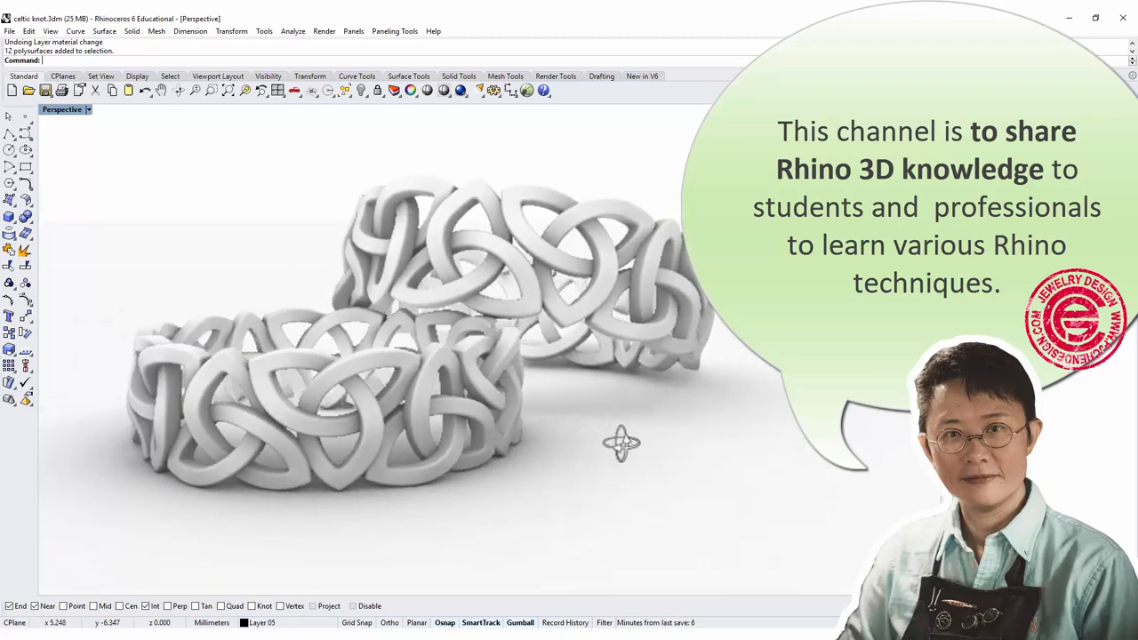
Orbit the view to inspect the finished rings from several angles
{"action": "left_click_drag", "start_coordinate": [622, 444], "coordinate": [604, 448]}
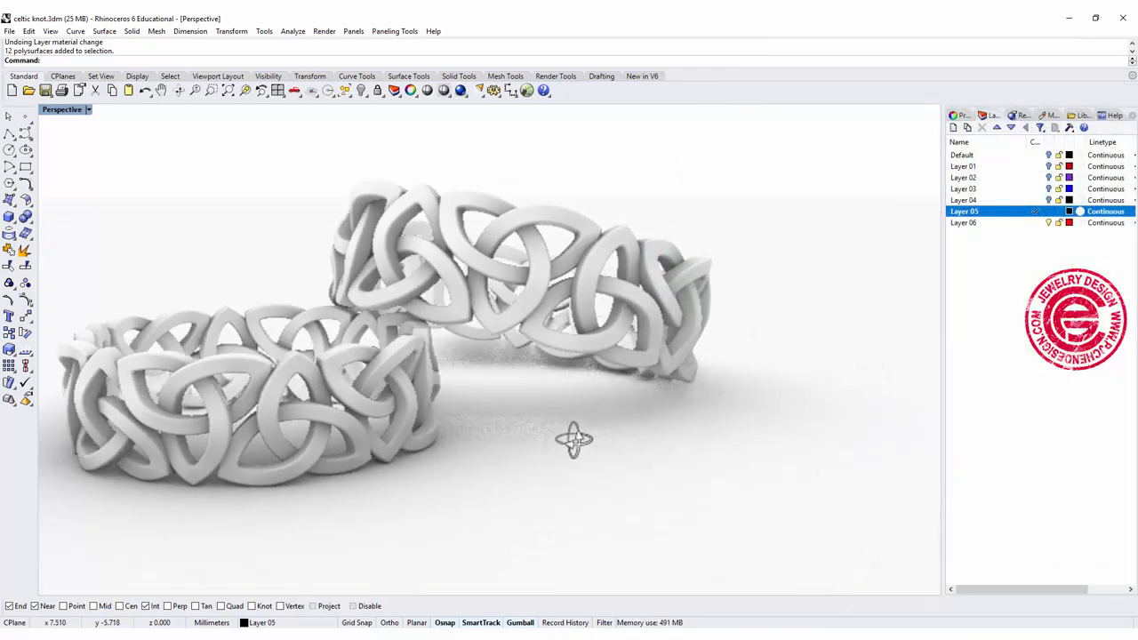
{"action": "left_click_drag", "start_coordinate": [573, 441], "coordinate": [157, 377]}
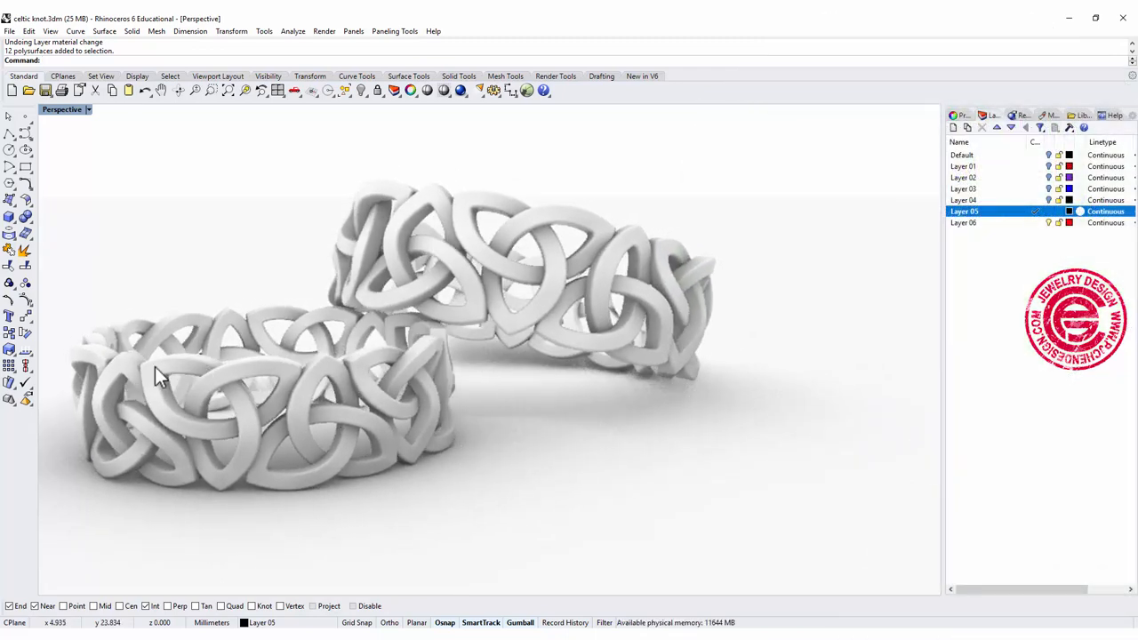
{"action": "mouse_move", "coordinate": [347, 317]}
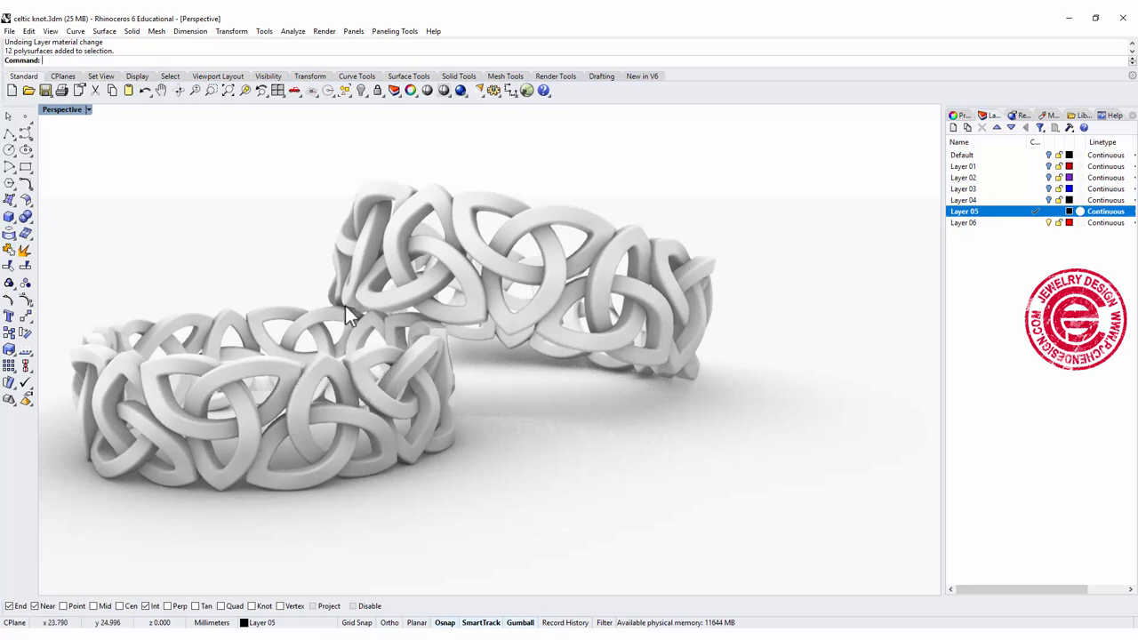
{"action": "left_click_drag", "start_coordinate": [347, 317], "coordinate": [718, 473]}
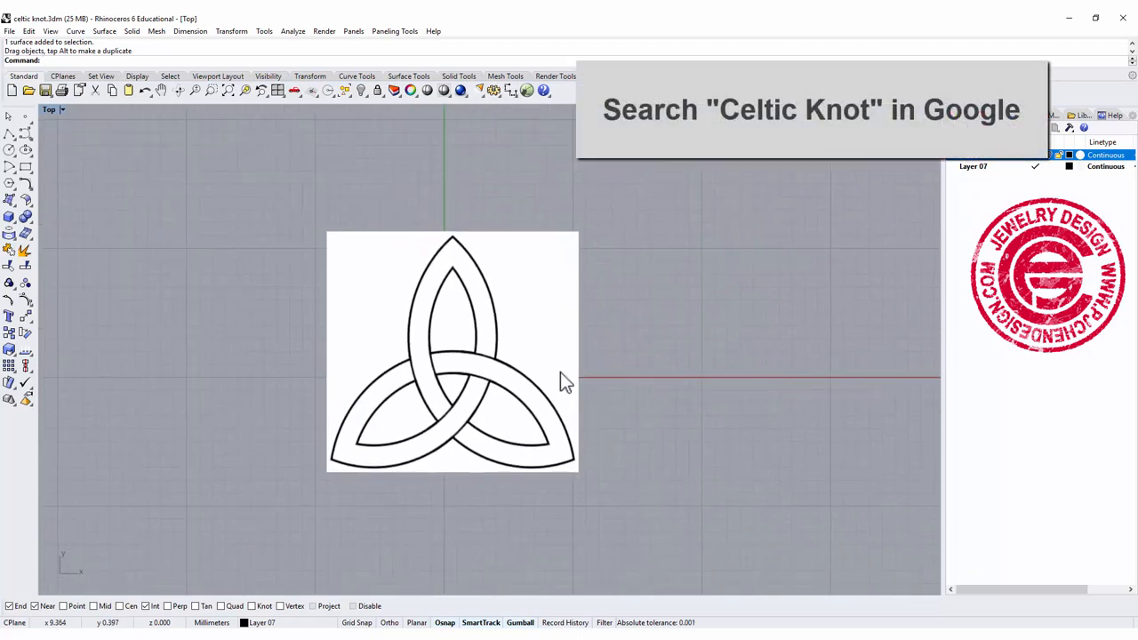
Move the triquetra reference picture to the right of the origin in the Top view
{"action": "left_click", "coordinate": [451, 352]}
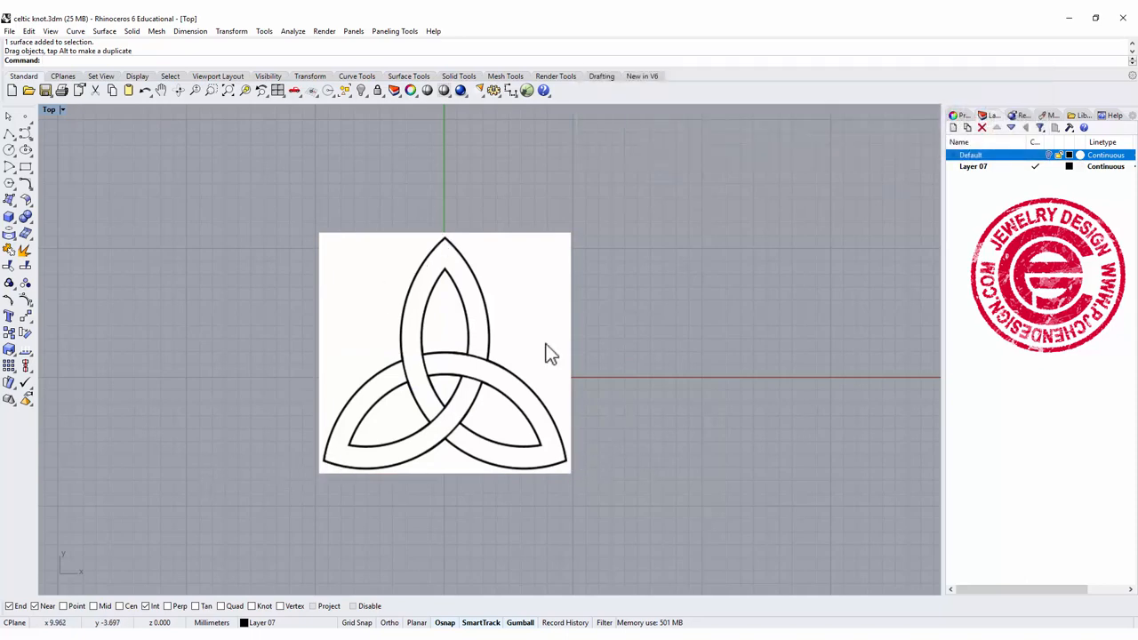
{"action": "mouse_move", "coordinate": [320, 471]}
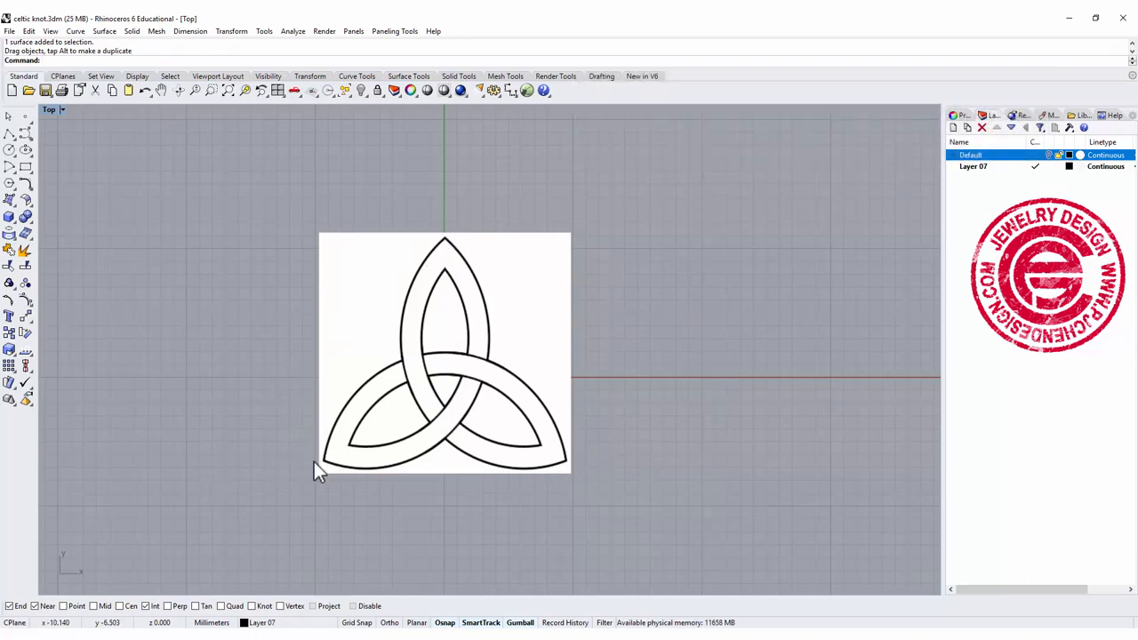
{"action": "mouse_move", "coordinate": [491, 356]}
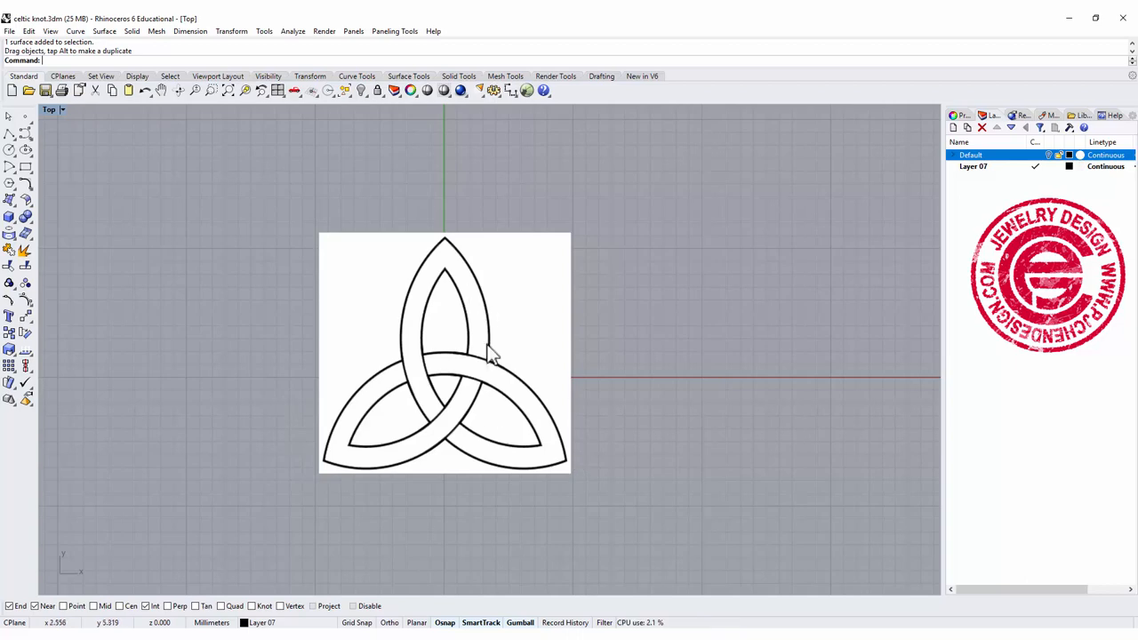
{"action": "left_click", "coordinate": [489, 355]}
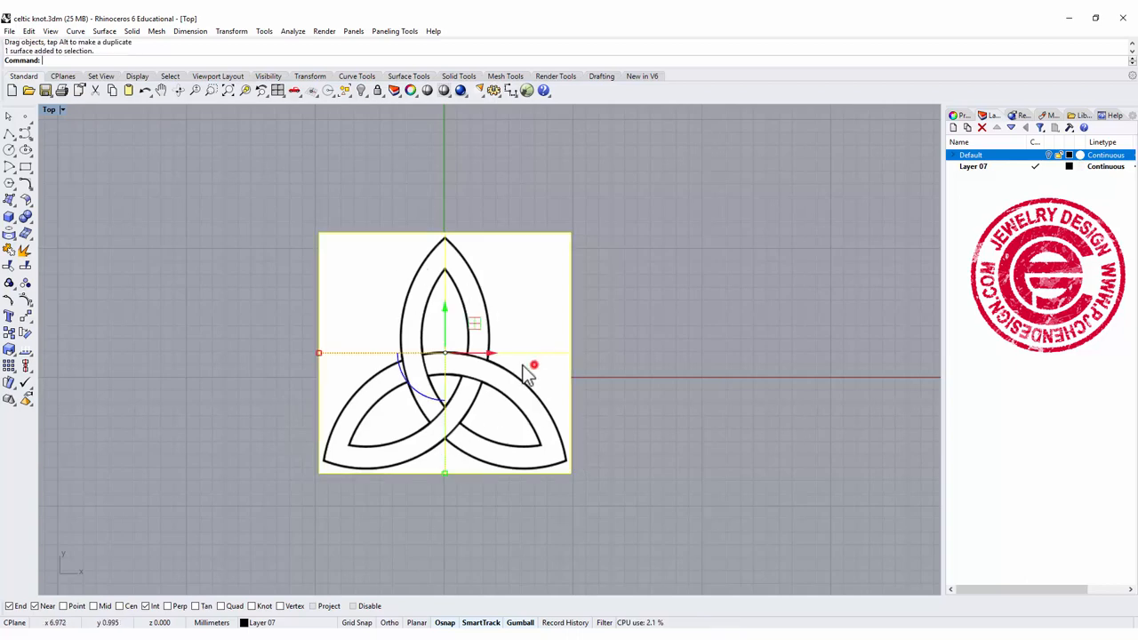
{"action": "left_click_drag", "start_coordinate": [444, 352], "coordinate": [763, 334]}
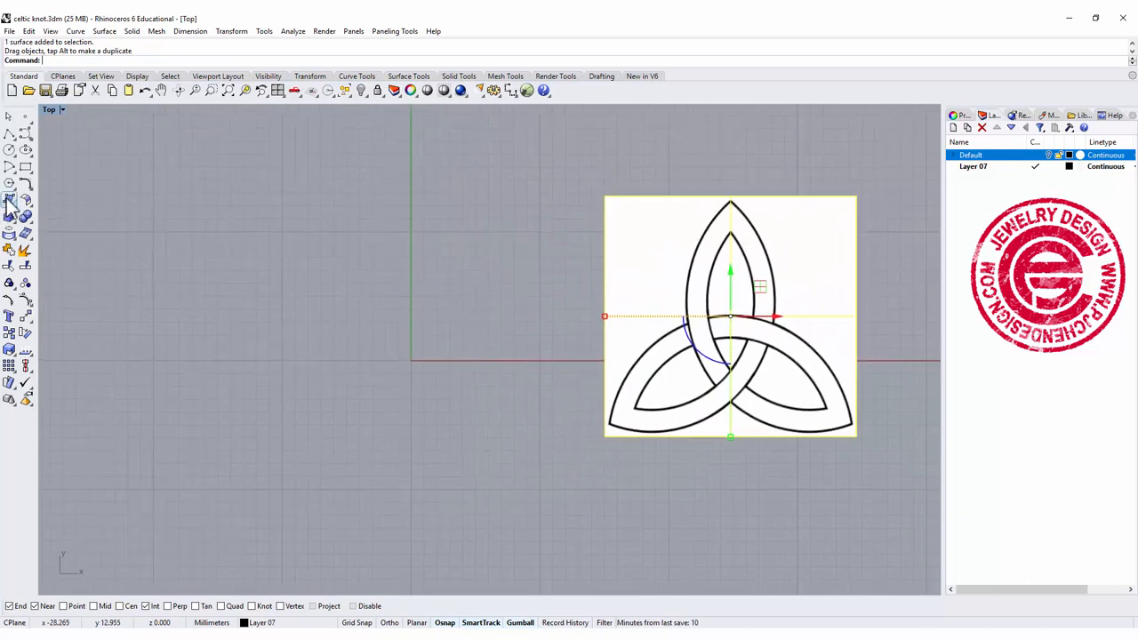
Draw a 3-sided polygon (triangle) centred on the origin, left of the picture
{"action": "left_click", "coordinate": [11, 189]}
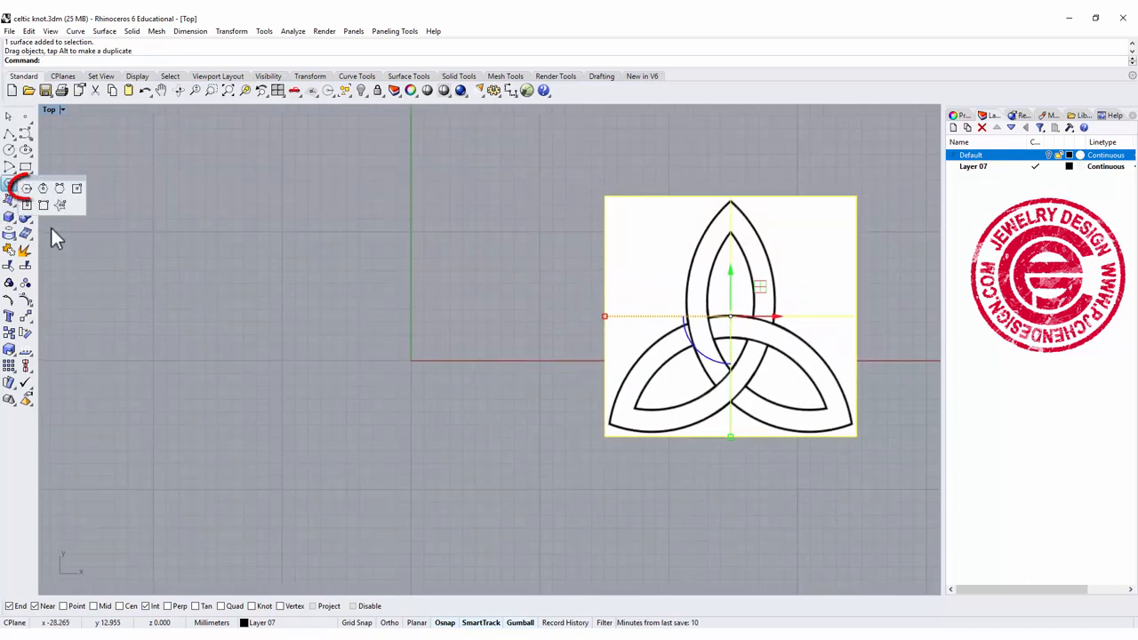
{"action": "mouse_move", "coordinate": [27, 188]}
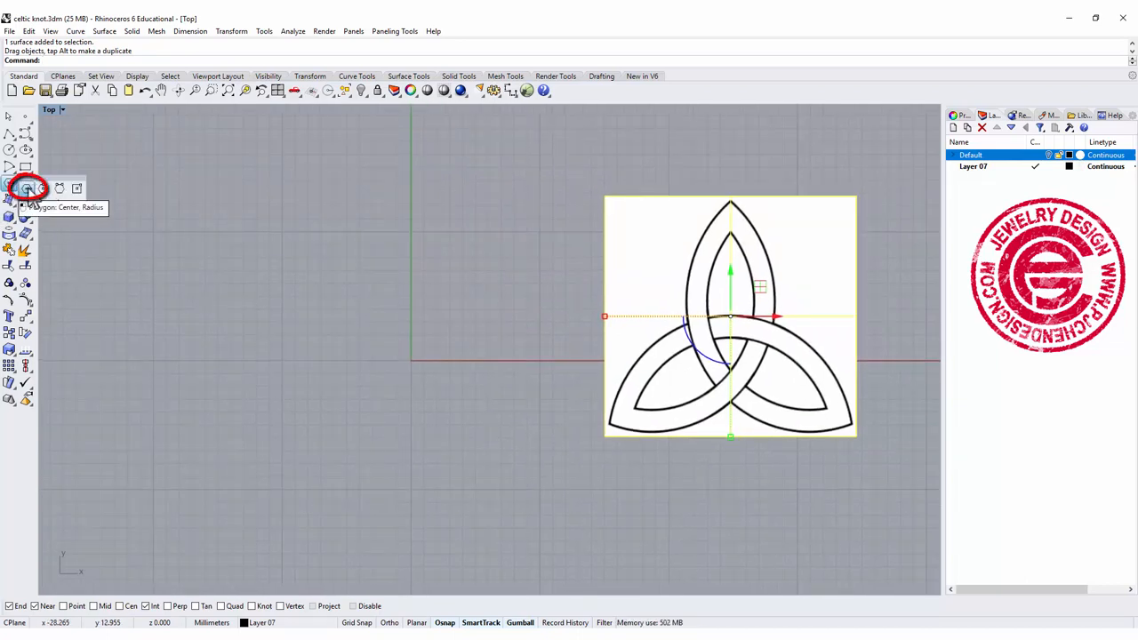
{"action": "left_click", "coordinate": [29, 188]}
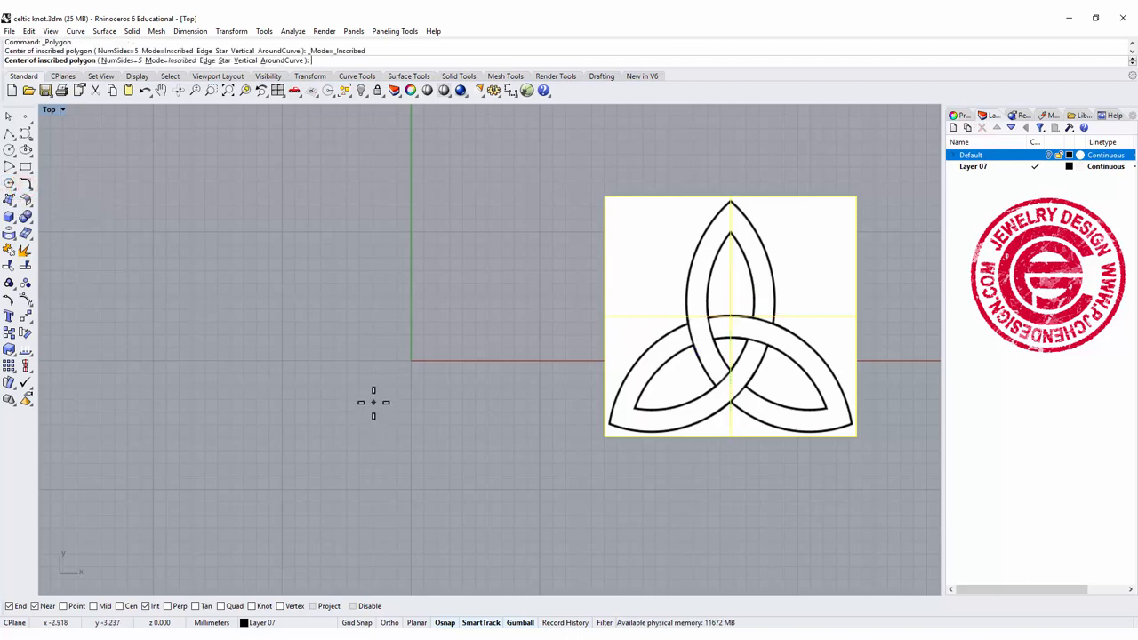
{"action": "left_click", "coordinate": [411, 359]}
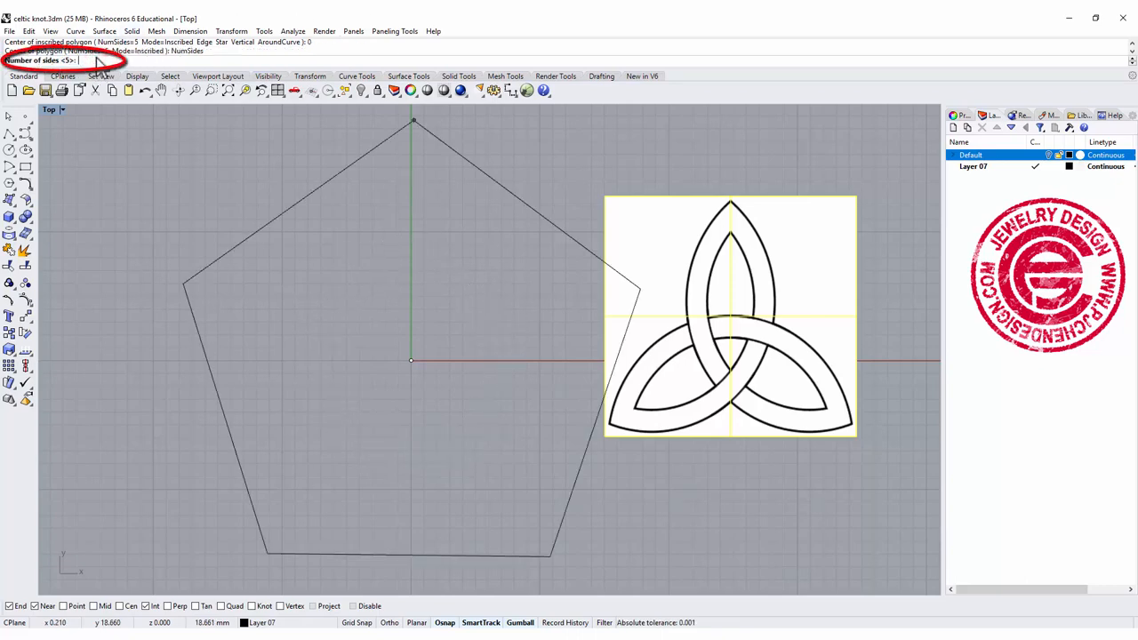
{"action": "type", "text": "3"}
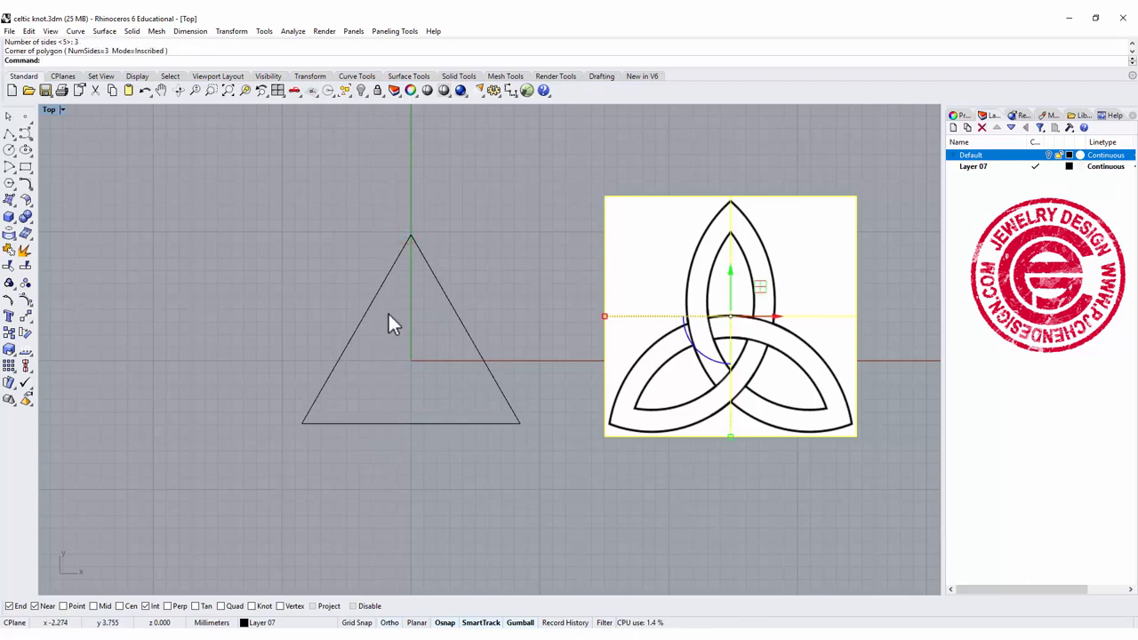
{"action": "mouse_move", "coordinate": [293, 429]}
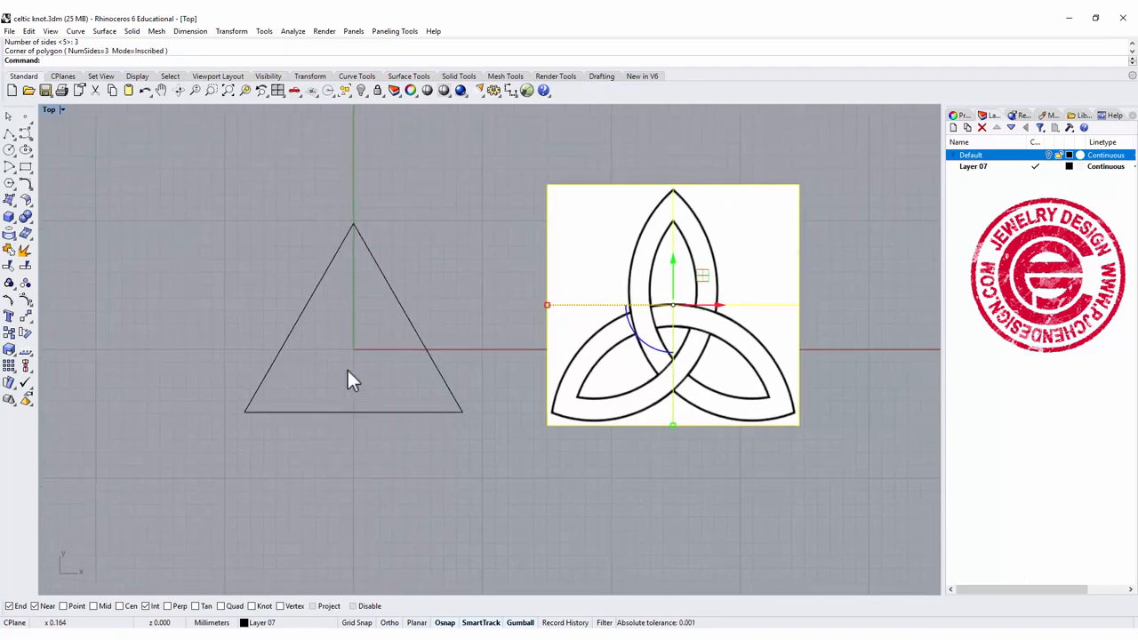
{"action": "mouse_move", "coordinate": [363, 616]}
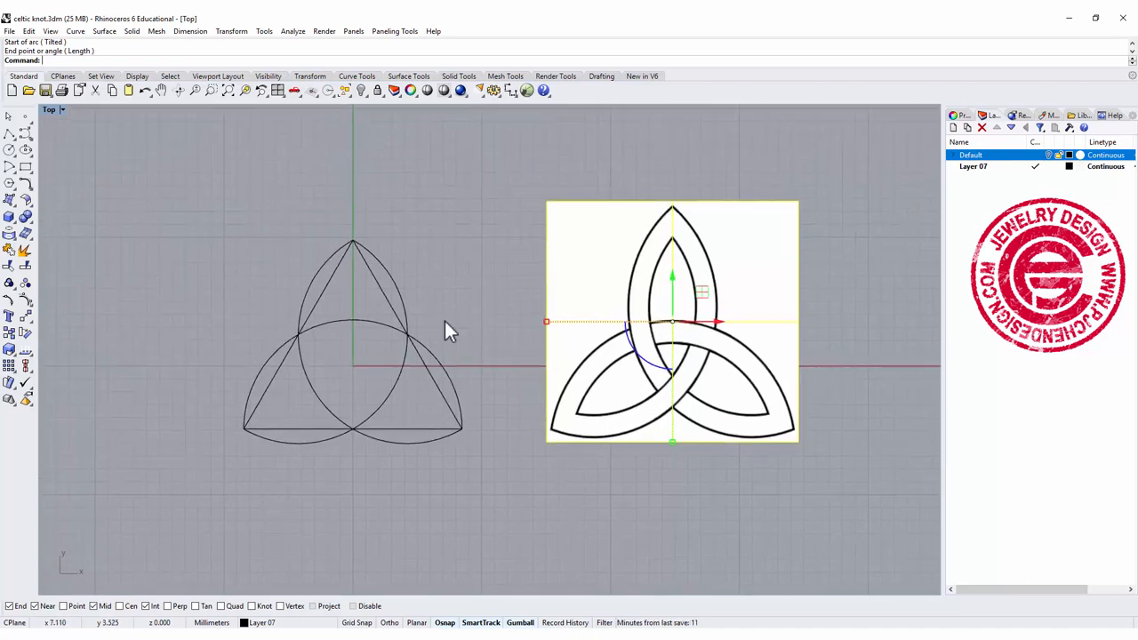
{"action": "mouse_move", "coordinate": [441, 341]}
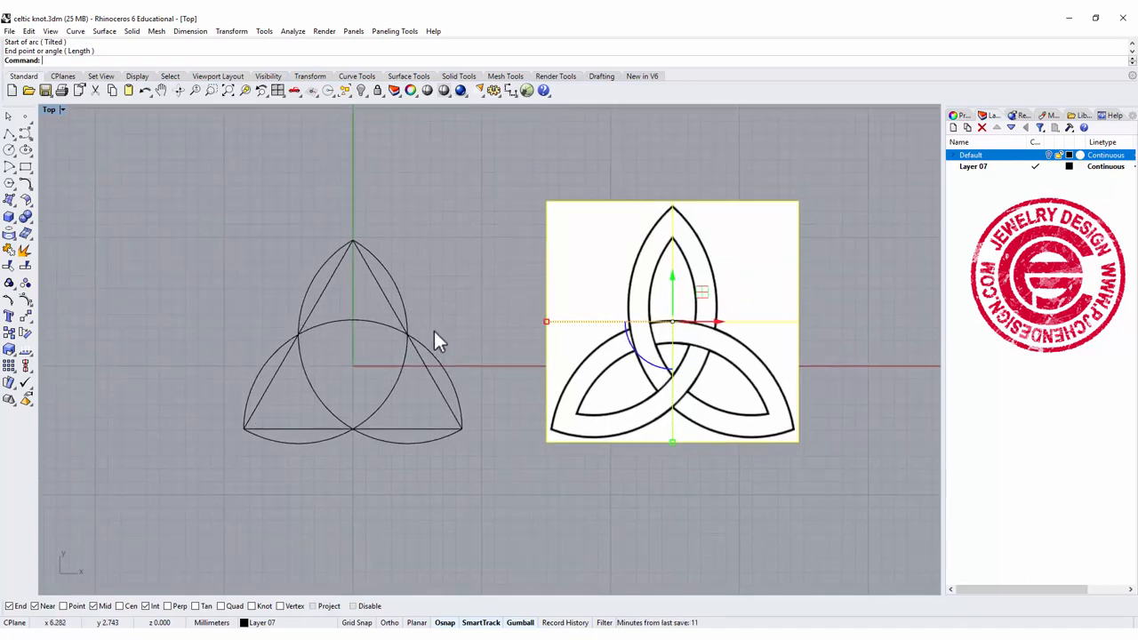
Add new layers and move the first arc onto Layer 08
{"action": "left_click", "coordinate": [972, 167]}
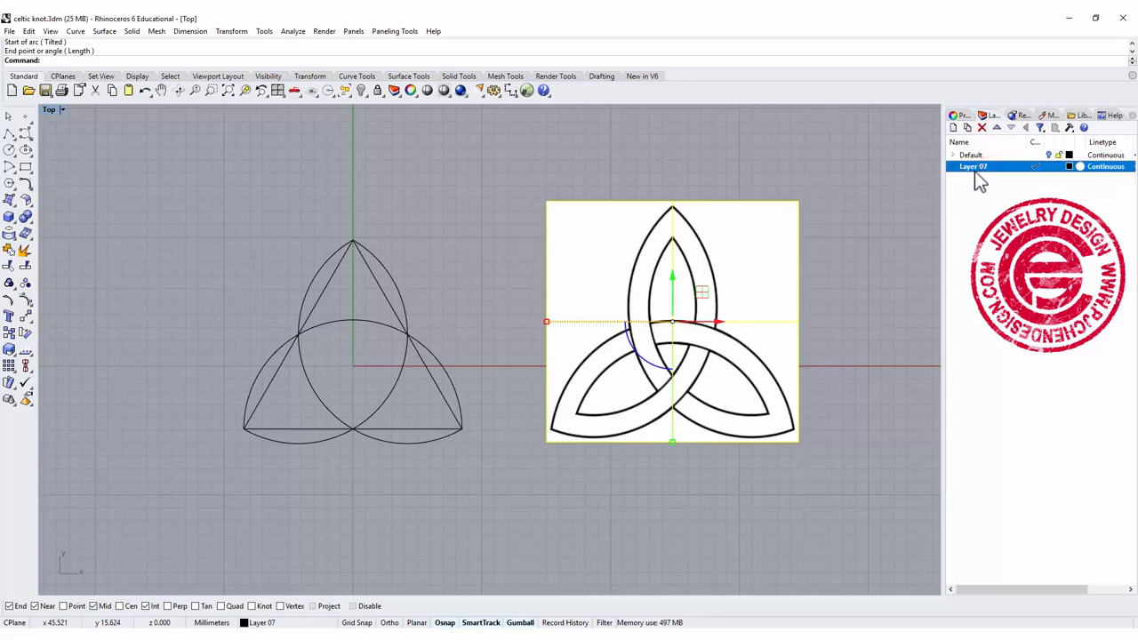
{"action": "mouse_move", "coordinate": [1052, 187]}
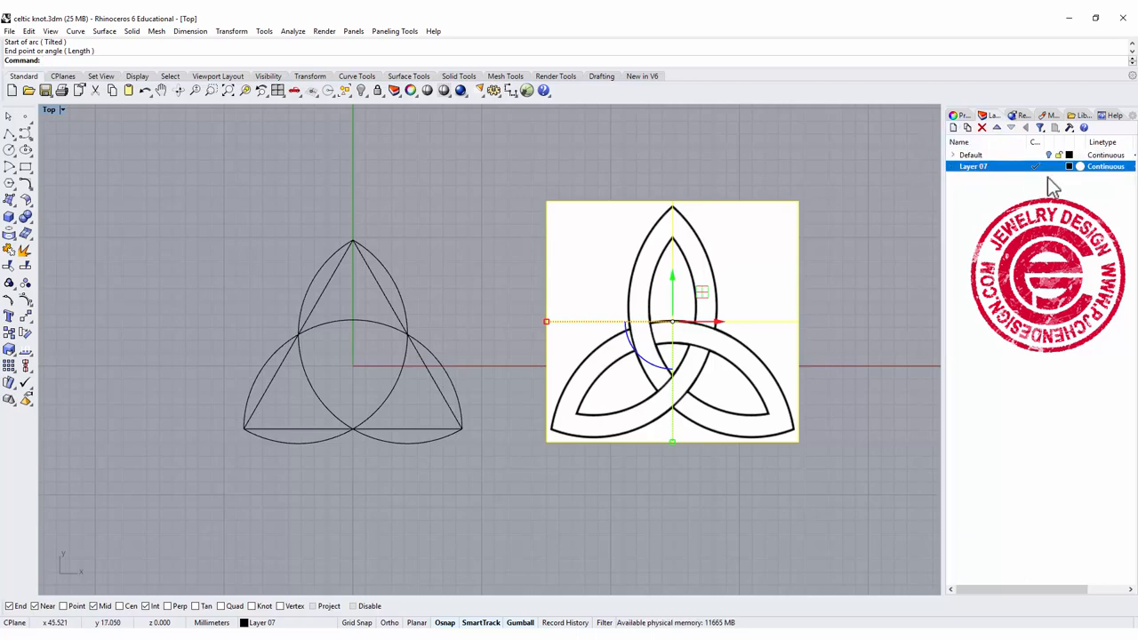
{"action": "left_click", "coordinate": [953, 128]}
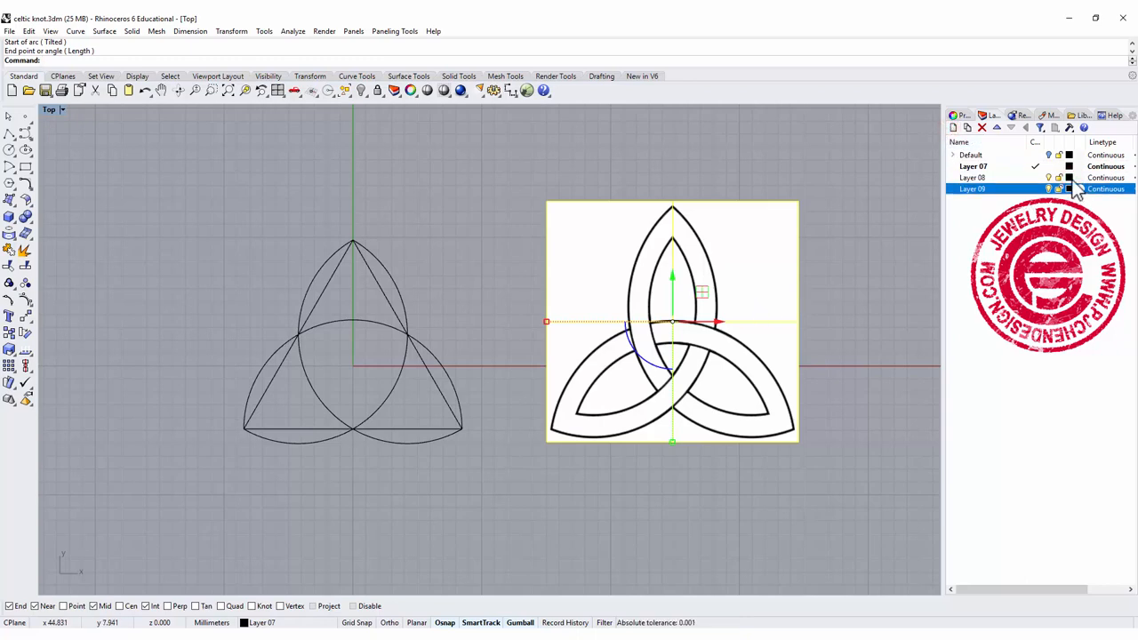
{"action": "left_click", "coordinate": [1068, 177]}
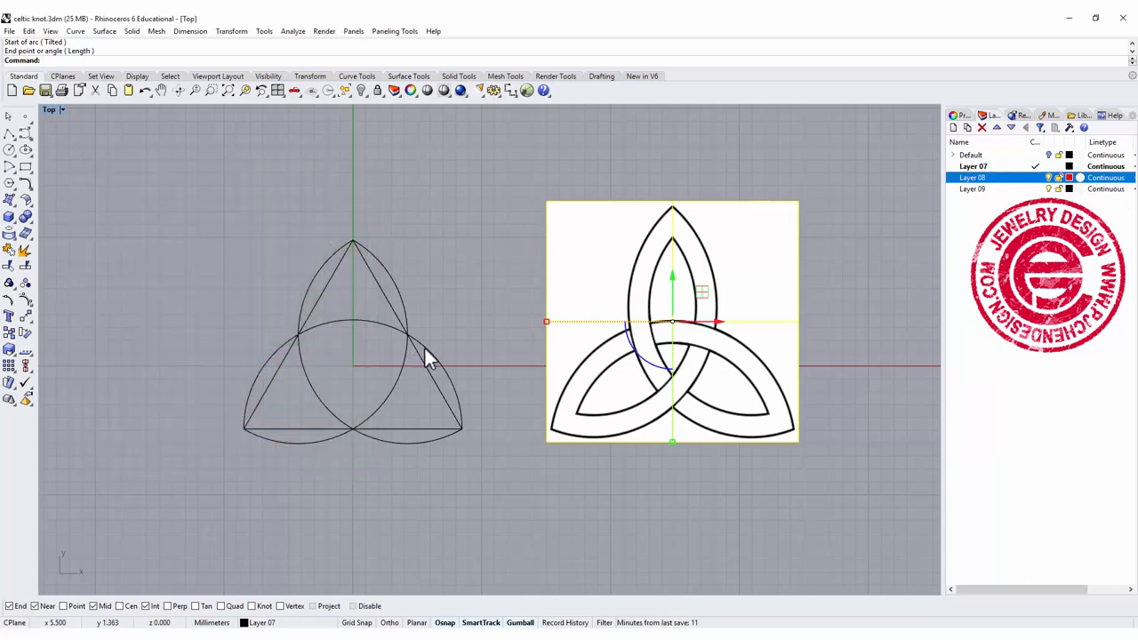
{"action": "right_click", "coordinate": [973, 178]}
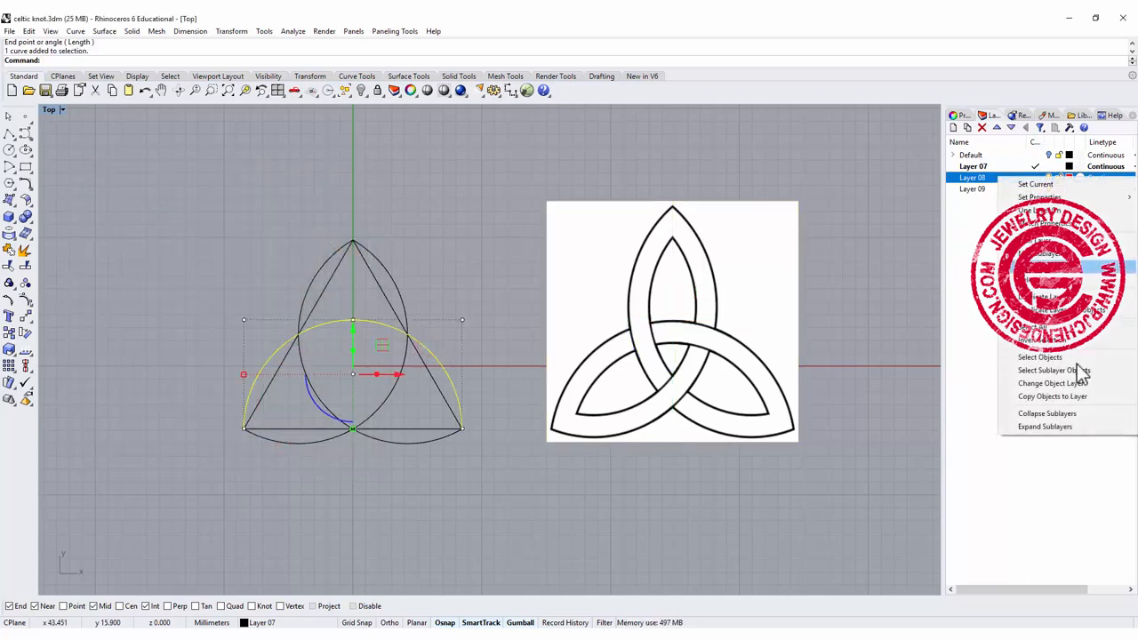
{"action": "left_click", "coordinate": [1053, 384]}
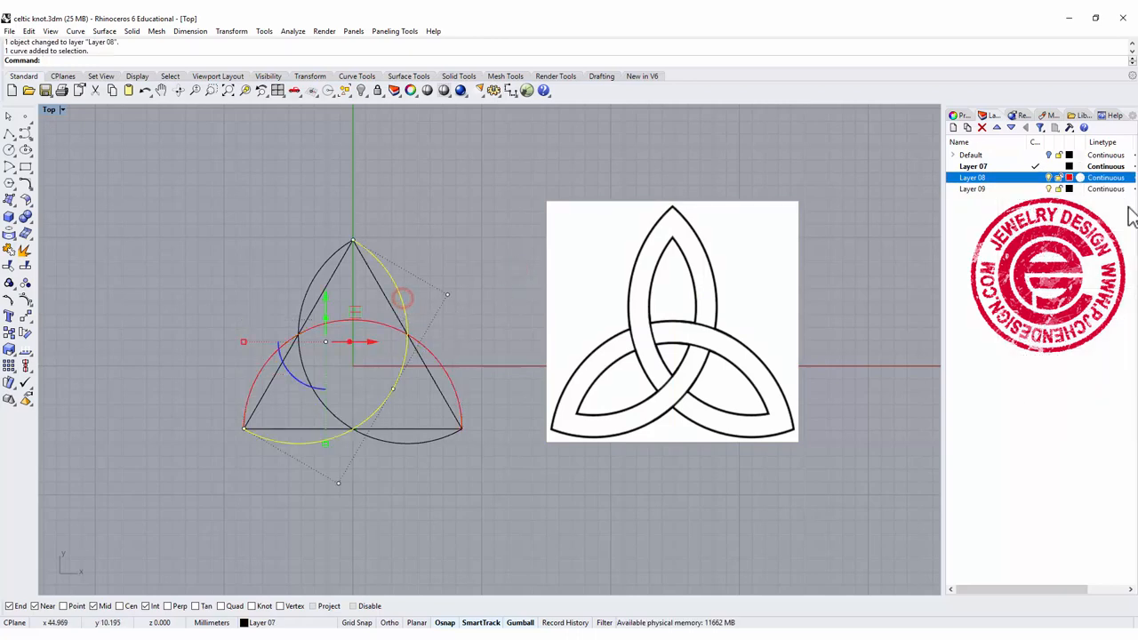
Move the second arc onto Layer 09 and colour that layer blue
{"action": "right_click", "coordinate": [971, 177]}
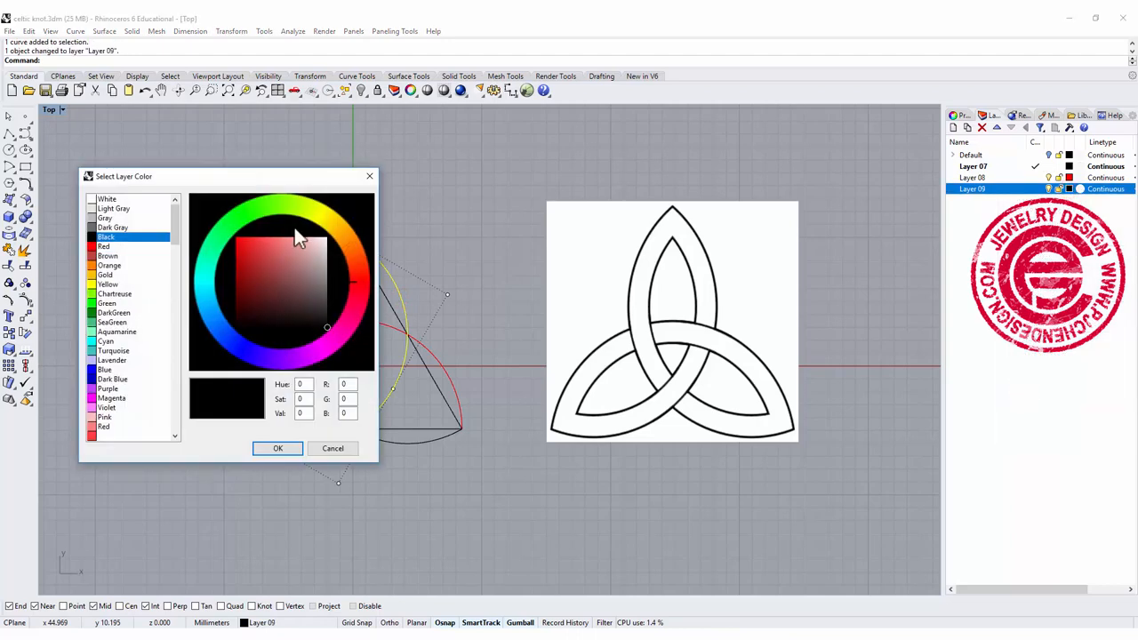
{"action": "left_click", "coordinate": [277, 448]}
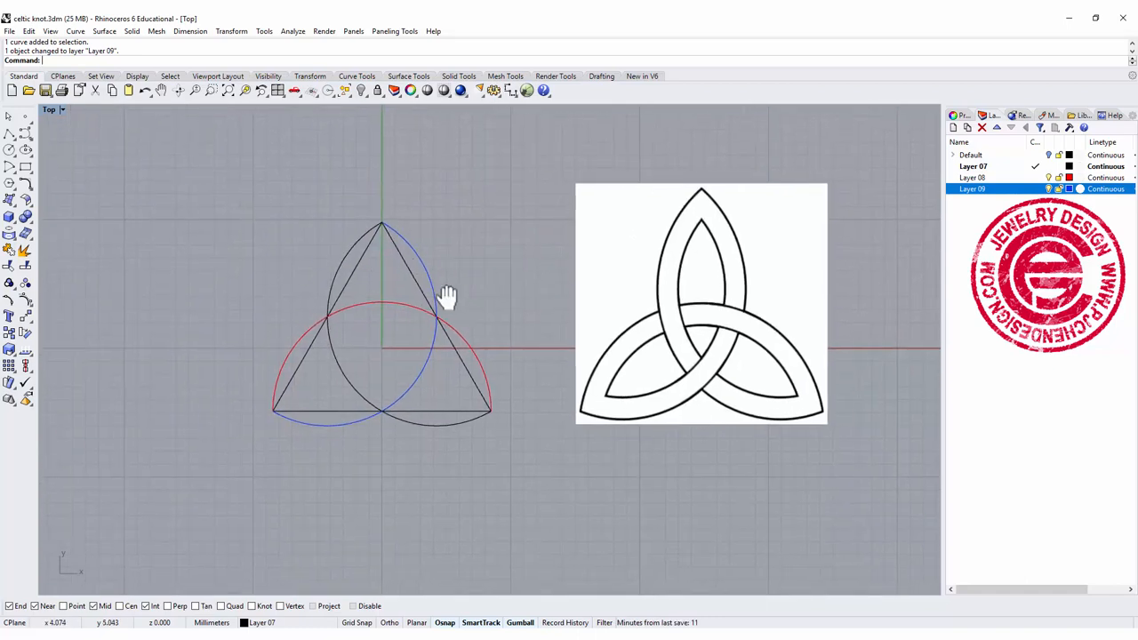
{"action": "left_click_drag", "start_coordinate": [448, 299], "coordinate": [359, 329]}
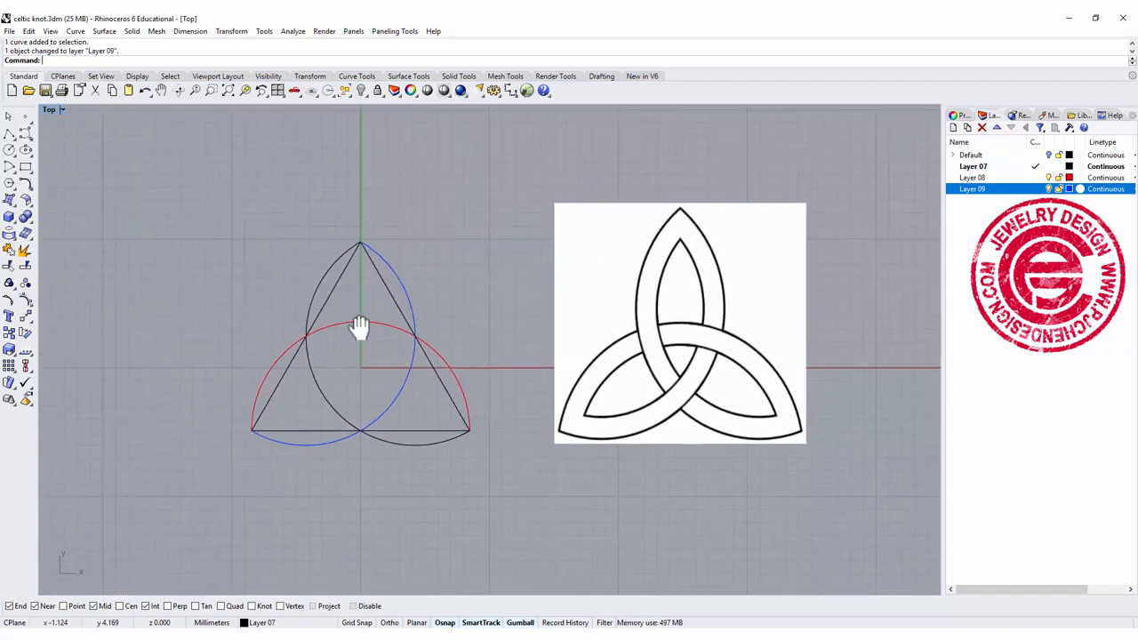
{"action": "left_click", "coordinate": [391, 266]}
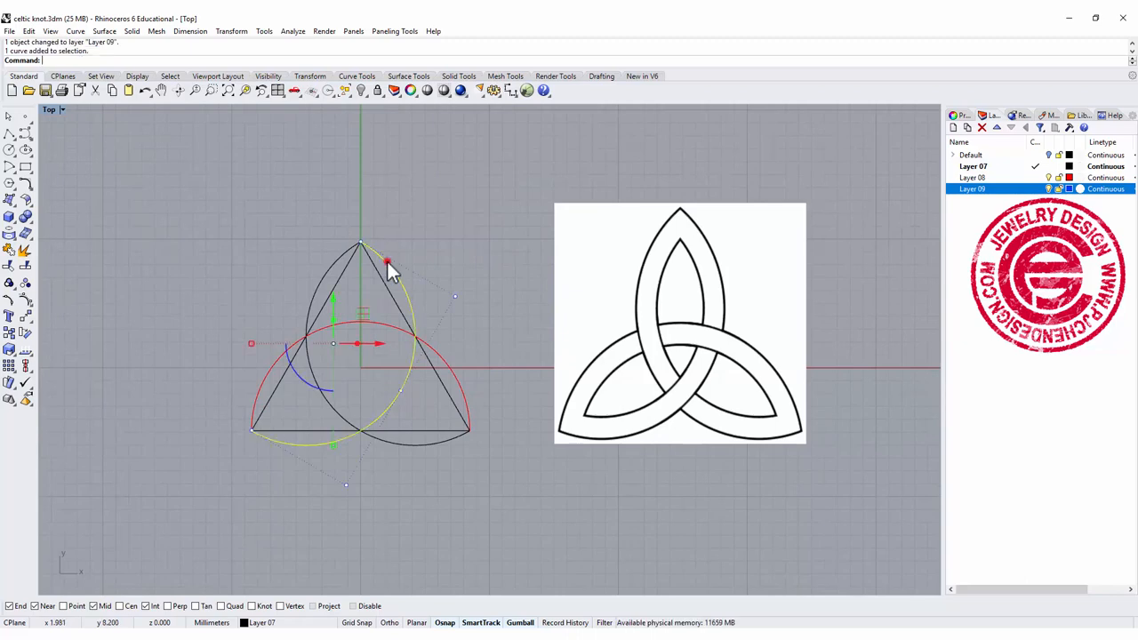
{"action": "mouse_move", "coordinate": [391, 368]}
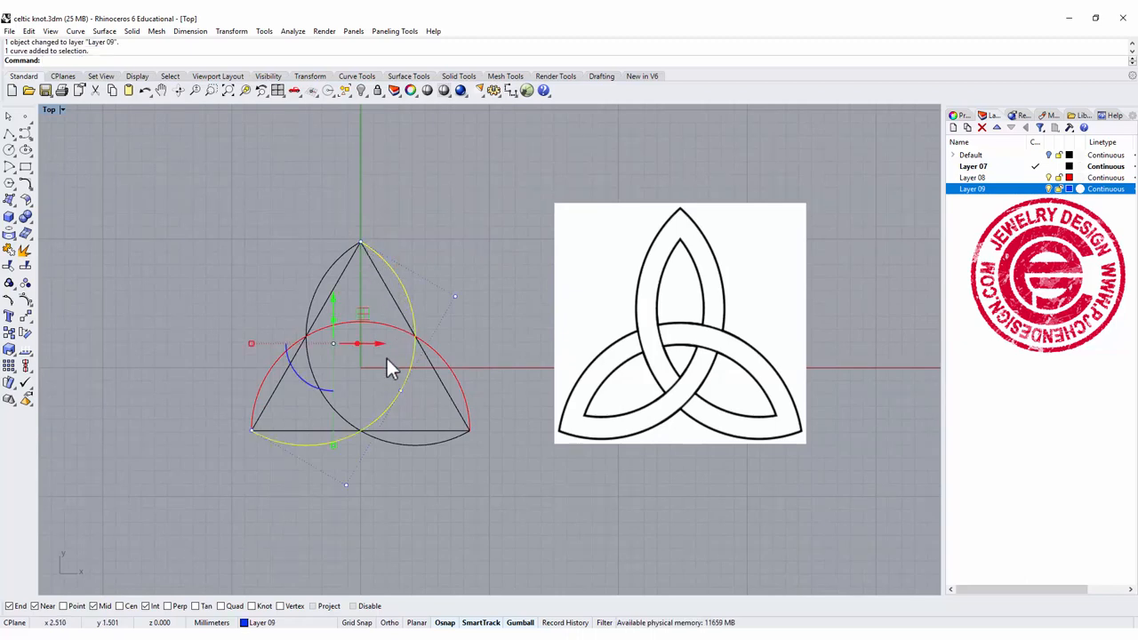
{"action": "mouse_move", "coordinate": [667, 402]}
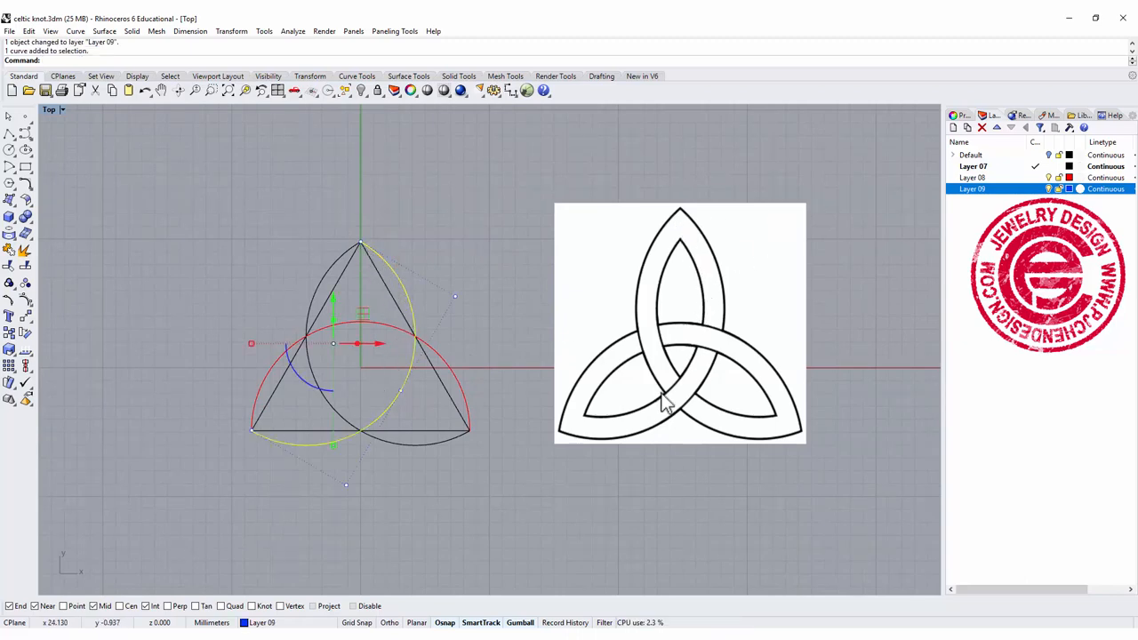
{"action": "mouse_move", "coordinate": [328, 199]}
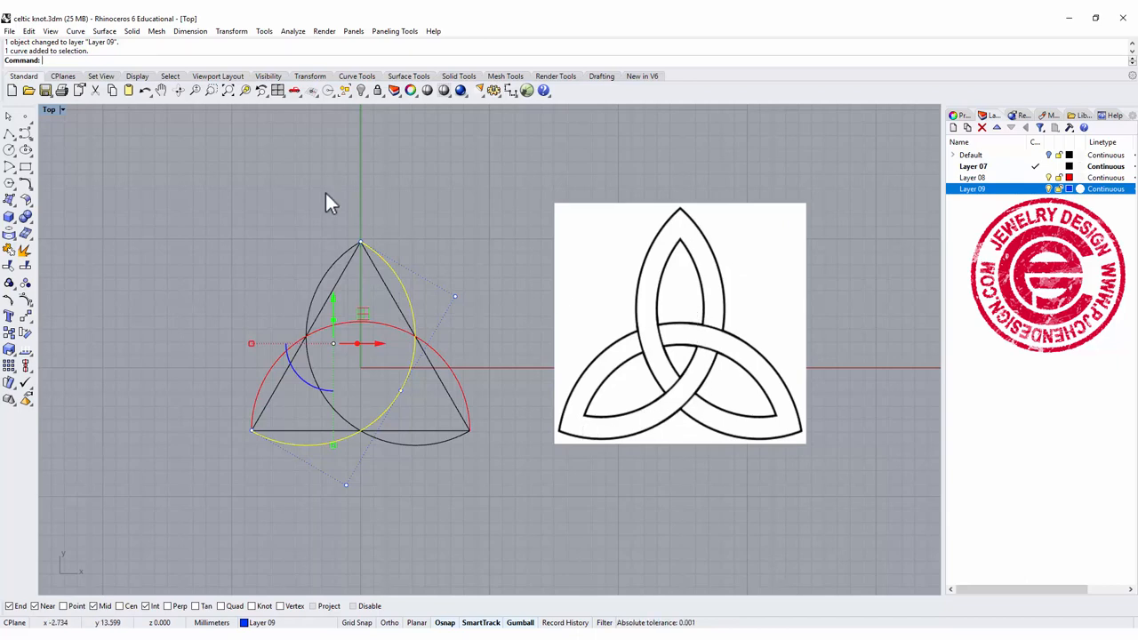
{"action": "mouse_move", "coordinate": [349, 276]}
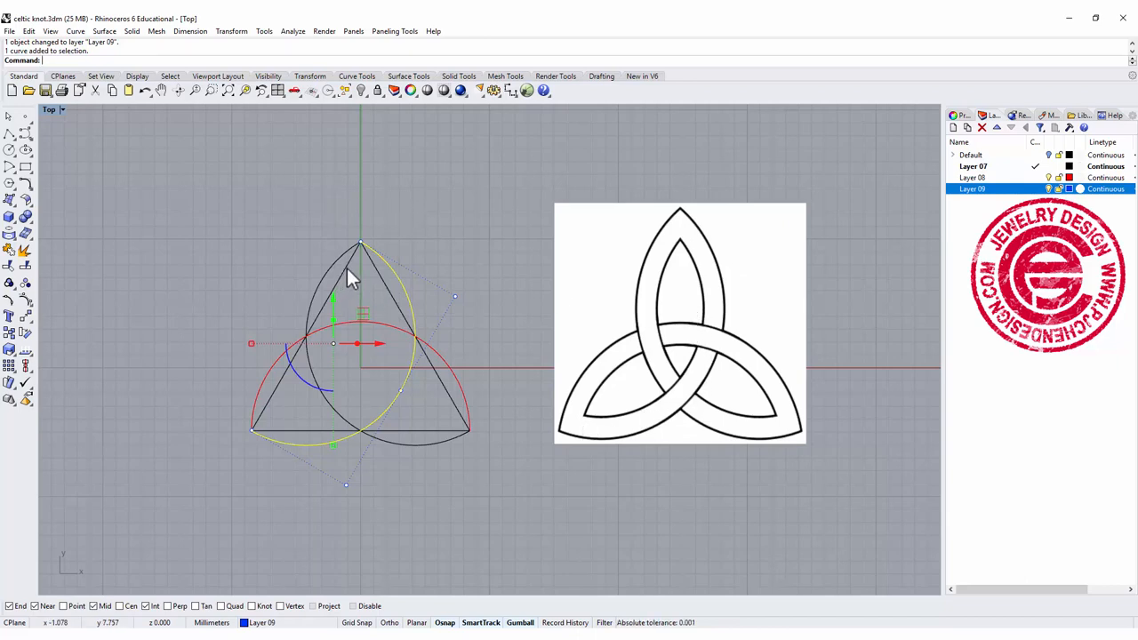
{"action": "mouse_move", "coordinate": [395, 299]}
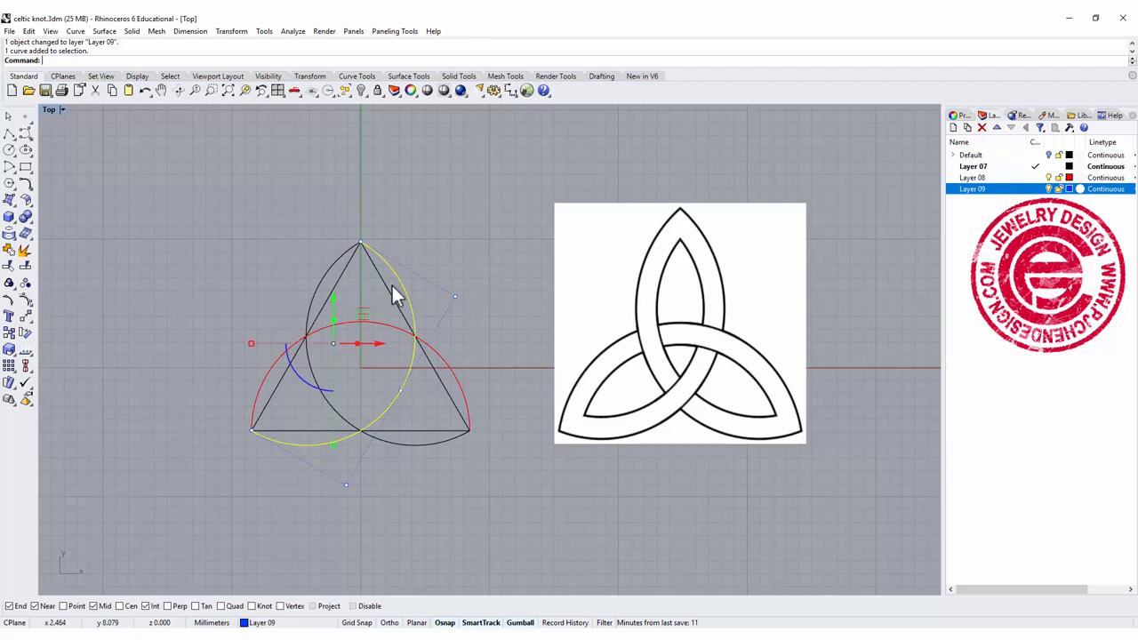
{"action": "mouse_move", "coordinate": [295, 323]}
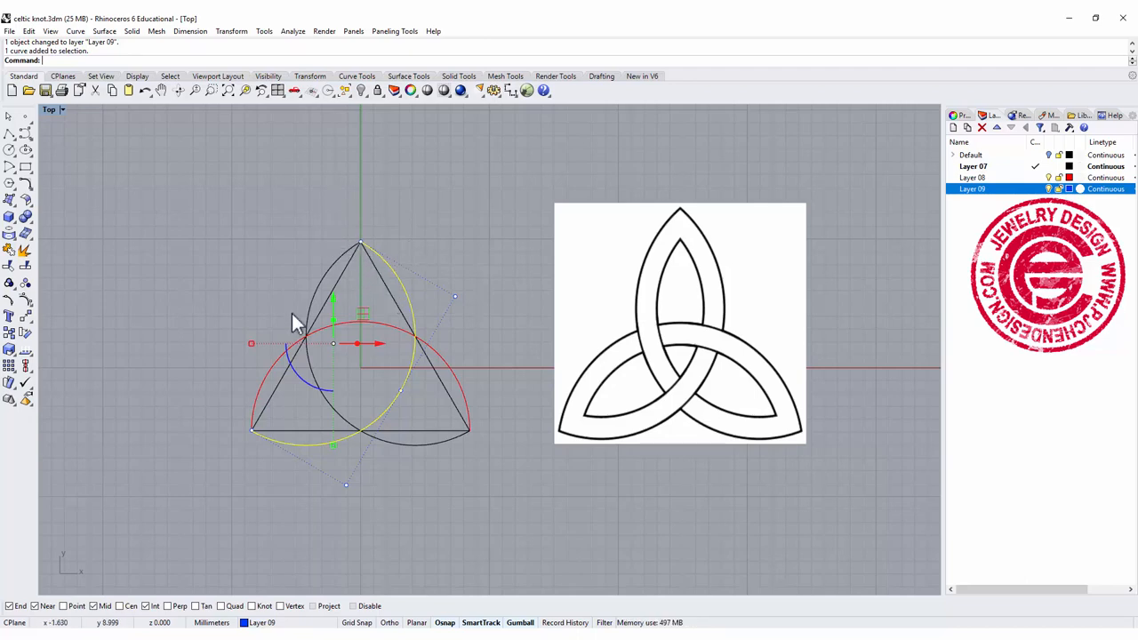
{"action": "mouse_move", "coordinate": [24, 169]}
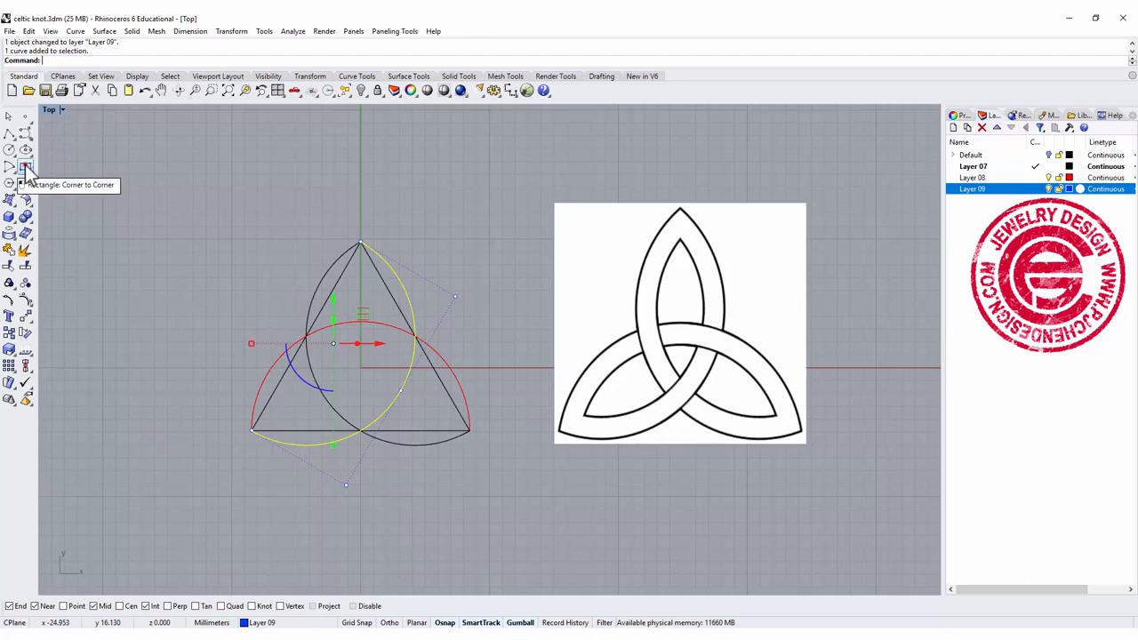
Draw an upright rounded rectangle profile of 1 × 2 at the triangle's top corner
{"action": "left_click", "coordinate": [25, 167]}
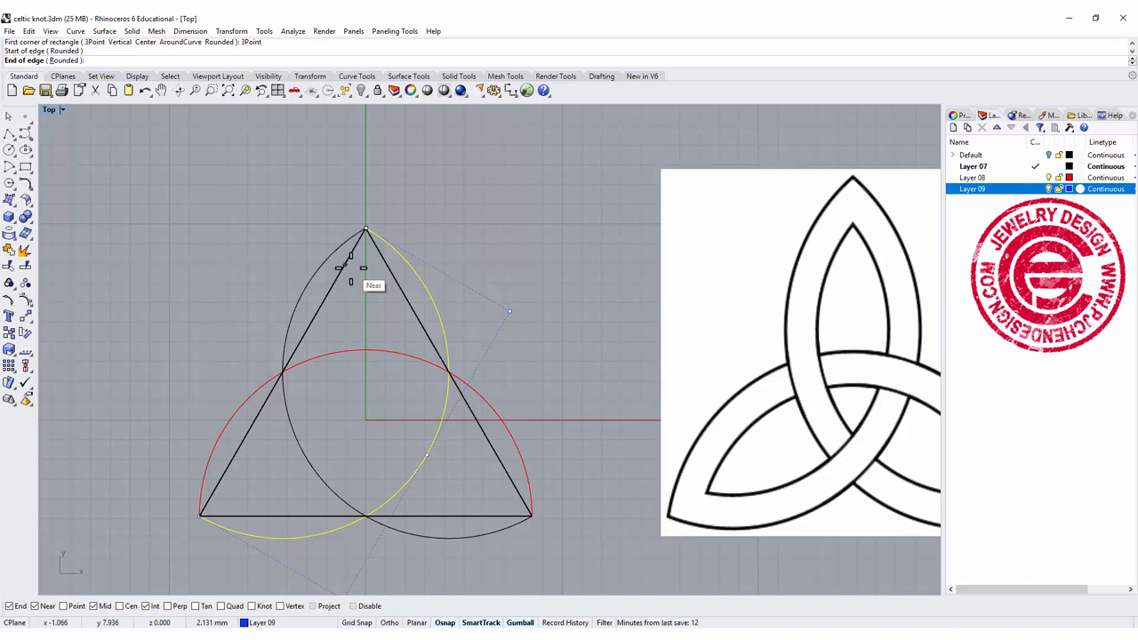
{"action": "type", "text": "1"}
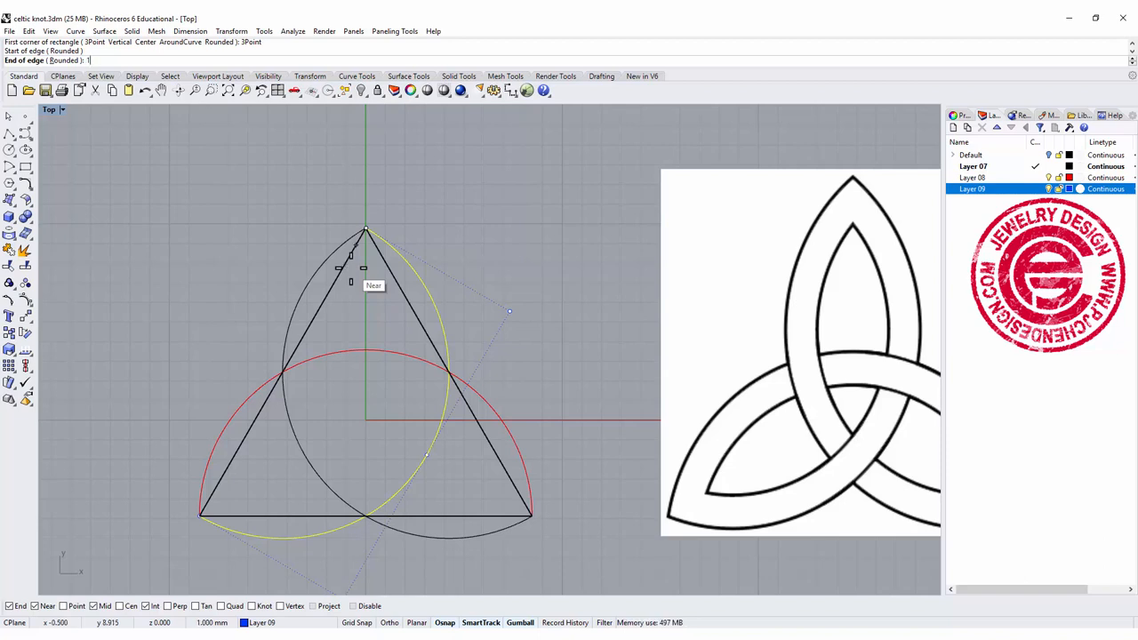
{"action": "type", "text": "2"}
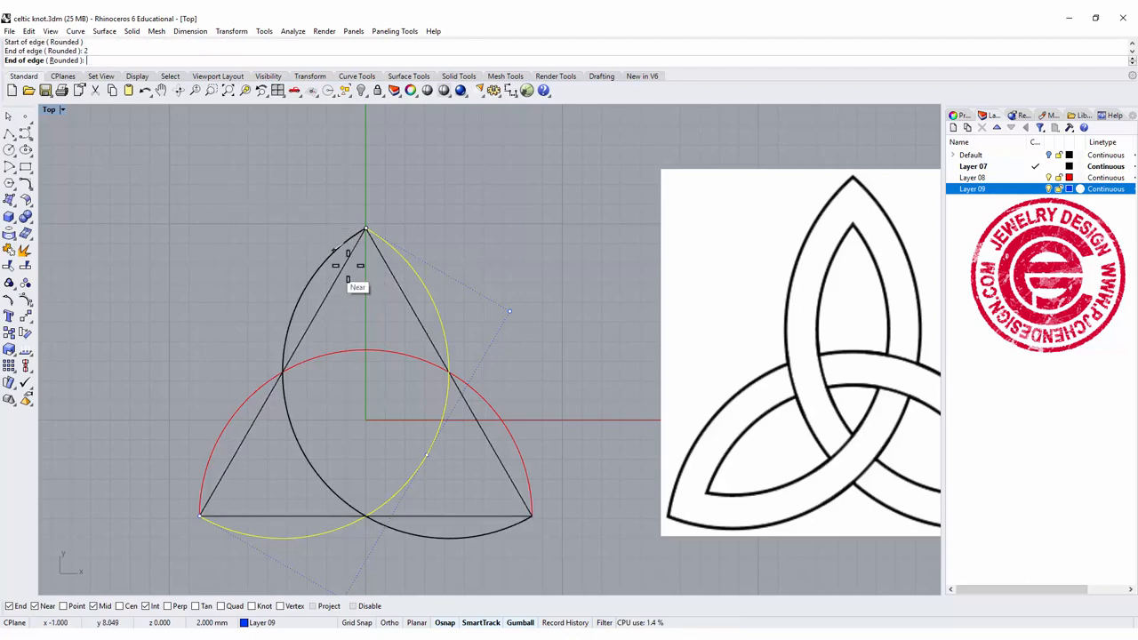
{"action": "left_click", "coordinate": [349, 266]}
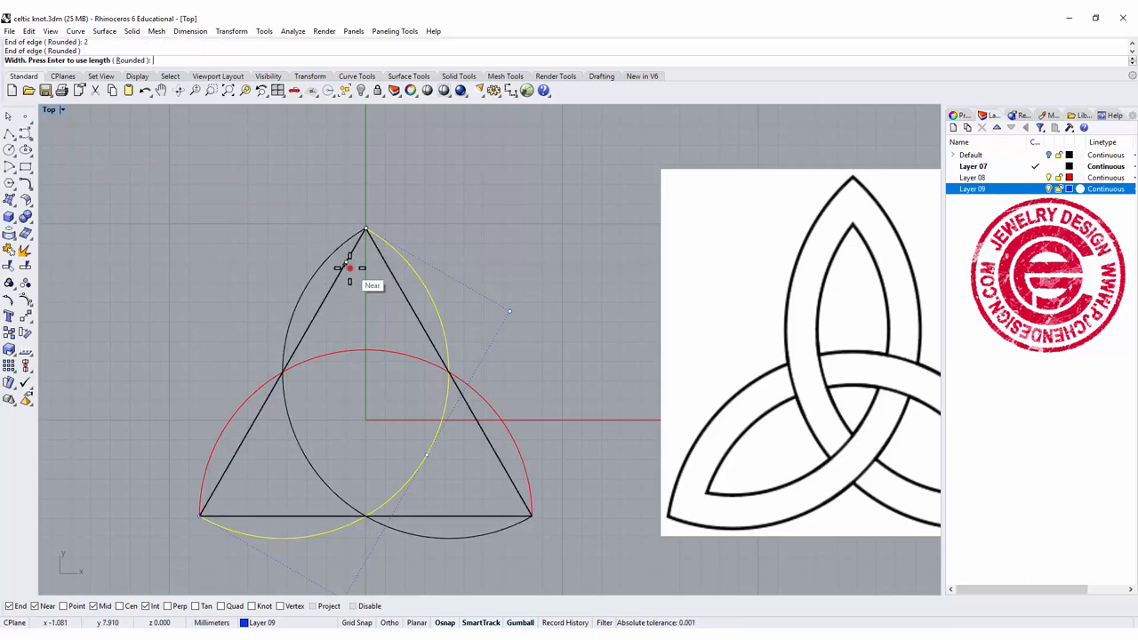
{"action": "mouse_move", "coordinate": [56, 123]}
{"action": "type", "text": "2"}
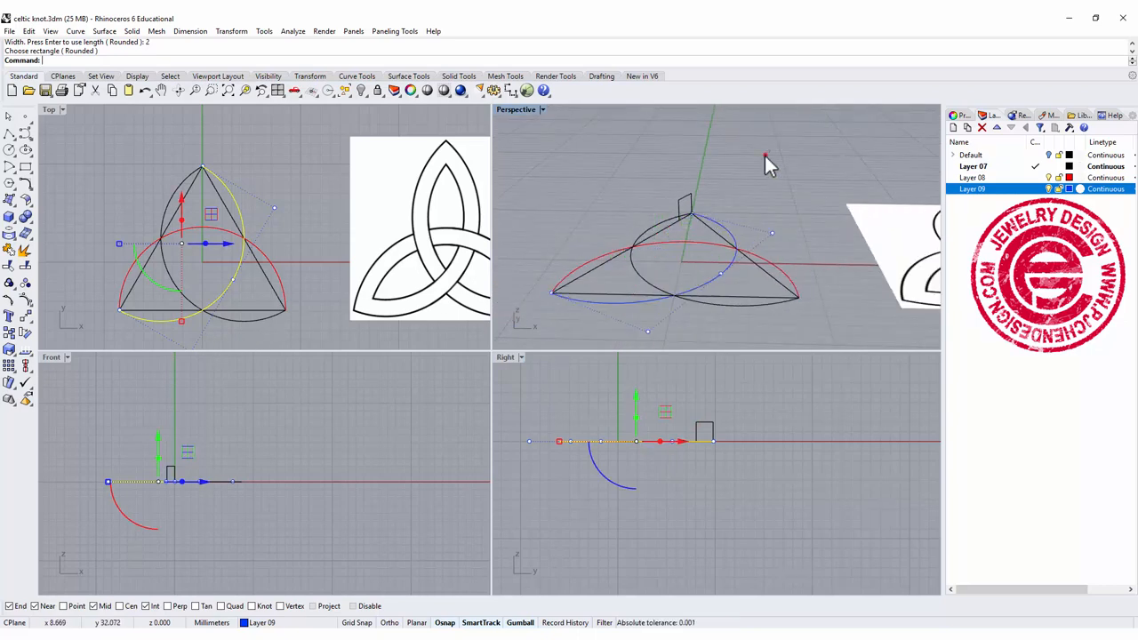
Maximize the Perspective viewport to check the corner profiles
{"action": "left_click", "coordinate": [684, 213]}
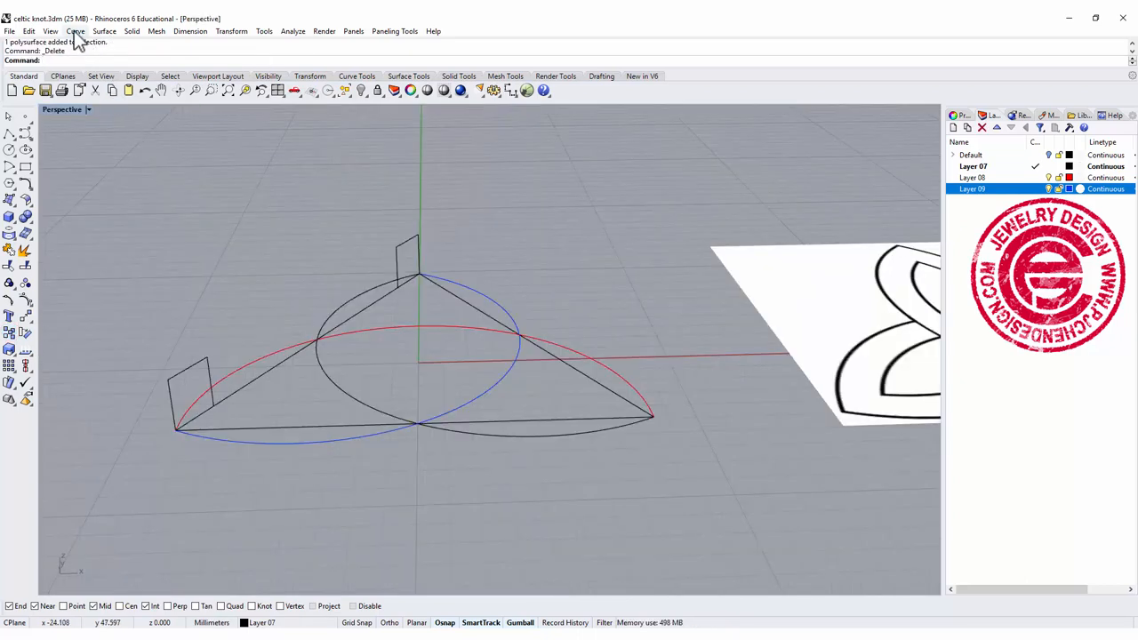
Sweep the rectangular profile along one arc with Sweep 1 Rail to form the first band
{"action": "left_click", "coordinate": [103, 32]}
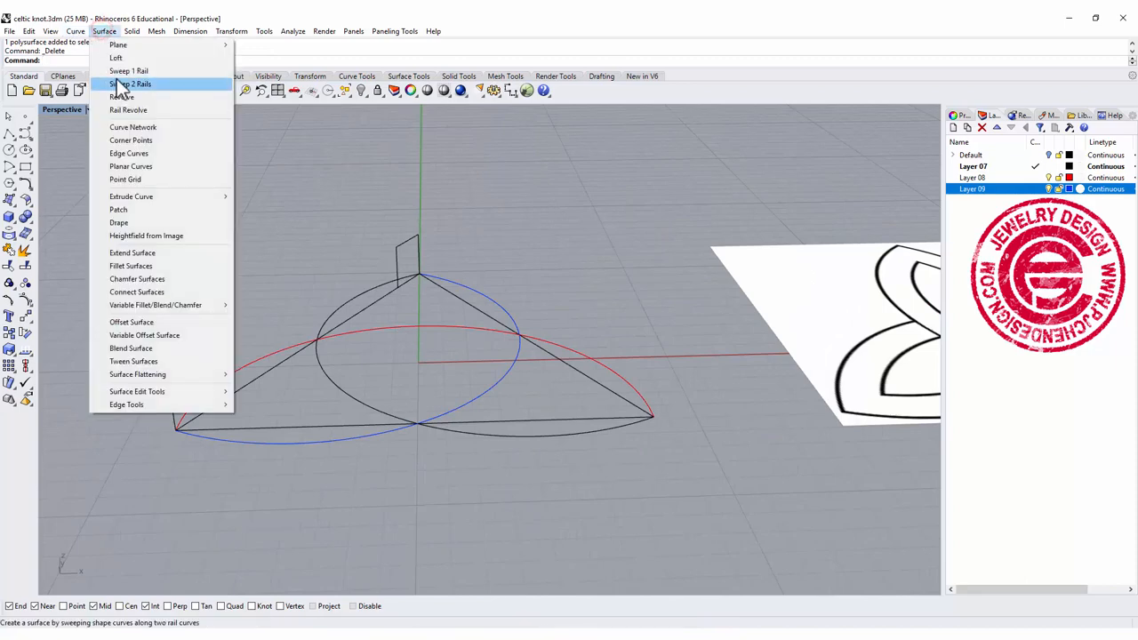
{"action": "left_click", "coordinate": [128, 71]}
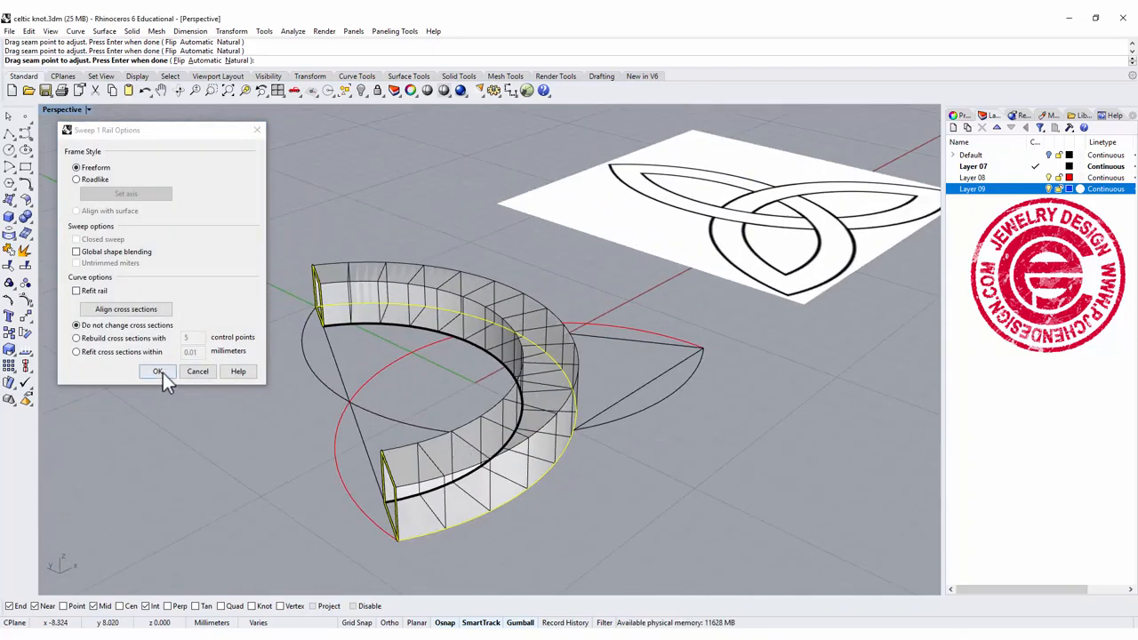
{"action": "left_click", "coordinate": [159, 371]}
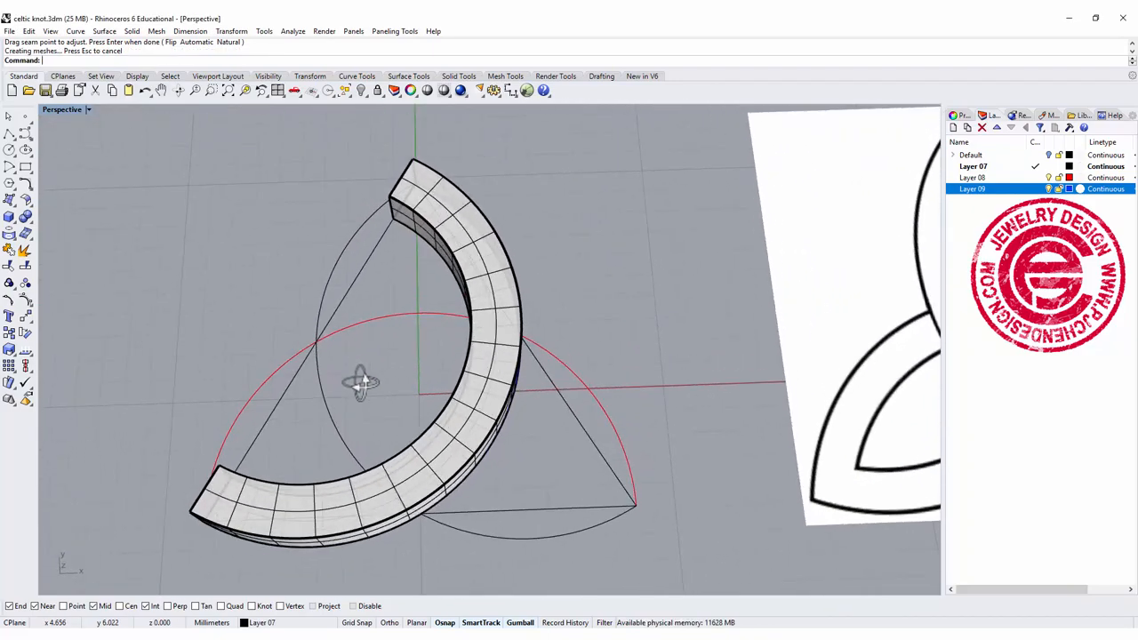
Rotate-copy the swept band about the triangle centre to complete the three loops
{"action": "left_click", "coordinate": [472, 400]}
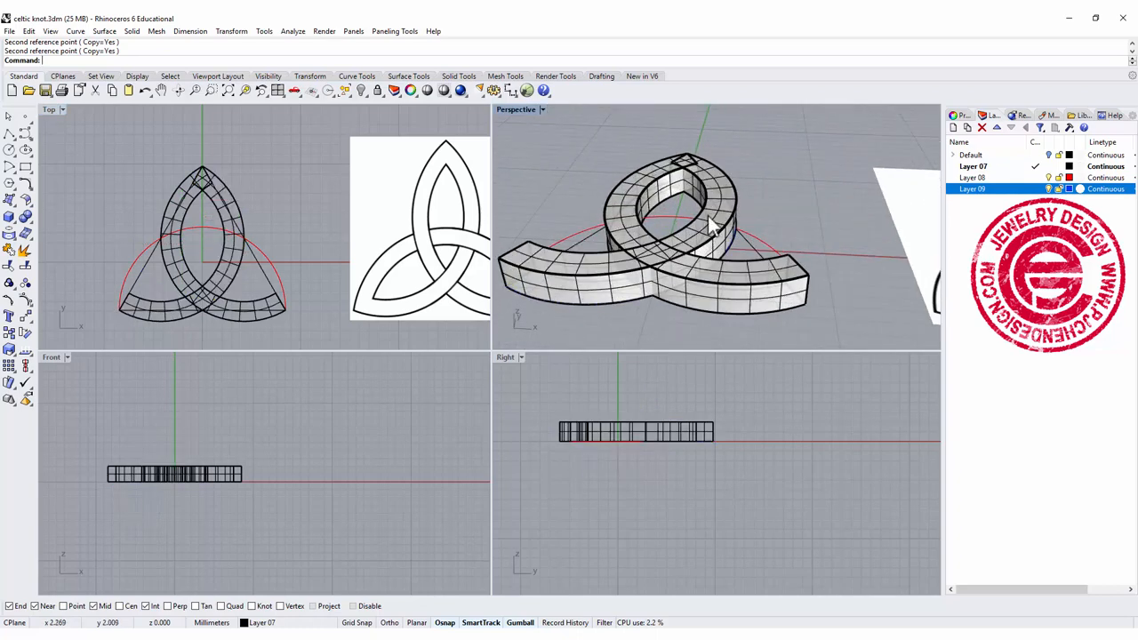
{"action": "left_click_drag", "start_coordinate": [711, 228], "coordinate": [720, 284]}
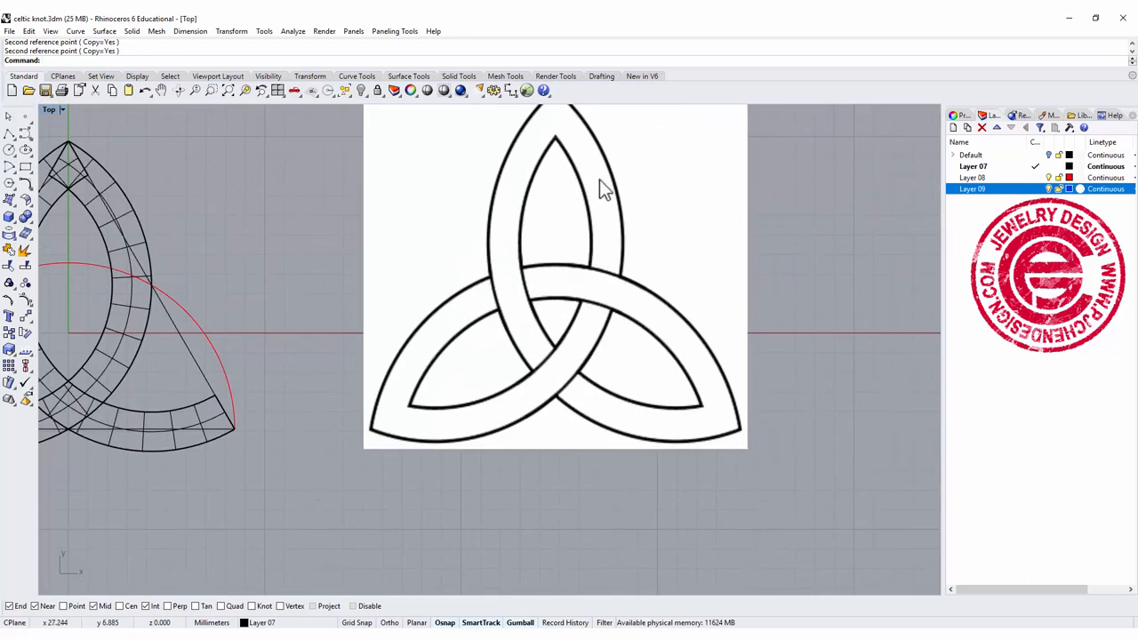
{"action": "mouse_move", "coordinate": [608, 309]}
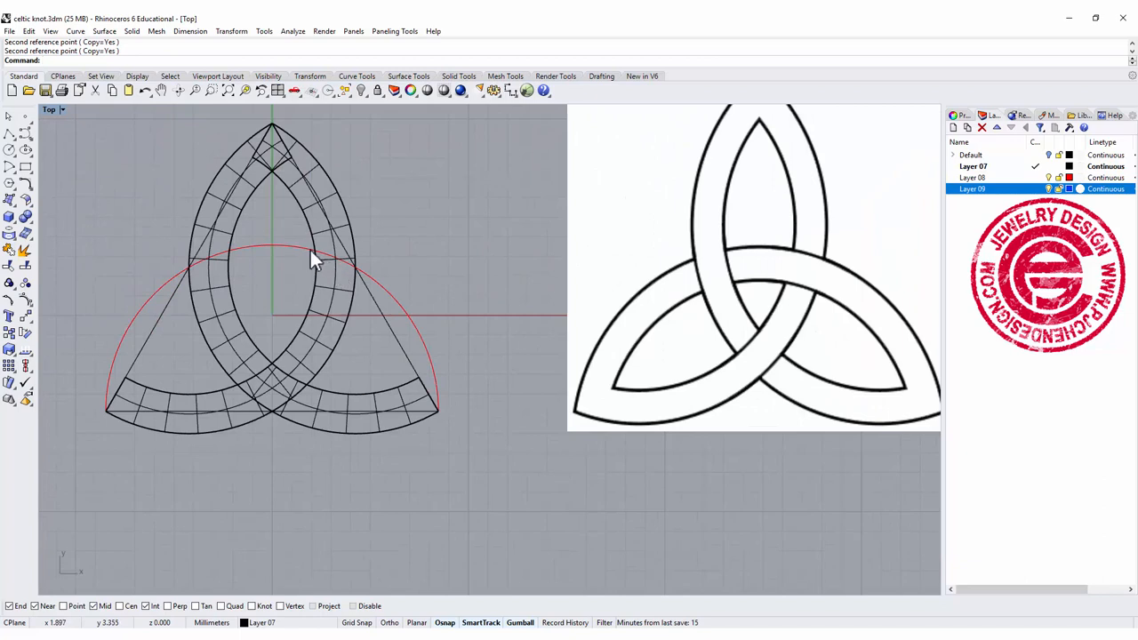
{"action": "mouse_move", "coordinate": [337, 268]}
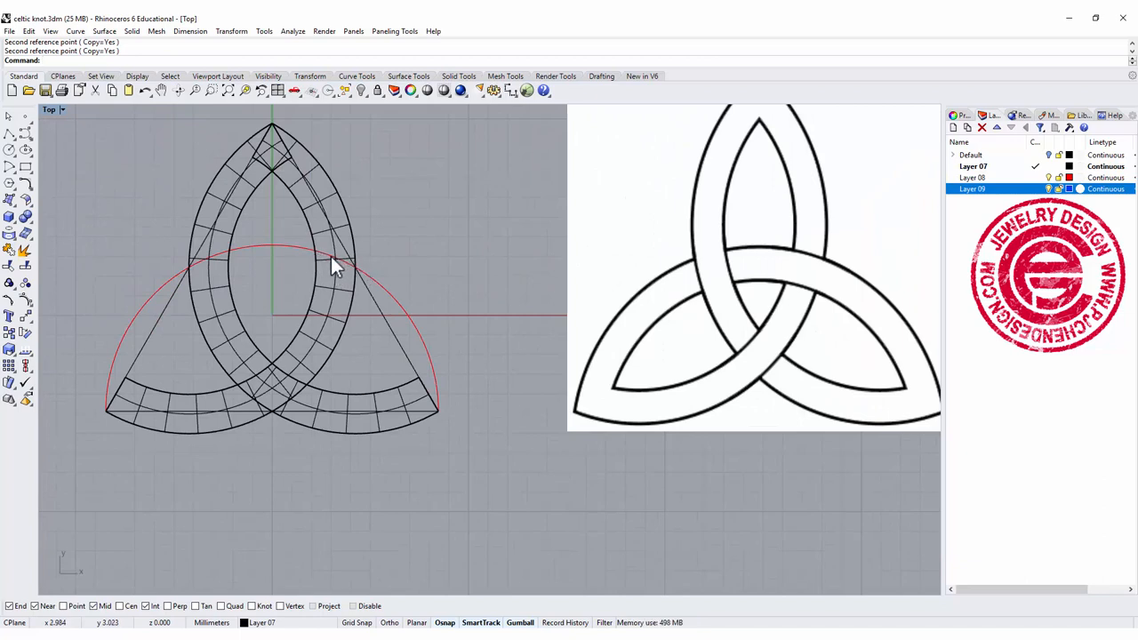
{"action": "mouse_move", "coordinate": [294, 409]}
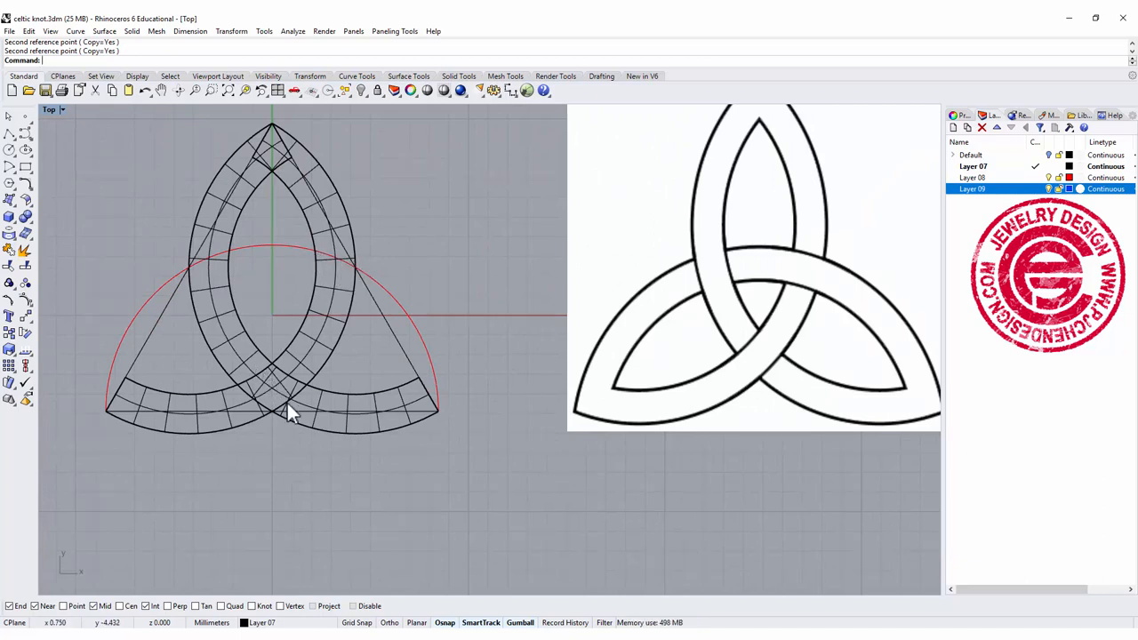
{"action": "mouse_move", "coordinate": [115, 92]}
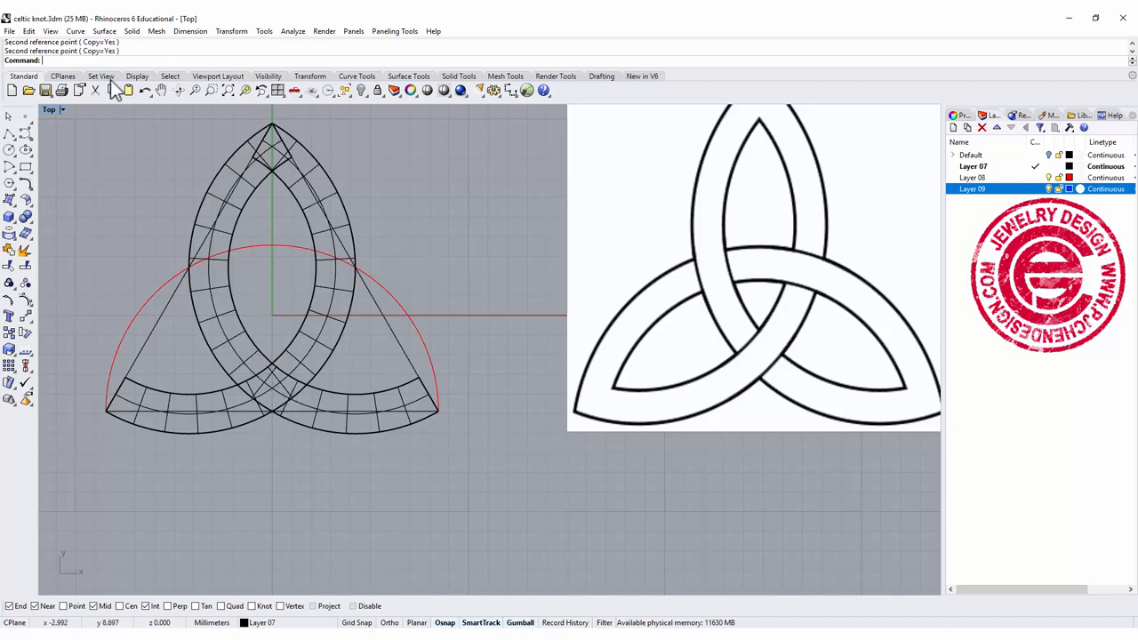
{"action": "mouse_move", "coordinate": [331, 299]}
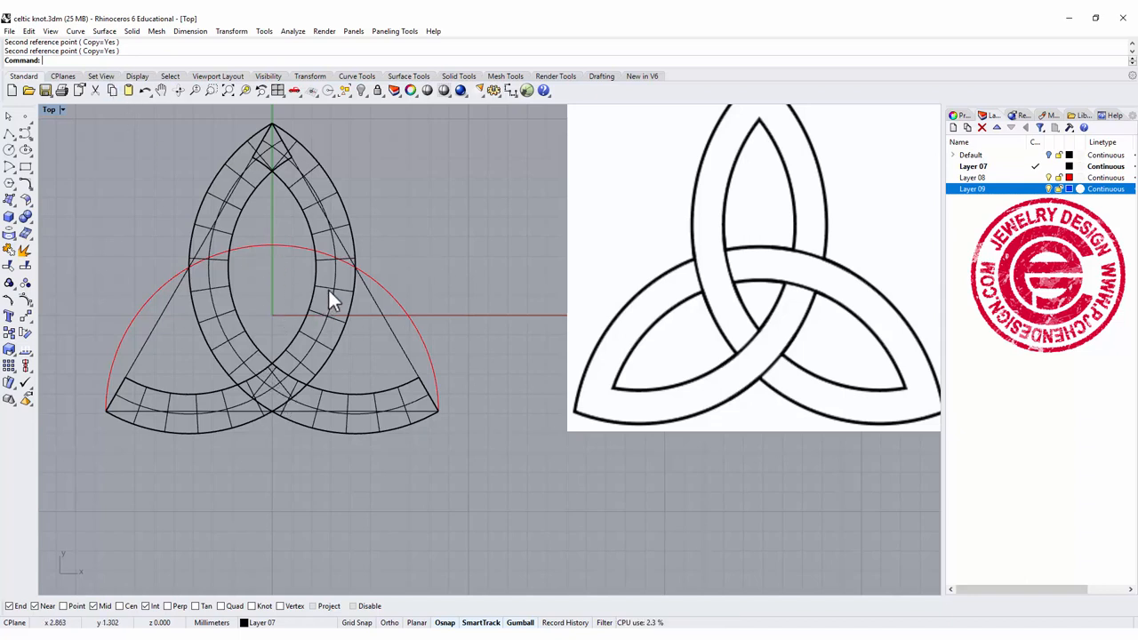
{"action": "mouse_move", "coordinate": [323, 271]}
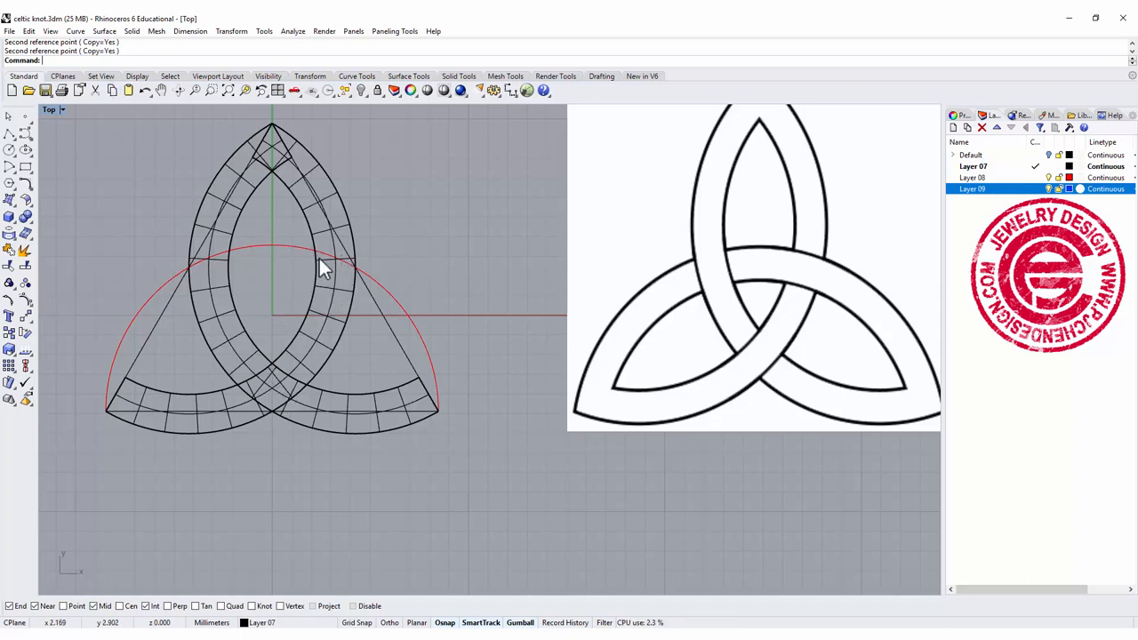
{"action": "mouse_move", "coordinate": [431, 263]}
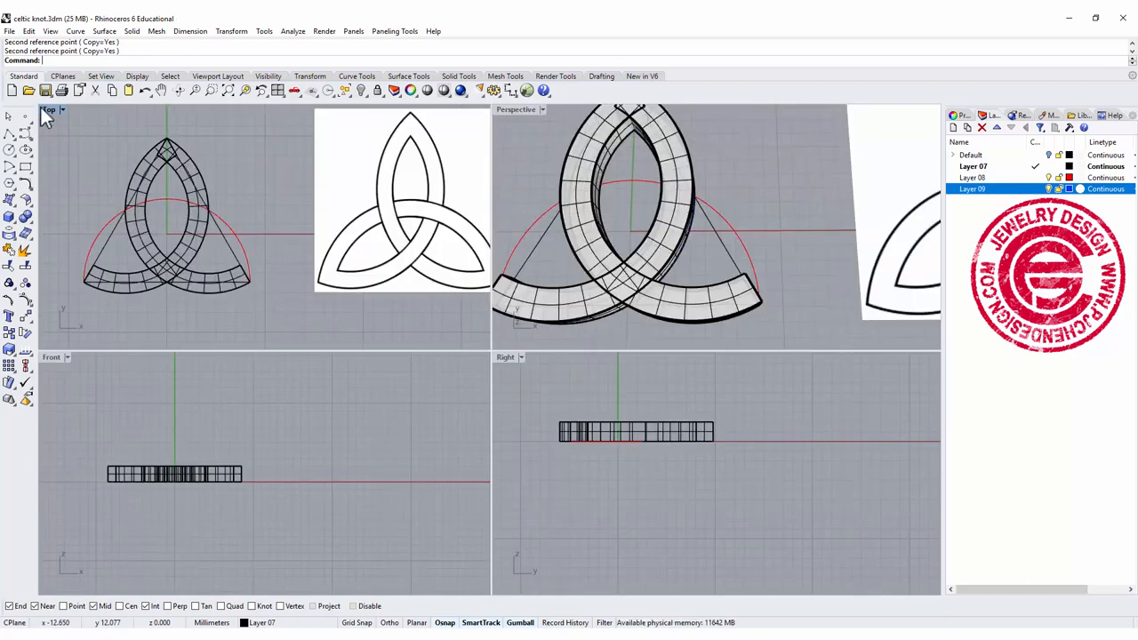
{"action": "mouse_move", "coordinate": [8, 221]}
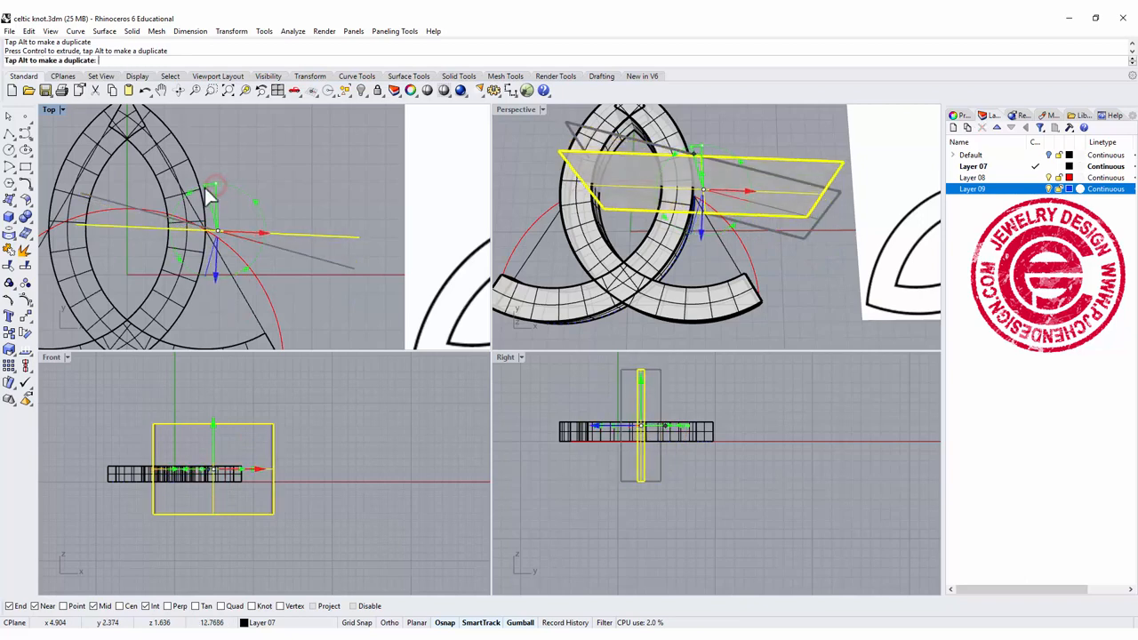
Place a flat cutting surface across the knot and a diagonal copy of it
{"action": "left_click_drag", "start_coordinate": [217, 196], "coordinate": [249, 257]}
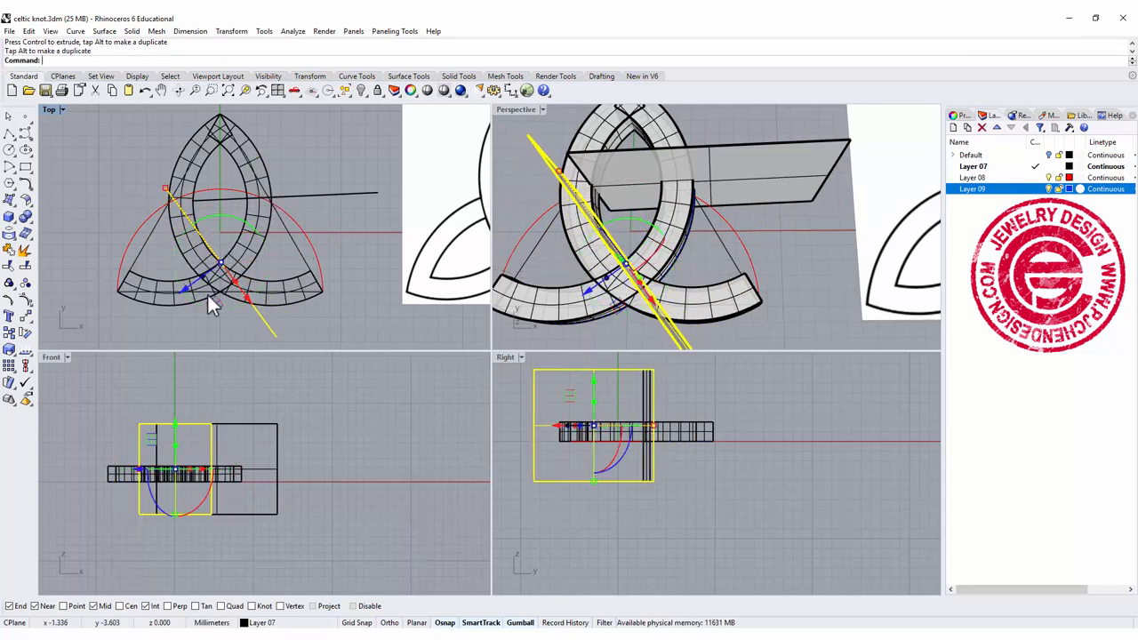
{"action": "left_click_drag", "start_coordinate": [233, 285], "coordinate": [212, 316]}
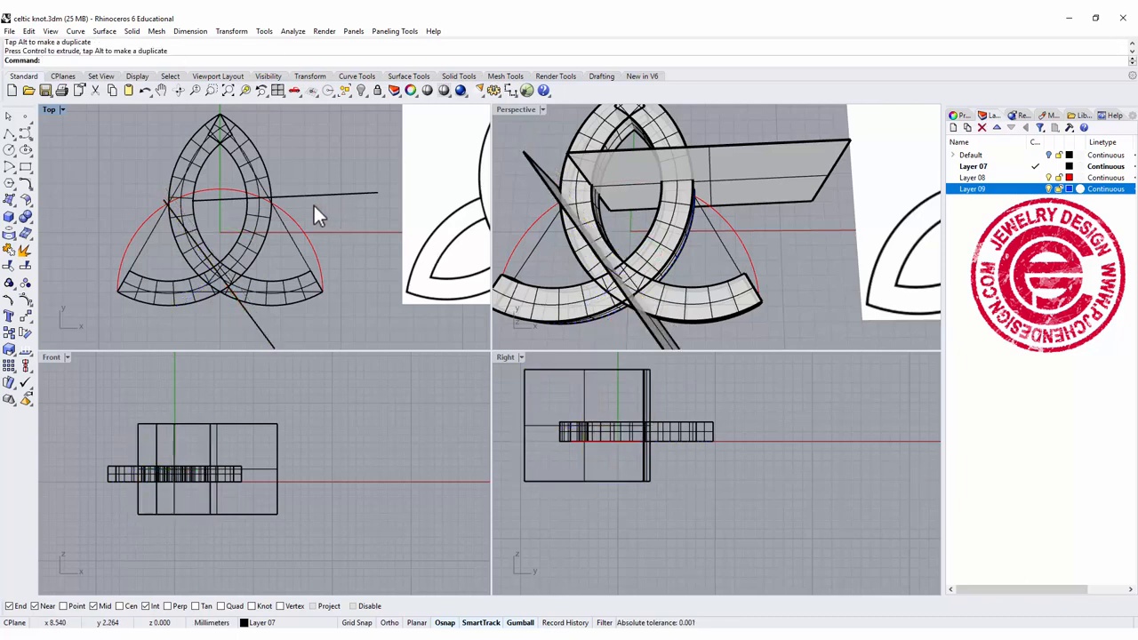
{"action": "mouse_move", "coordinate": [299, 247]}
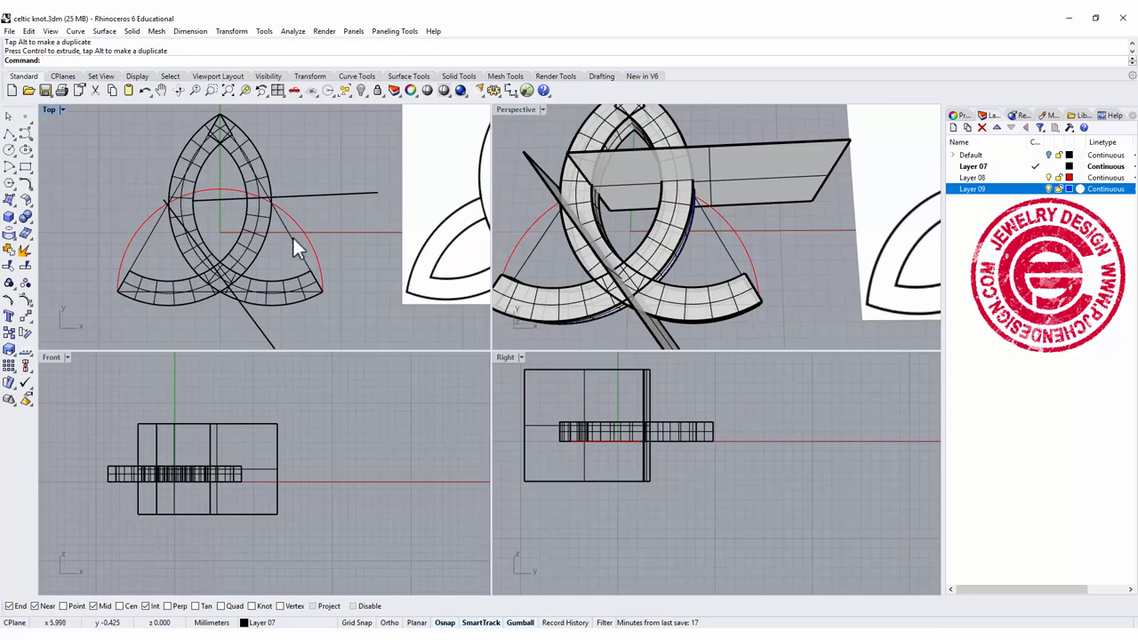
{"action": "mouse_move", "coordinate": [25, 267]}
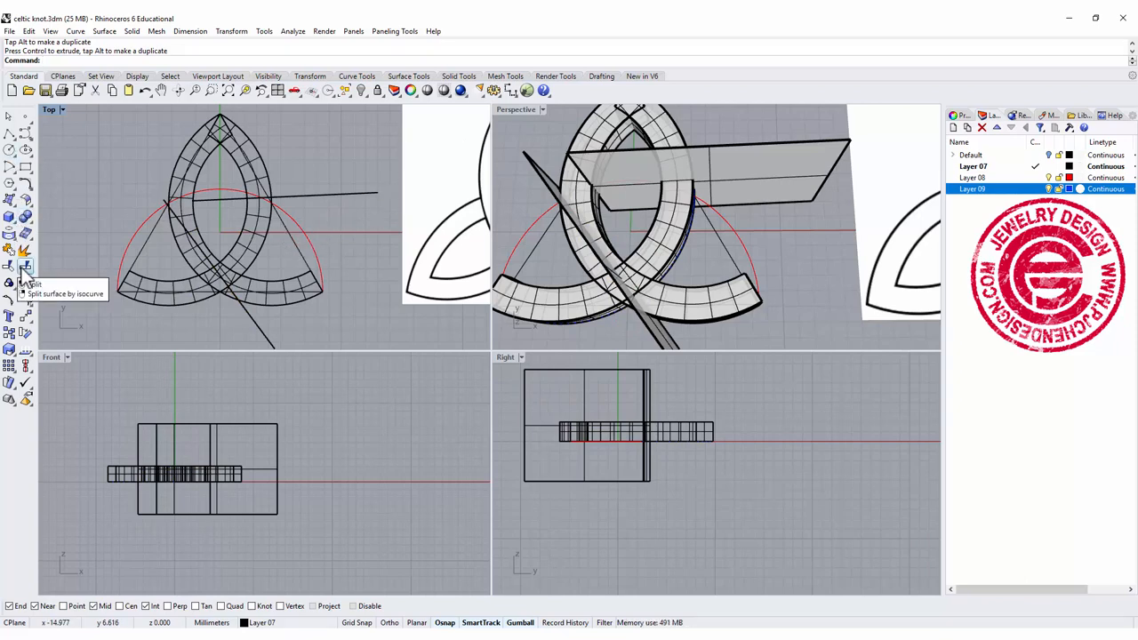
Intersect the banded knot polysurface with the cutting plane and start joining the curves
{"action": "left_click", "coordinate": [75, 32]}
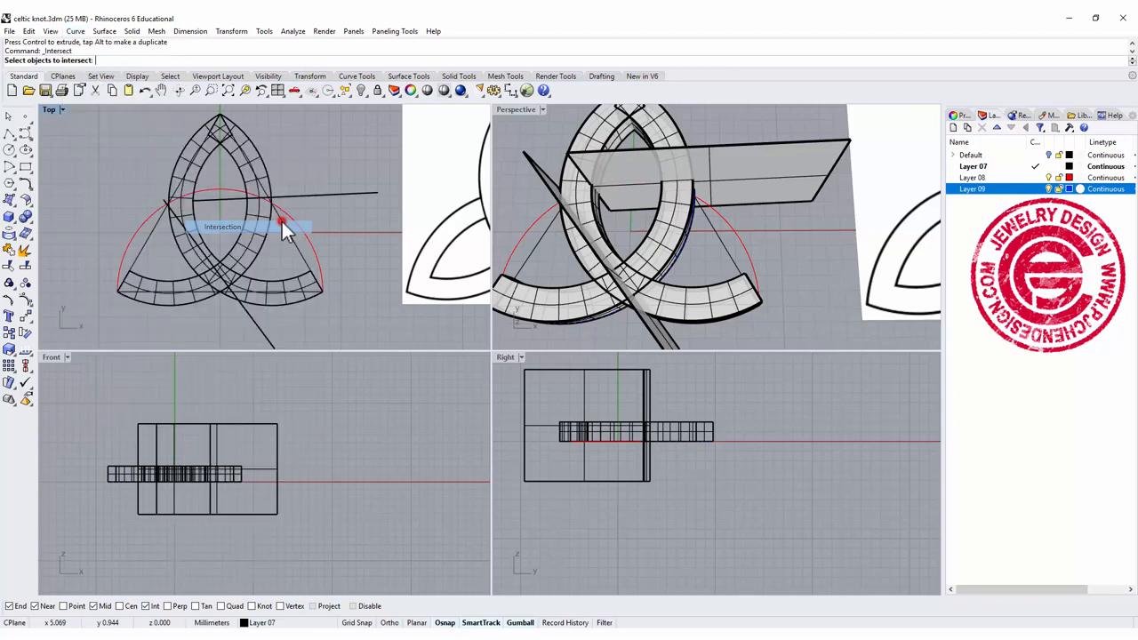
{"action": "left_click", "coordinate": [281, 220]}
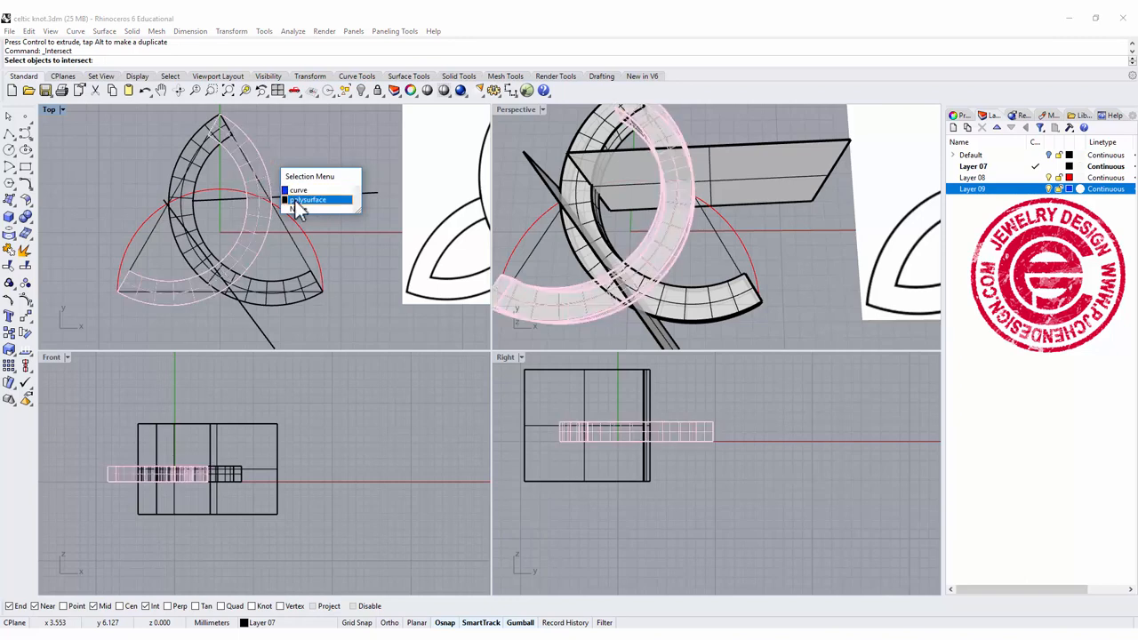
{"action": "left_click", "coordinate": [310, 199]}
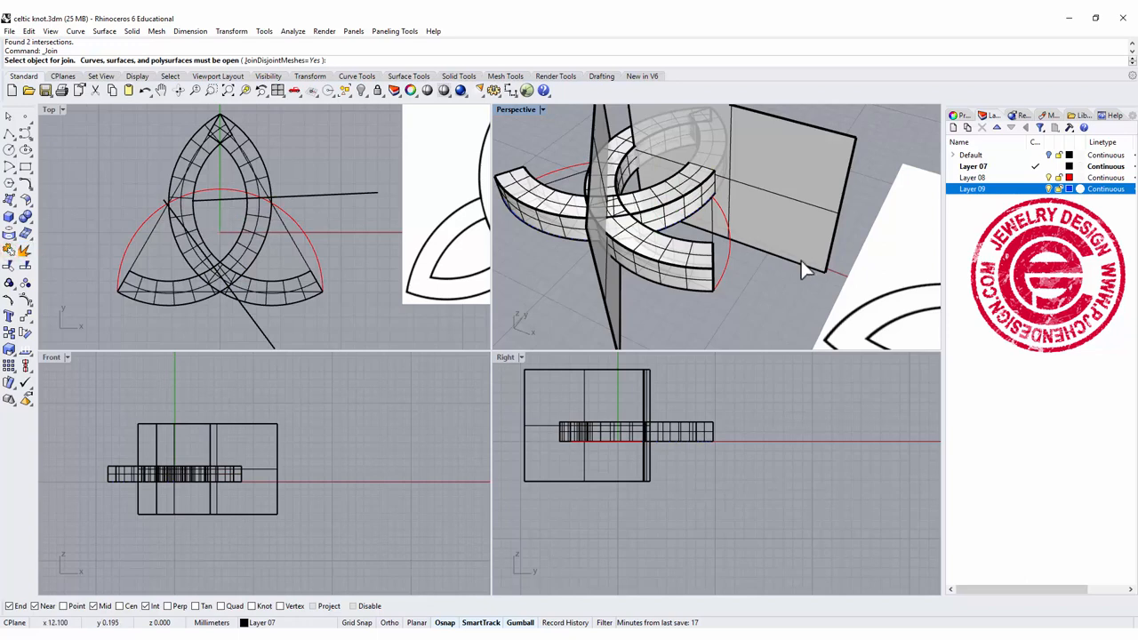
{"action": "left_click", "coordinate": [800, 223]}
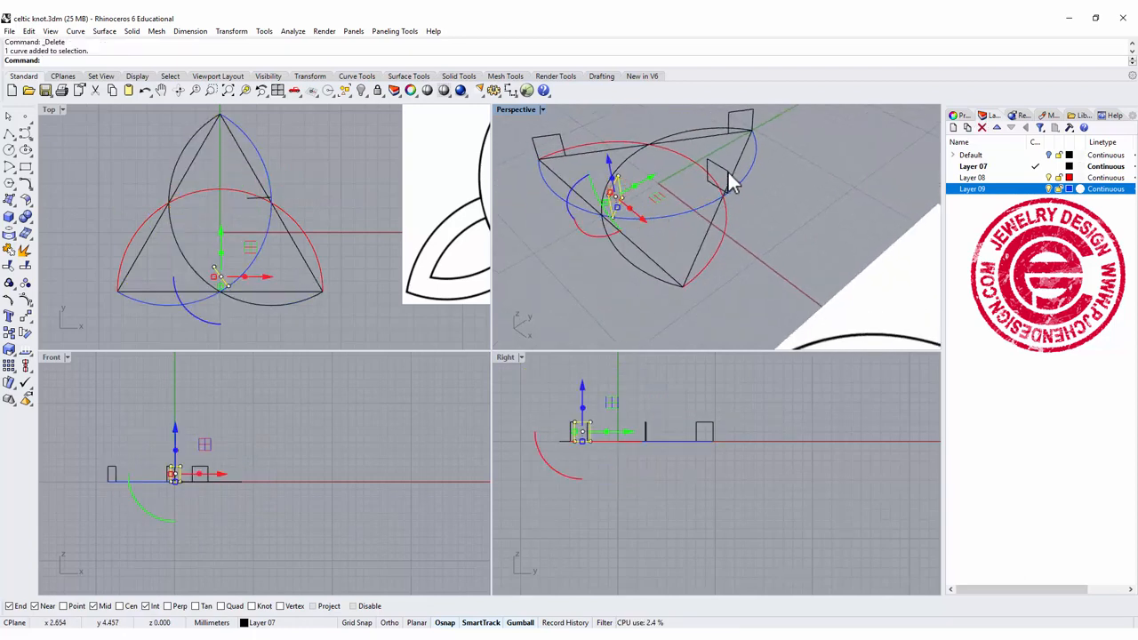
Select a profile rectangle and move it by an entered offset of -0
{"action": "left_click", "coordinate": [346, 195]}
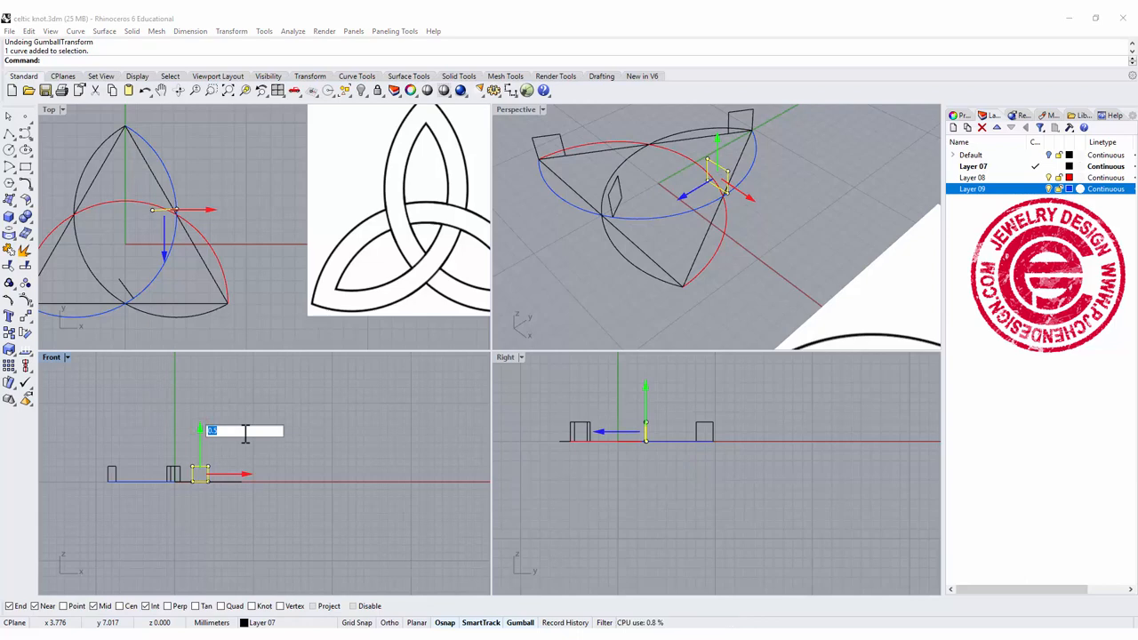
{"action": "type", "text": "-0"}
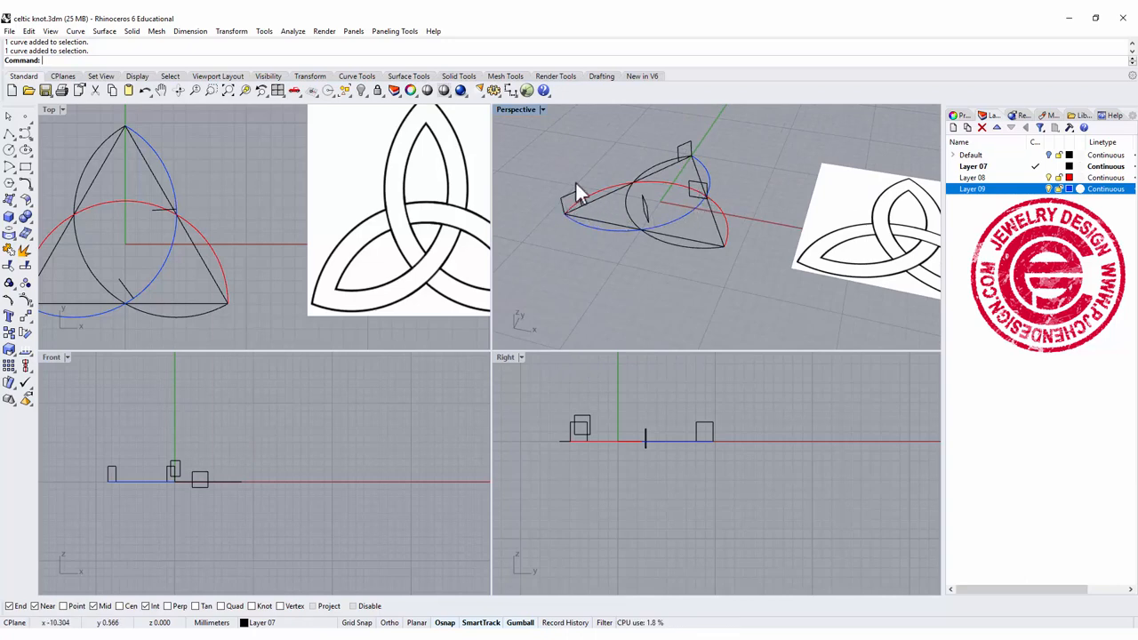
{"action": "mouse_move", "coordinate": [676, 188]}
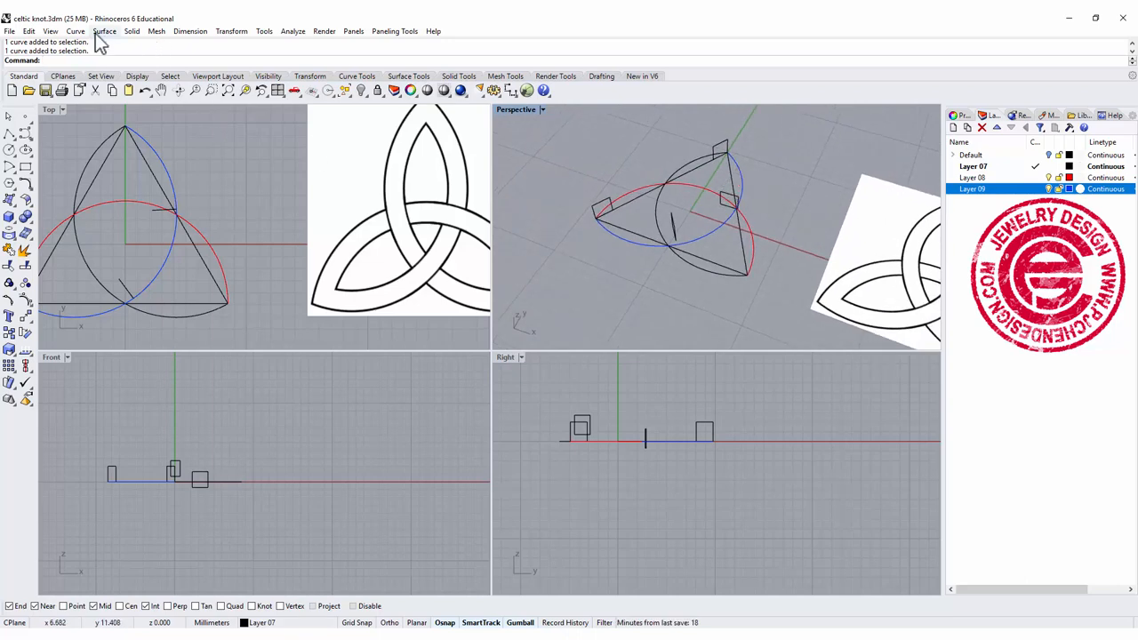
Sweep the rectangular profiles along the blue arc with Sweep 1 Rail and select the resulting band
{"action": "left_click", "coordinate": [103, 32]}
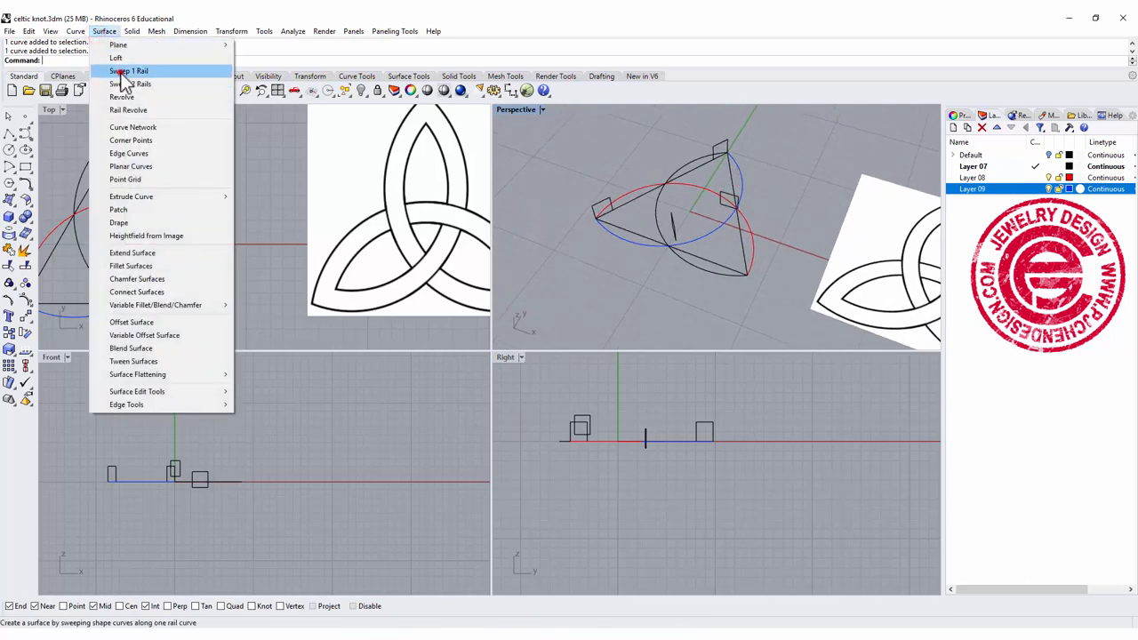
{"action": "left_click", "coordinate": [128, 71]}
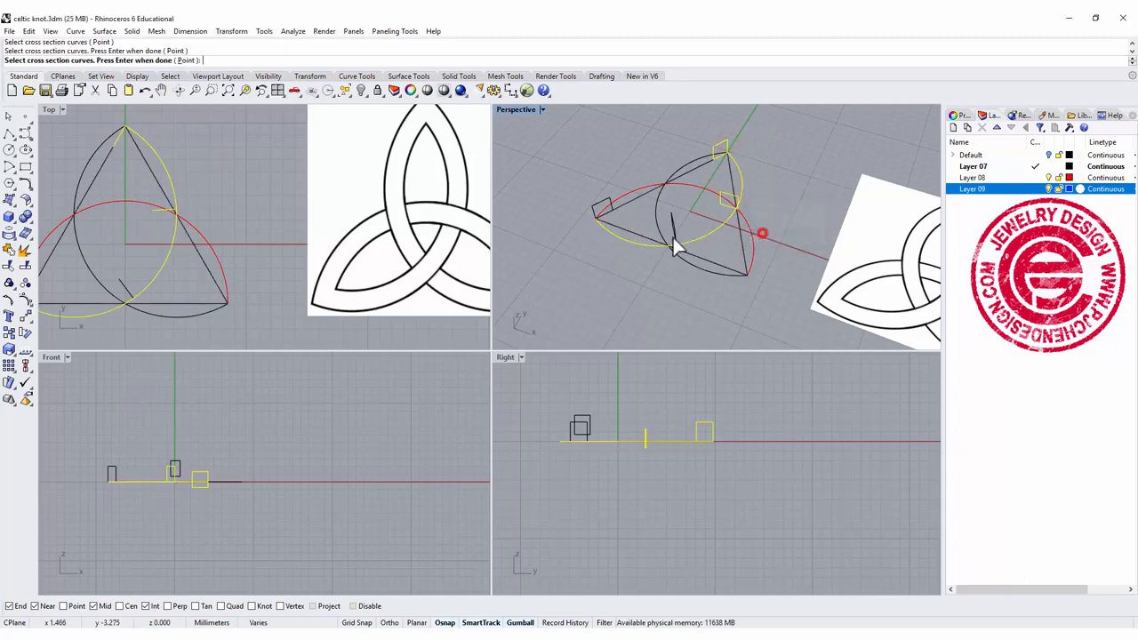
{"action": "left_click", "coordinate": [676, 249]}
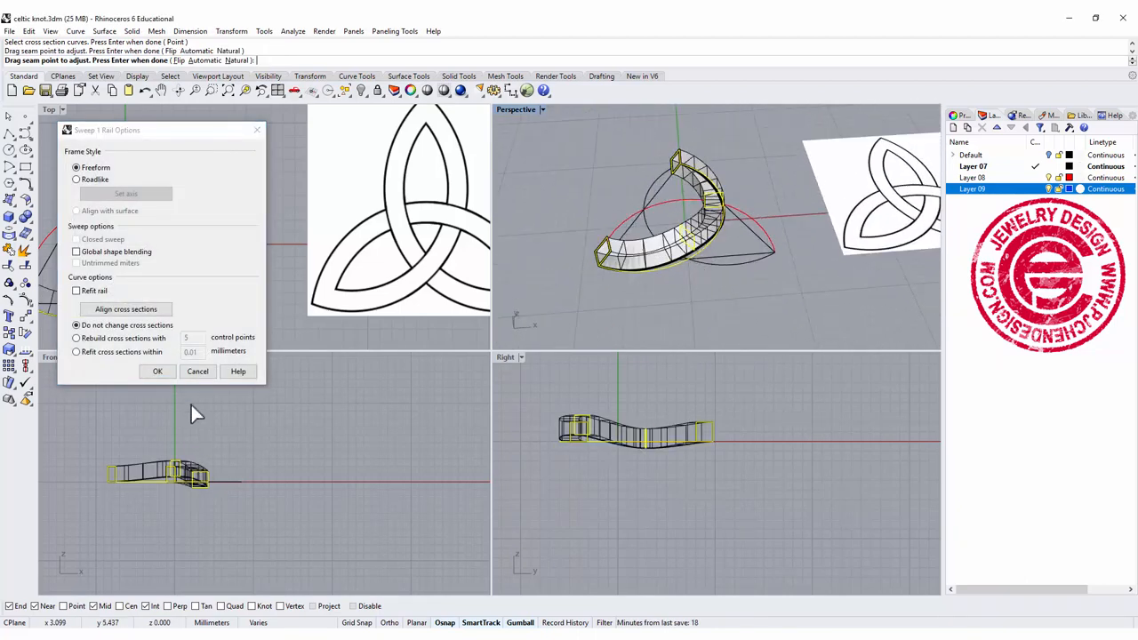
{"action": "left_click", "coordinate": [157, 372]}
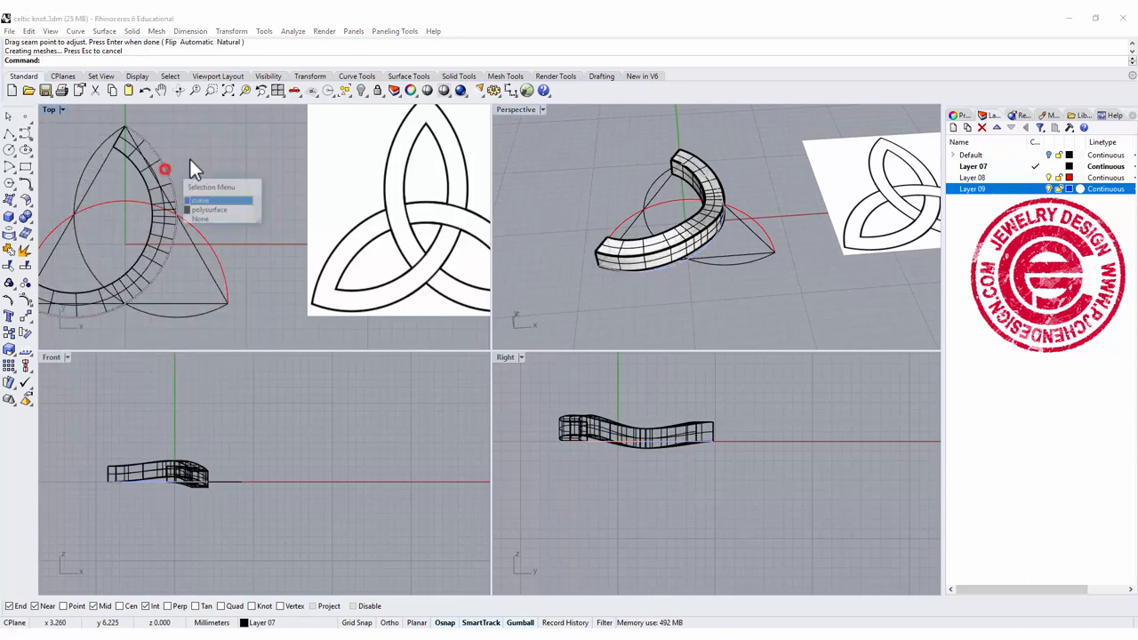
{"action": "left_click", "coordinate": [210, 209]}
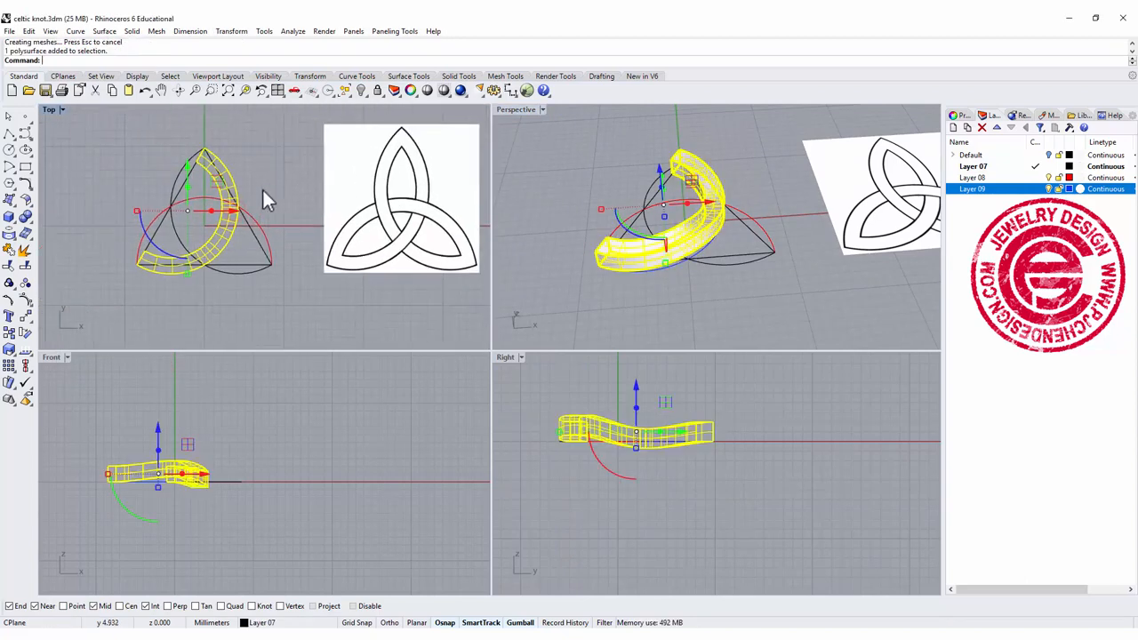
{"action": "left_click", "coordinate": [13, 314]}
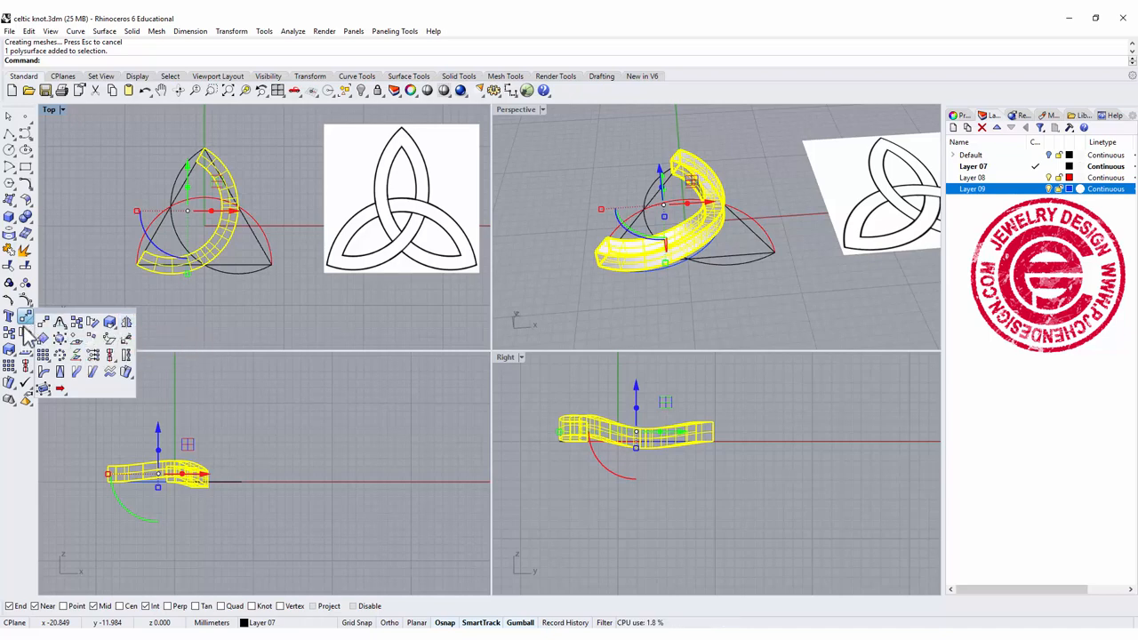
Rotate-copy the swept band at 120° about the knot centre to form all three lobes
{"action": "left_click", "coordinate": [24, 331]}
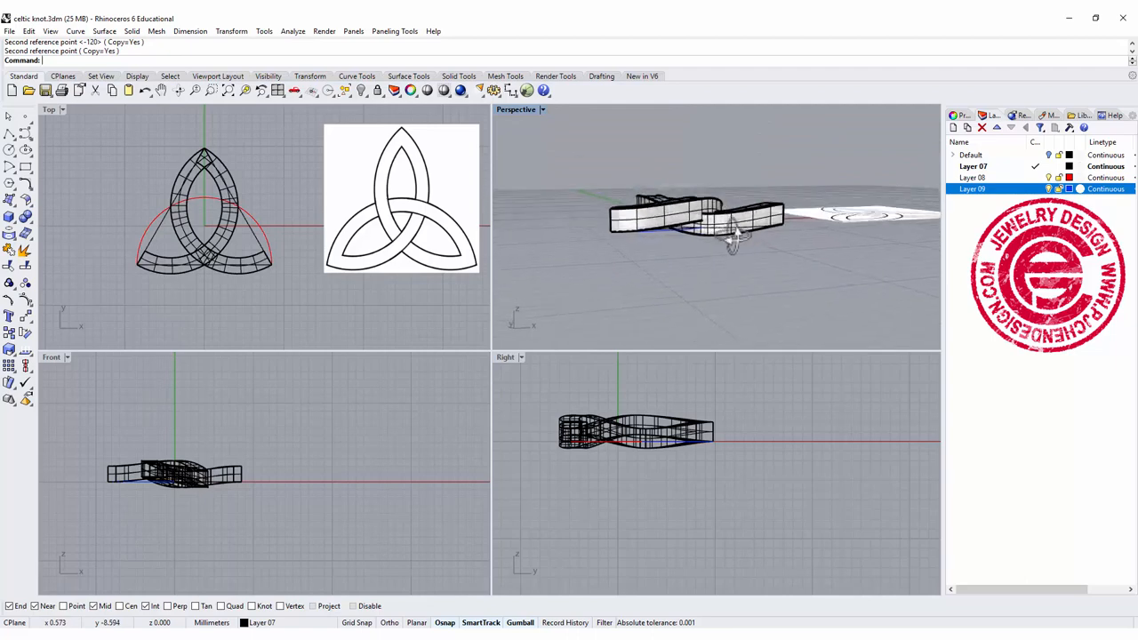
{"action": "left_click_drag", "start_coordinate": [729, 235], "coordinate": [679, 258]}
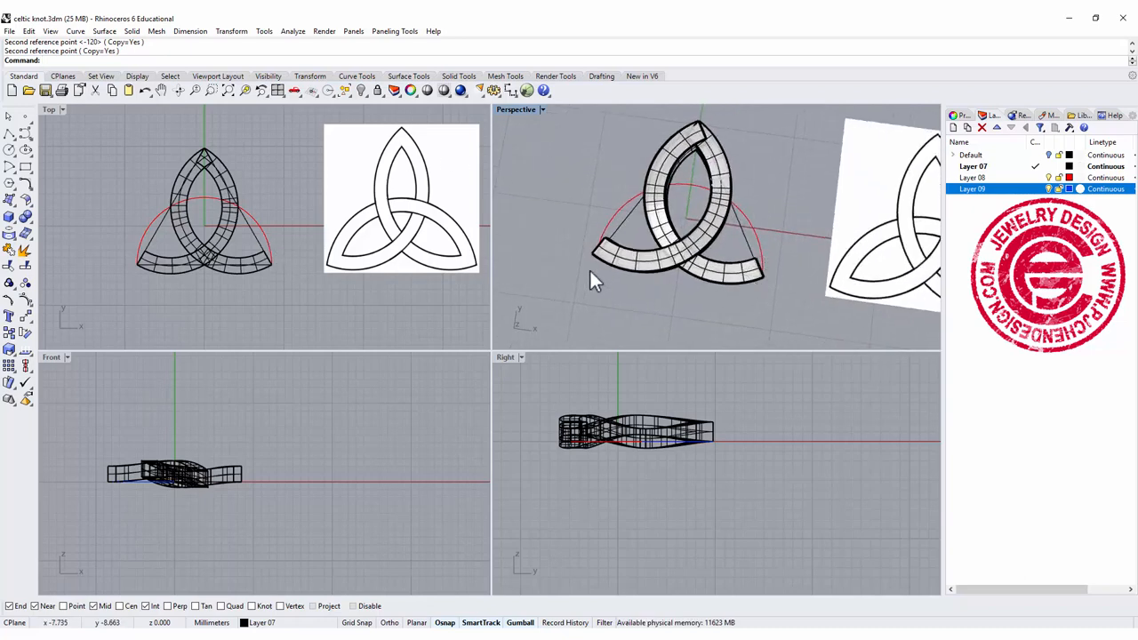
{"action": "mouse_move", "coordinate": [494, 157]}
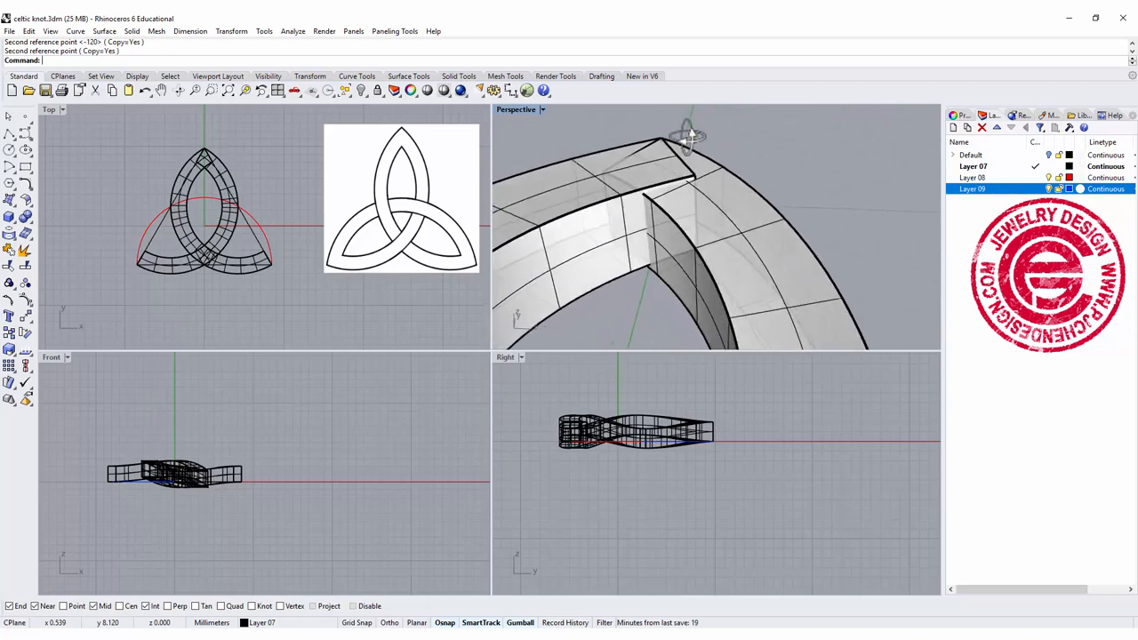
{"action": "left_click_drag", "start_coordinate": [690, 133], "coordinate": [672, 181]}
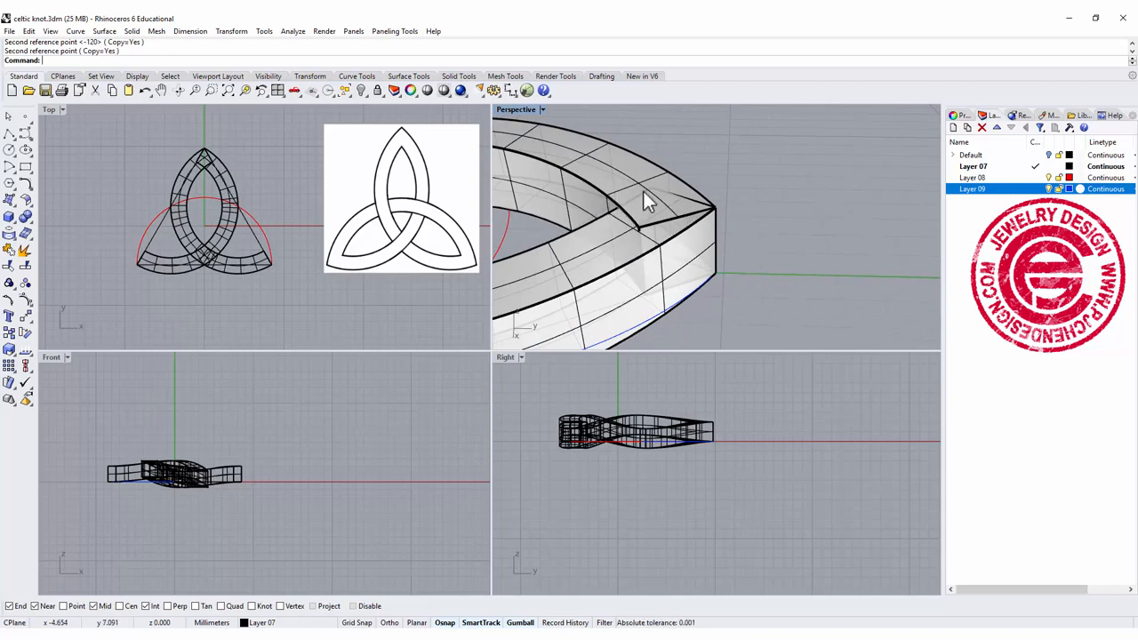
{"action": "left_click", "coordinate": [783, 181]}
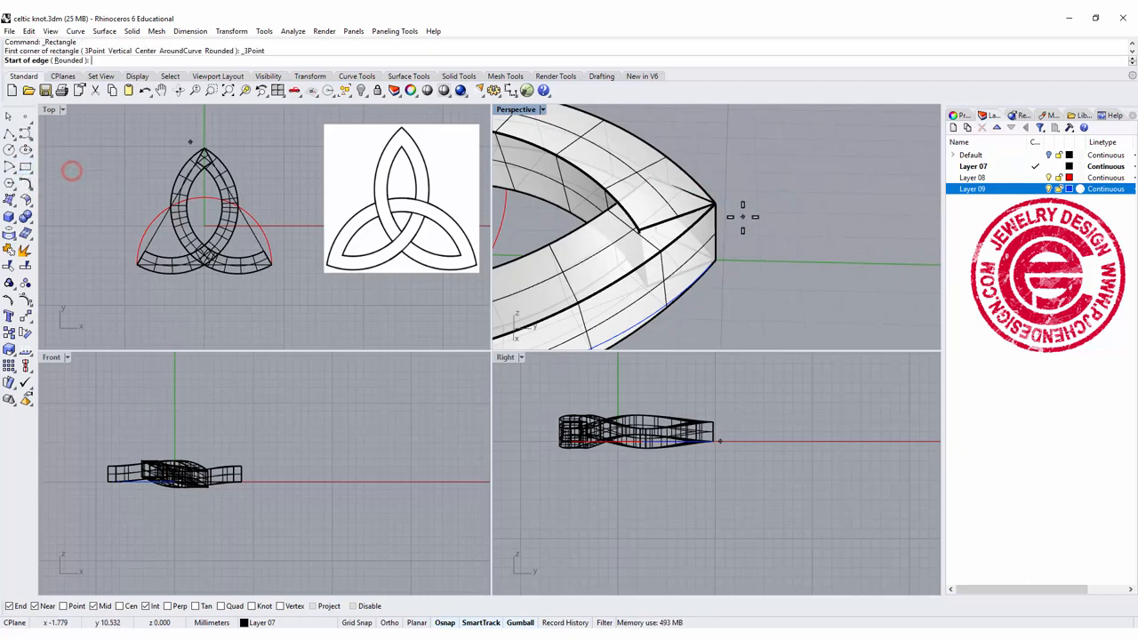
{"action": "left_click", "coordinate": [722, 263]}
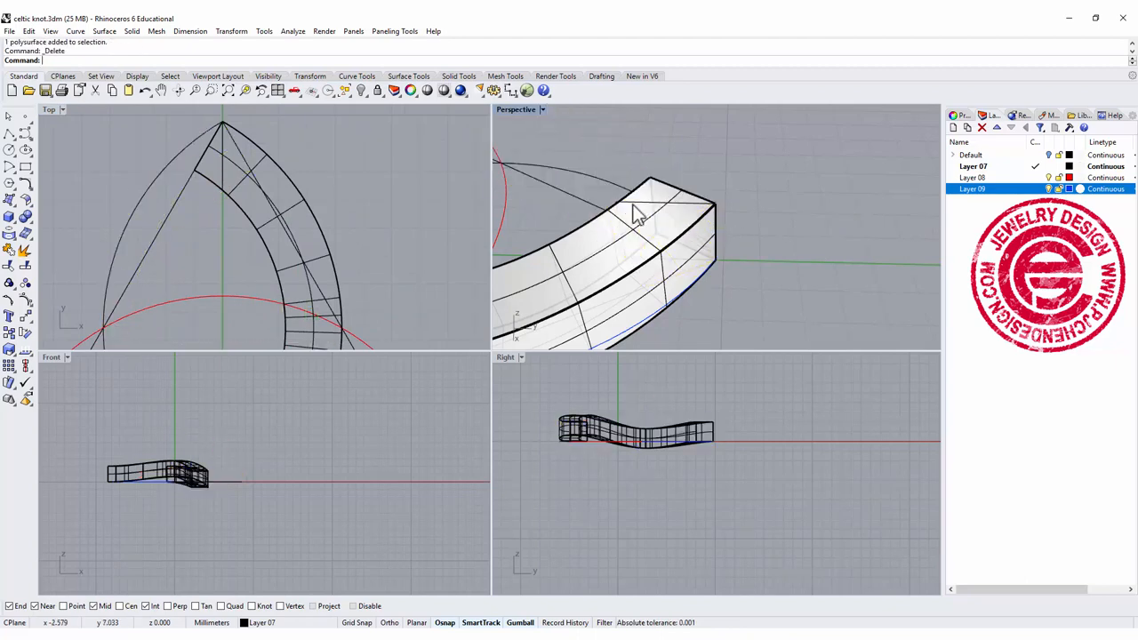
Delete the swept bands and rotate-copy the rectangular profiles 120° about the knot centre from the apex
{"action": "key", "text": "Delete"}
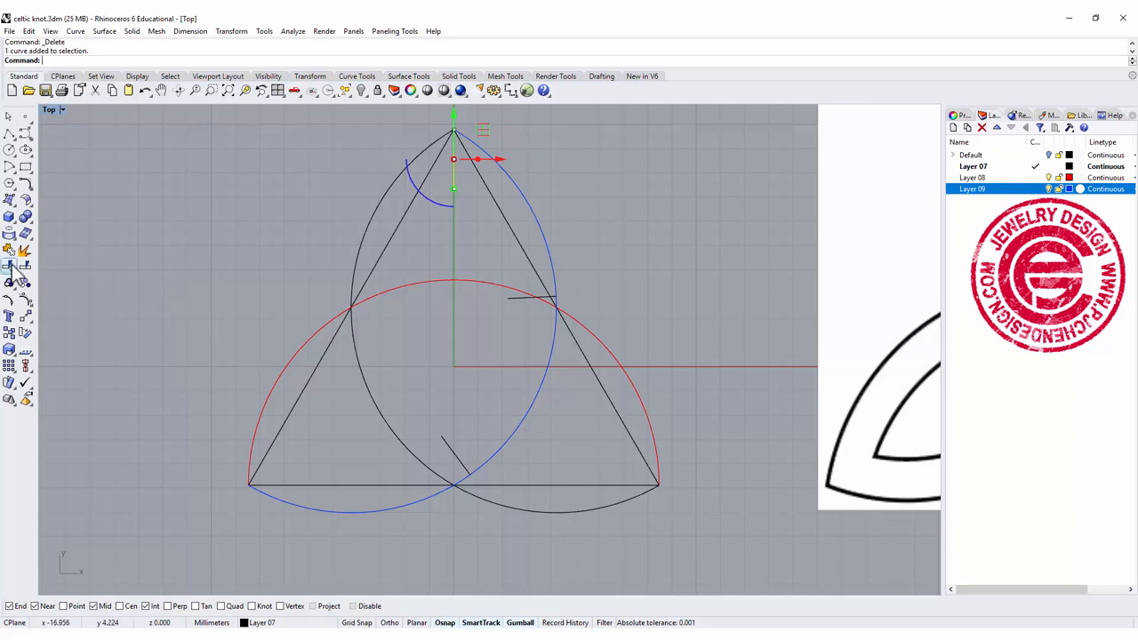
{"action": "mouse_move", "coordinate": [25, 334]}
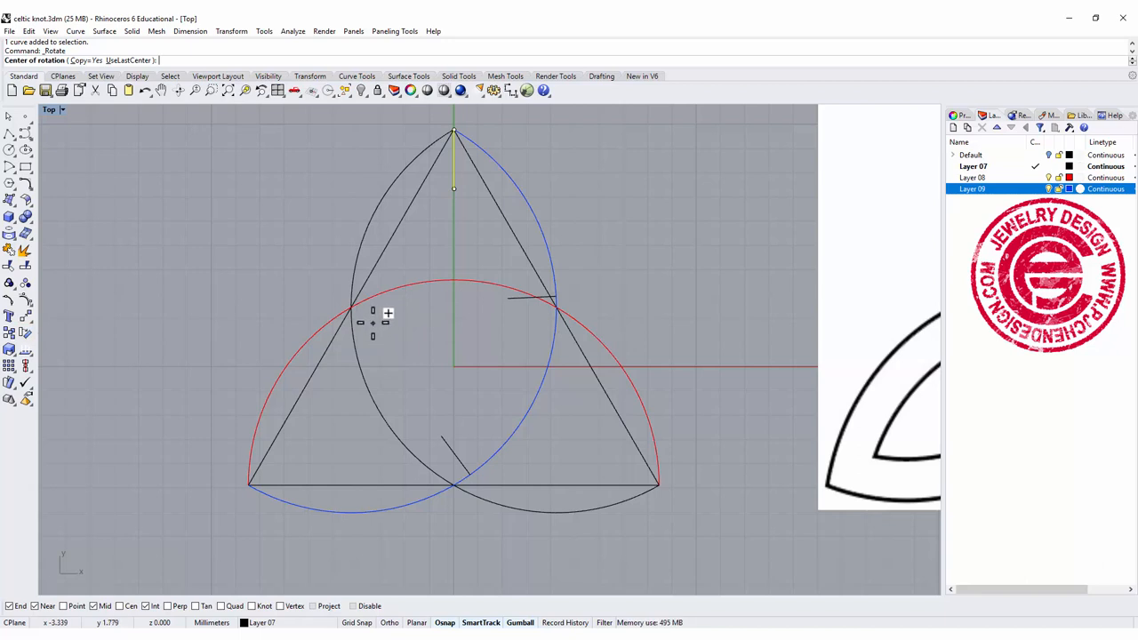
{"action": "left_click", "coordinate": [455, 133]}
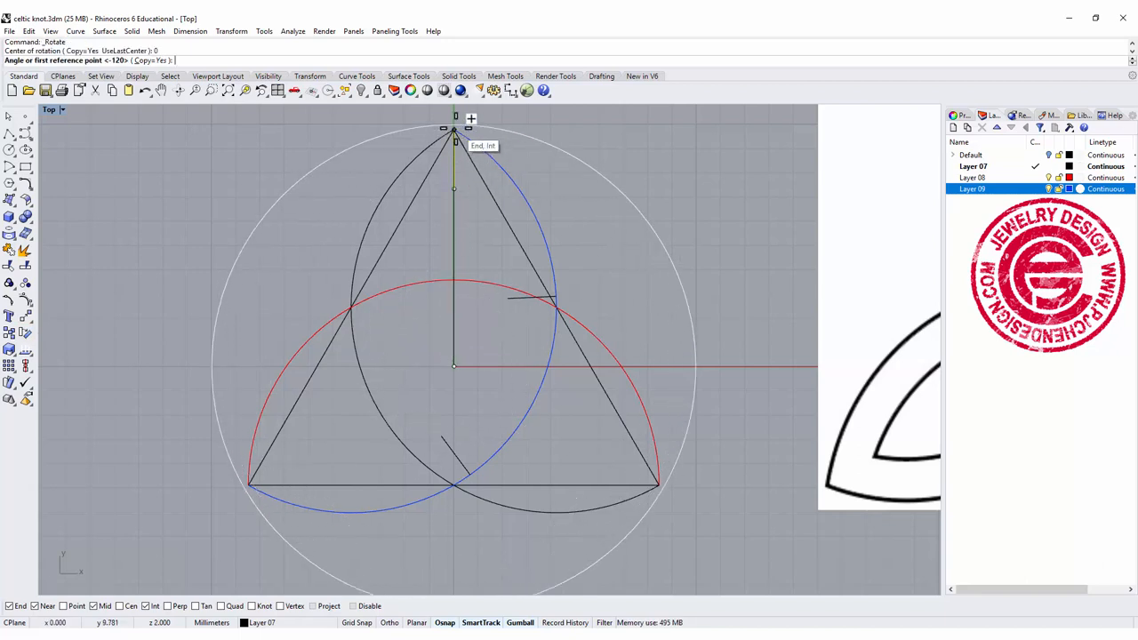
{"action": "left_click", "coordinate": [456, 132]}
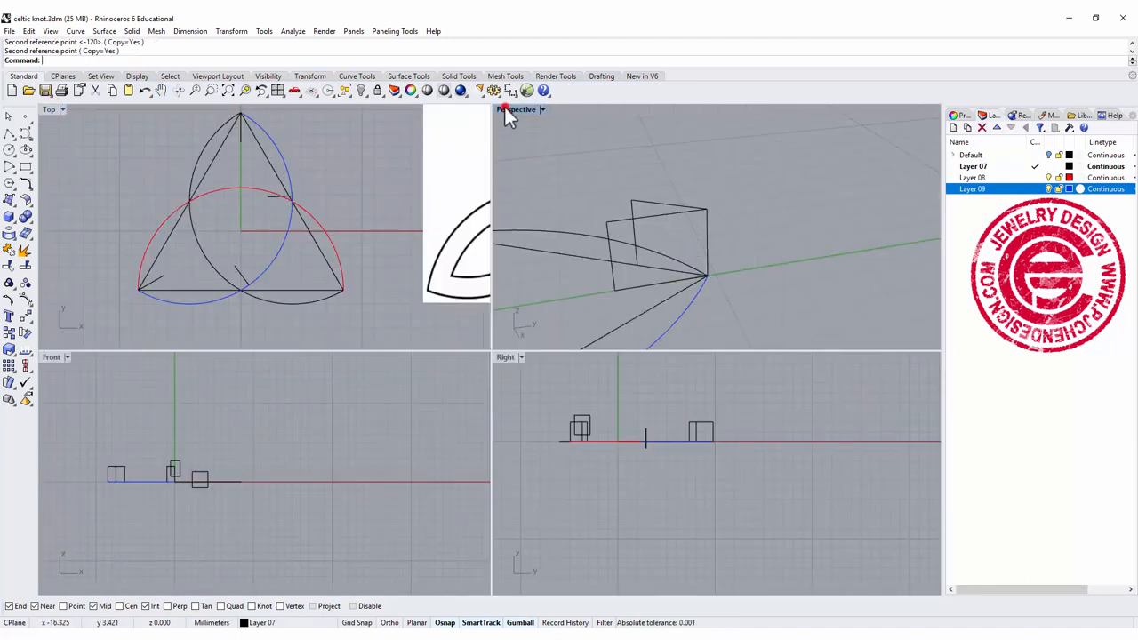
Maximize the Perspective viewport and orbit to view the knot curves and corner profiles from above
{"action": "double_click", "coordinate": [519, 109]}
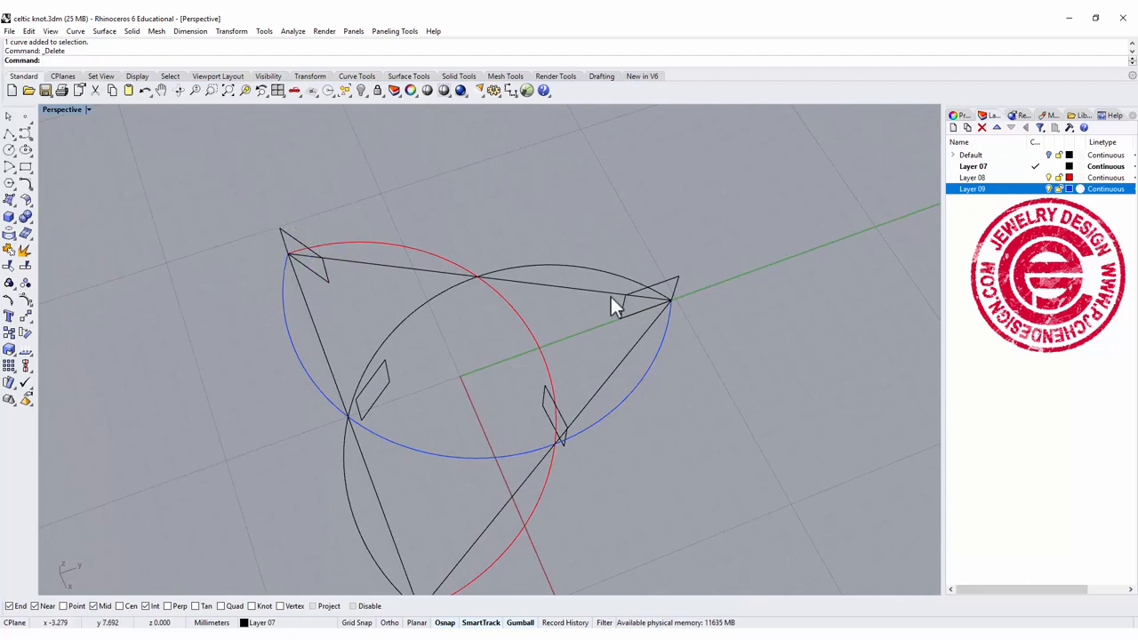
{"action": "left_click_drag", "start_coordinate": [619, 306], "coordinate": [590, 299]}
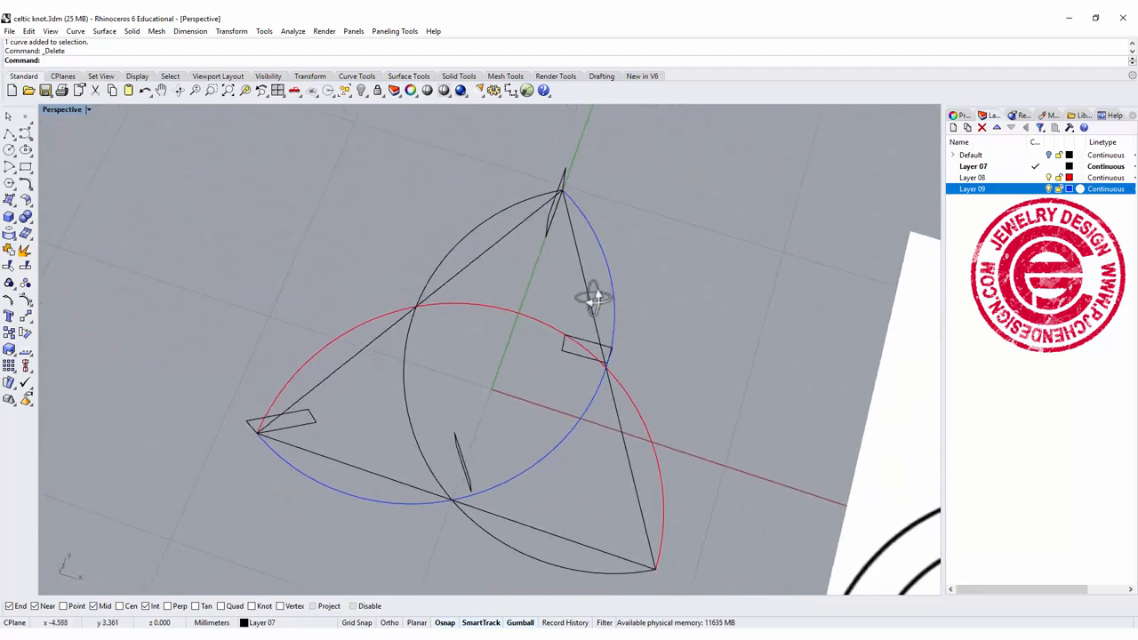
{"action": "left_click_drag", "start_coordinate": [586, 303], "coordinate": [578, 347]}
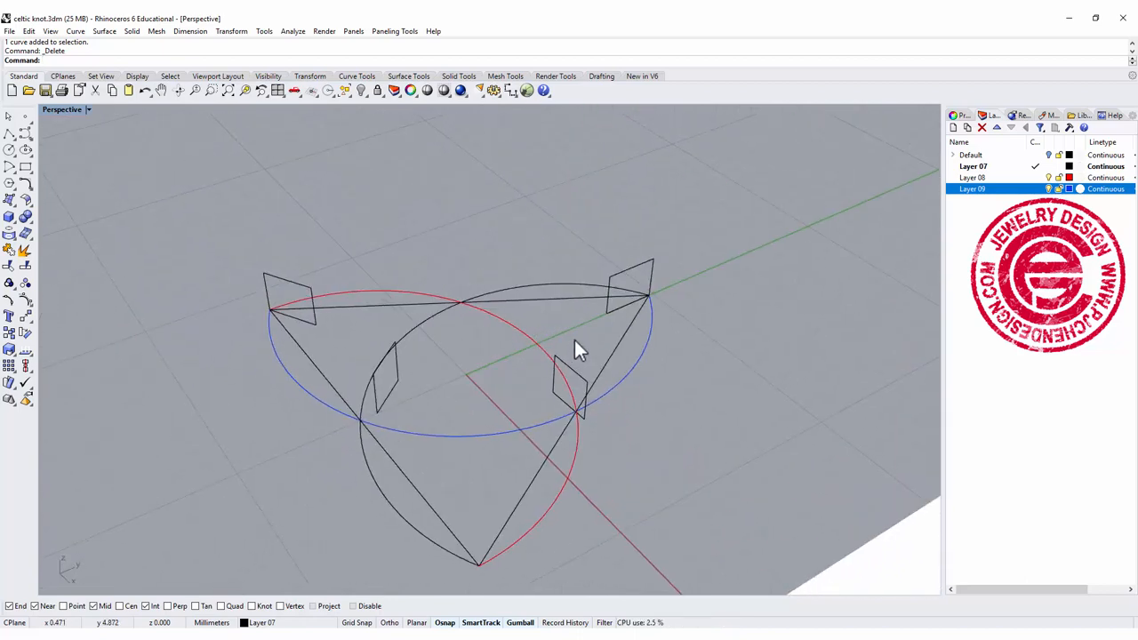
{"action": "left_click_drag", "start_coordinate": [577, 347], "coordinate": [720, 323]}
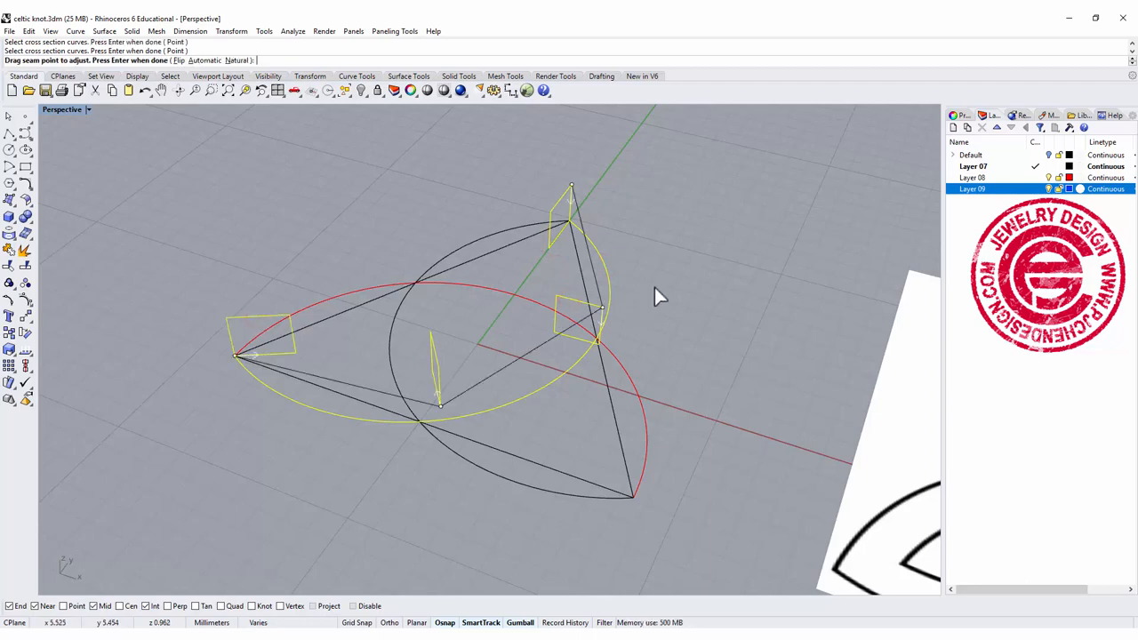
Align the cross-section seam points and accept Sweep 2 Rail to create the band along one arc
{"action": "left_click_drag", "start_coordinate": [658, 294], "coordinate": [729, 253]}
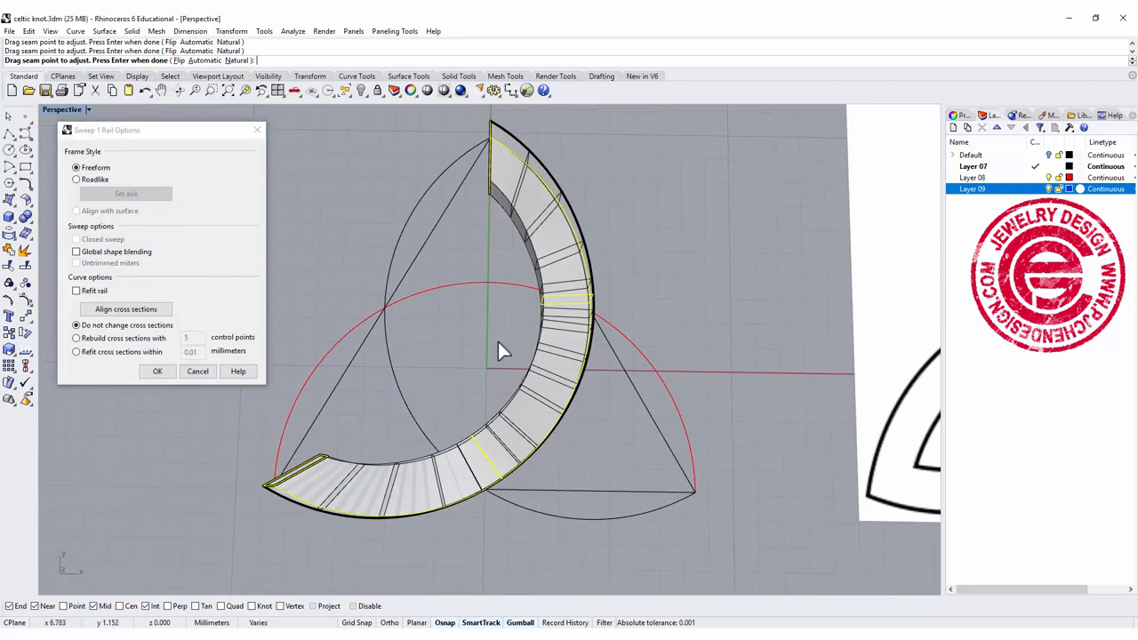
{"action": "left_click", "coordinate": [156, 372]}
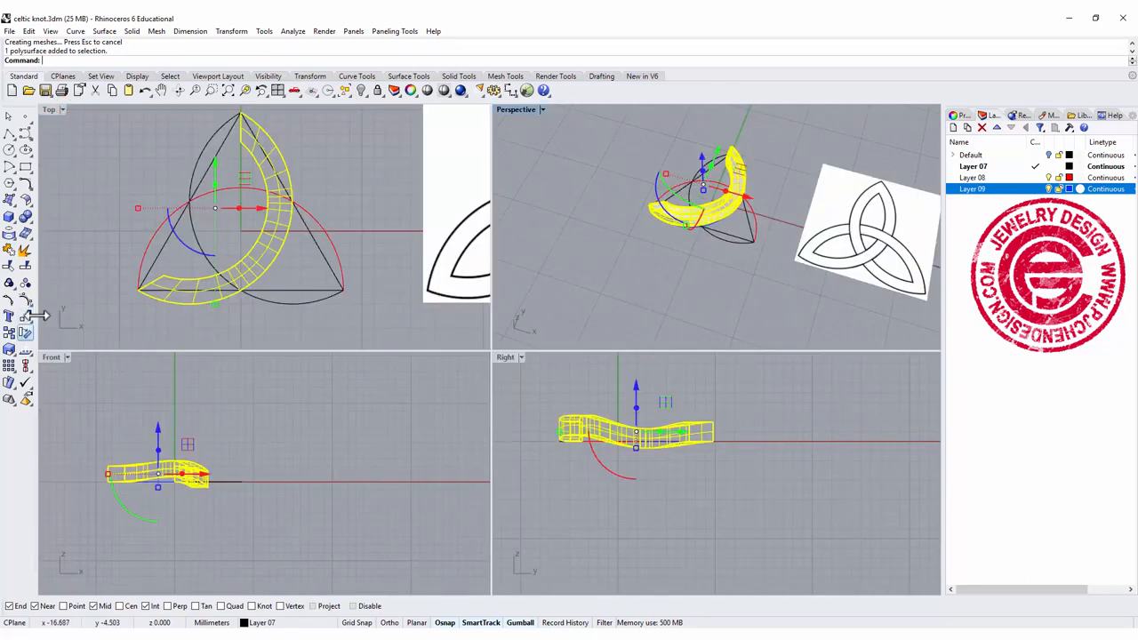
{"action": "mouse_move", "coordinate": [25, 332]}
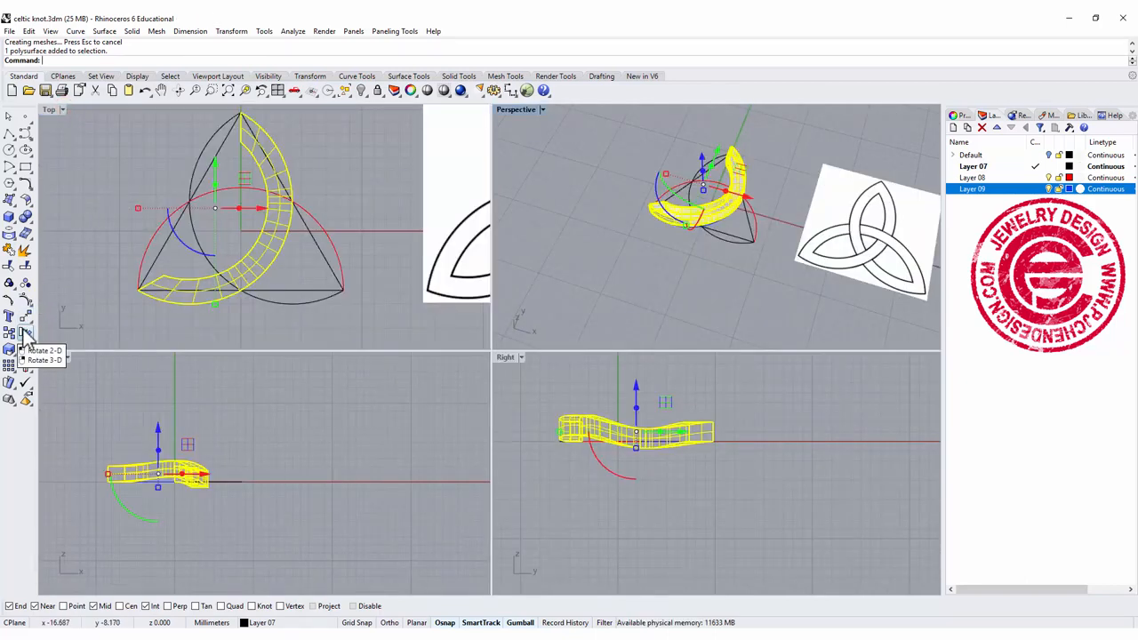
Rotate-copy the new band about the knot centre at 120° steps to complete the triquetra
{"action": "left_click", "coordinate": [25, 332]}
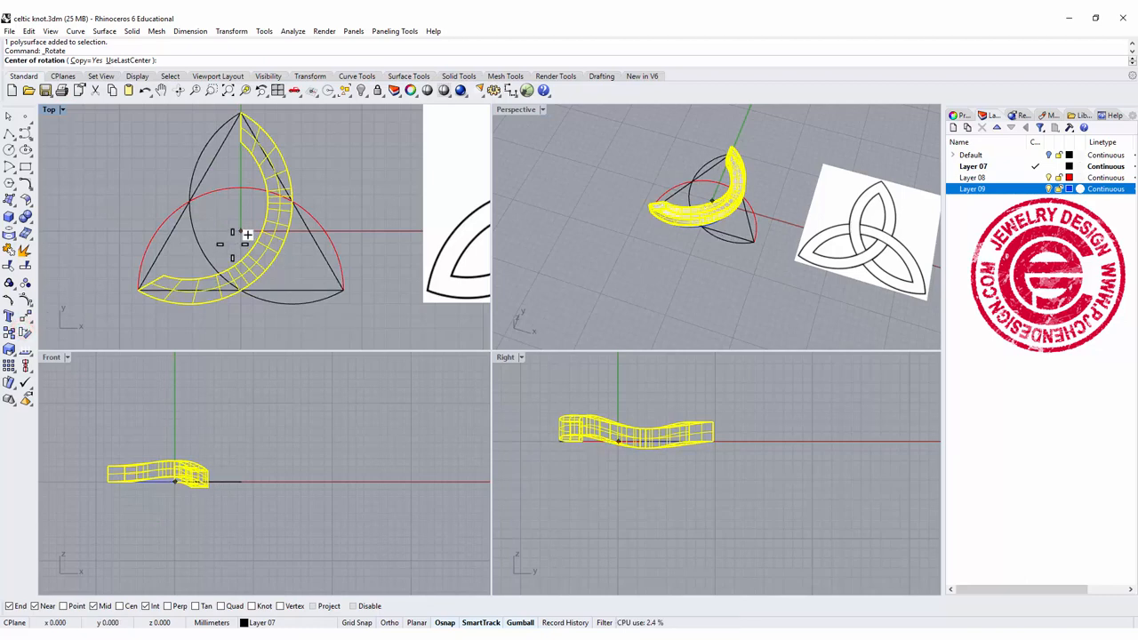
{"action": "left_click", "coordinate": [242, 231]}
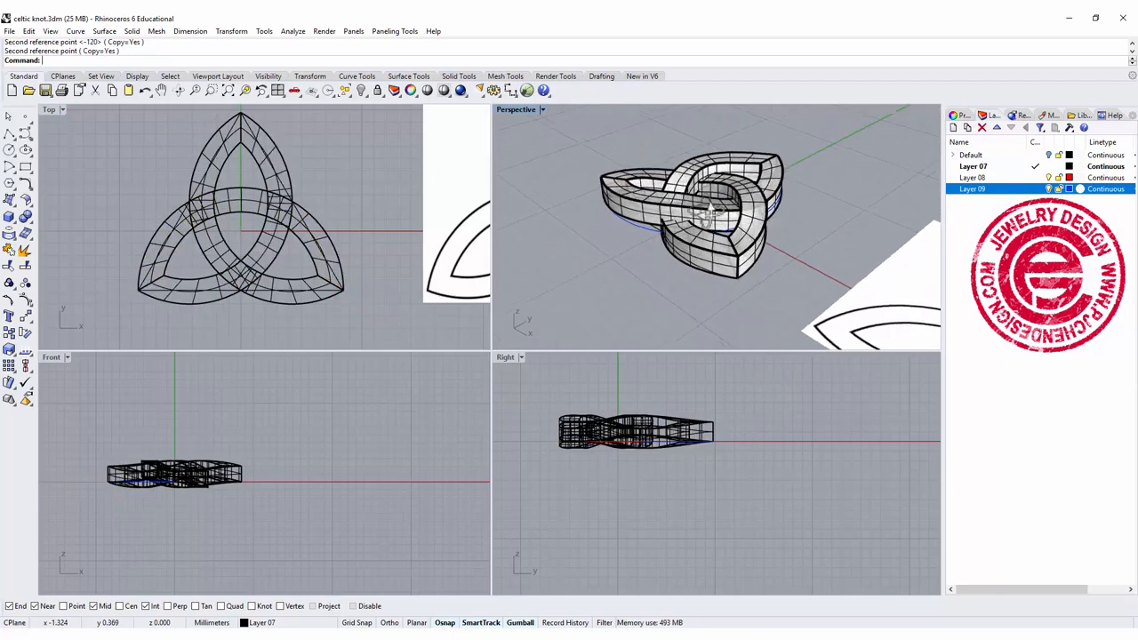
Cap the open ends of a knot band into a closed solid and begin merging the bands
{"action": "left_click_drag", "start_coordinate": [712, 231], "coordinate": [578, 186]}
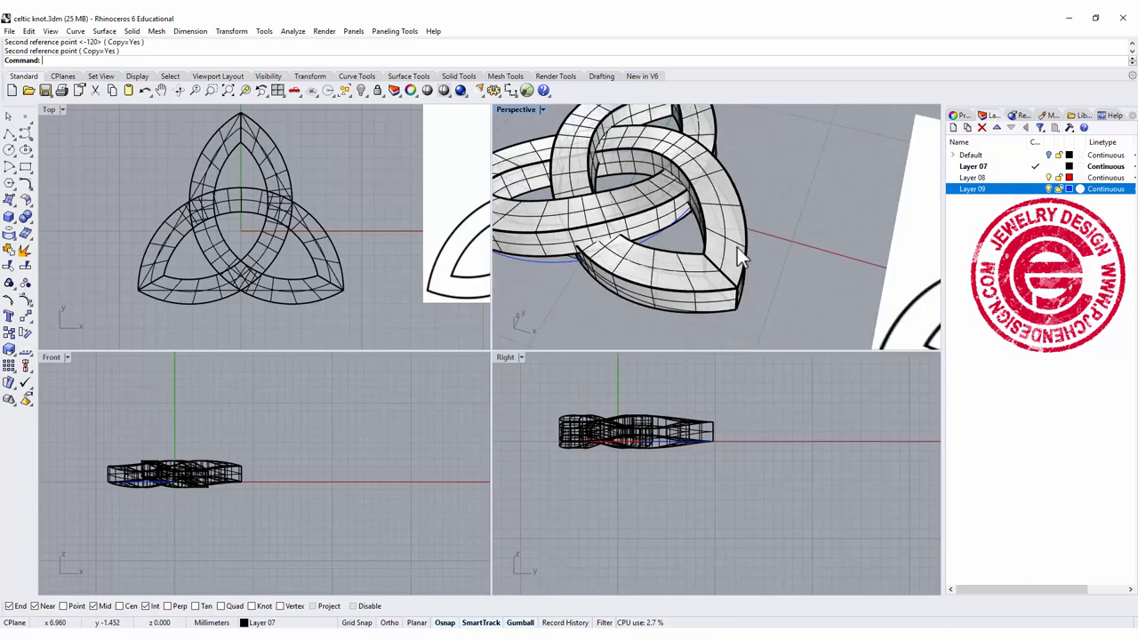
{"action": "left_click", "coordinate": [281, 156]}
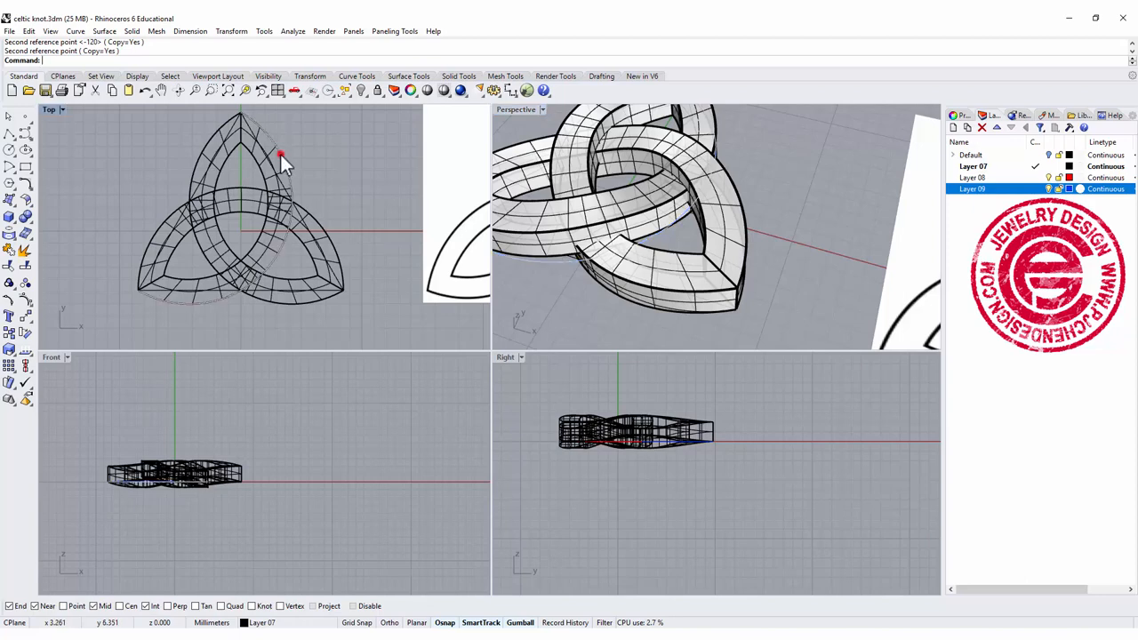
{"action": "left_click", "coordinate": [281, 157]}
{"action": "type", "text": "Cage"}
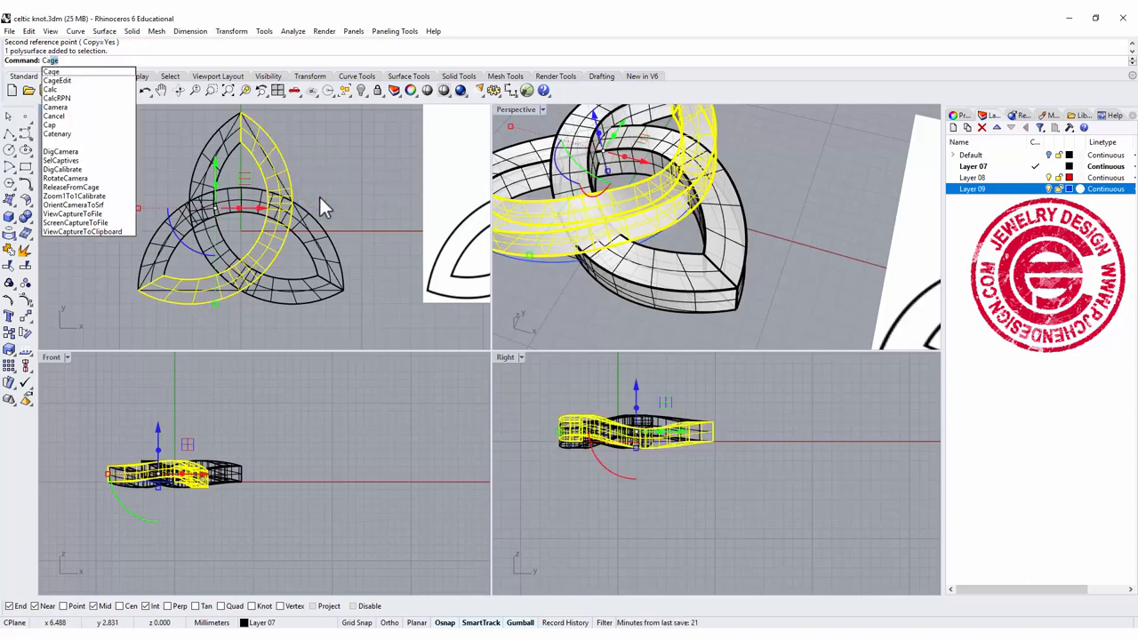
{"action": "left_click", "coordinate": [50, 124]}
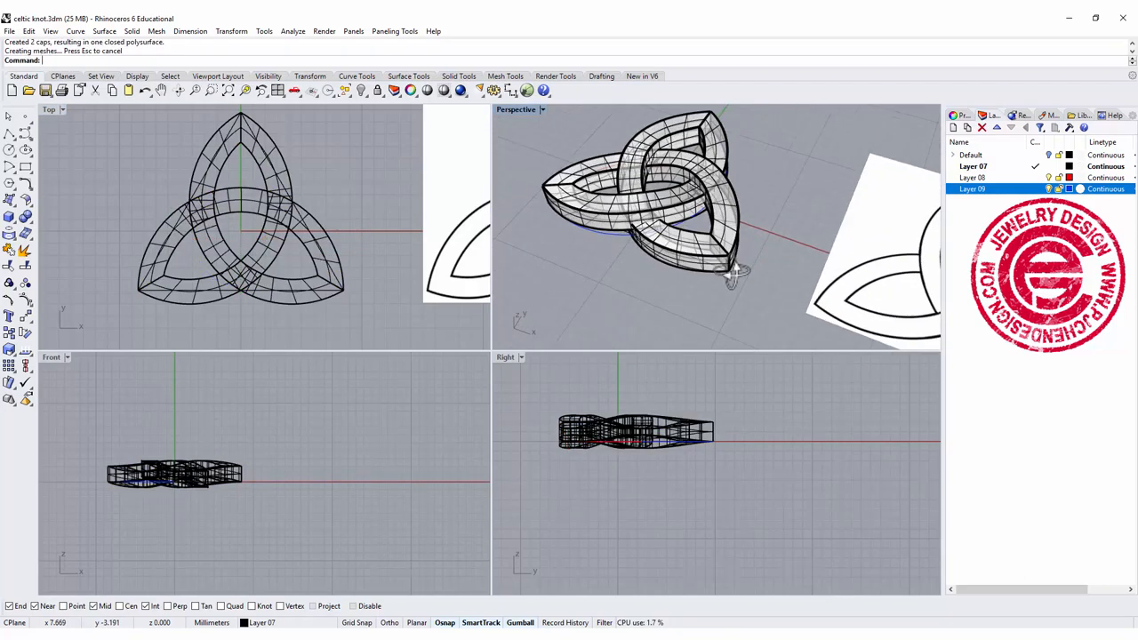
{"action": "left_click", "coordinate": [186, 282]}
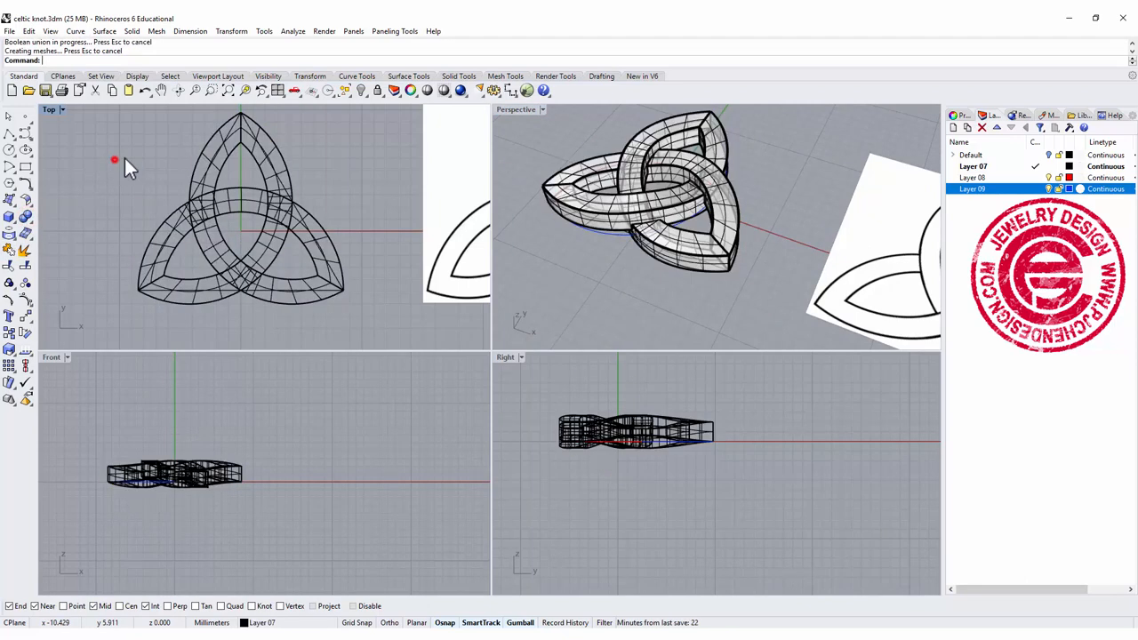
Boolean-union the three bands into one knot solid and pick it for Fillet Edges
{"action": "left_click", "coordinate": [241, 210]}
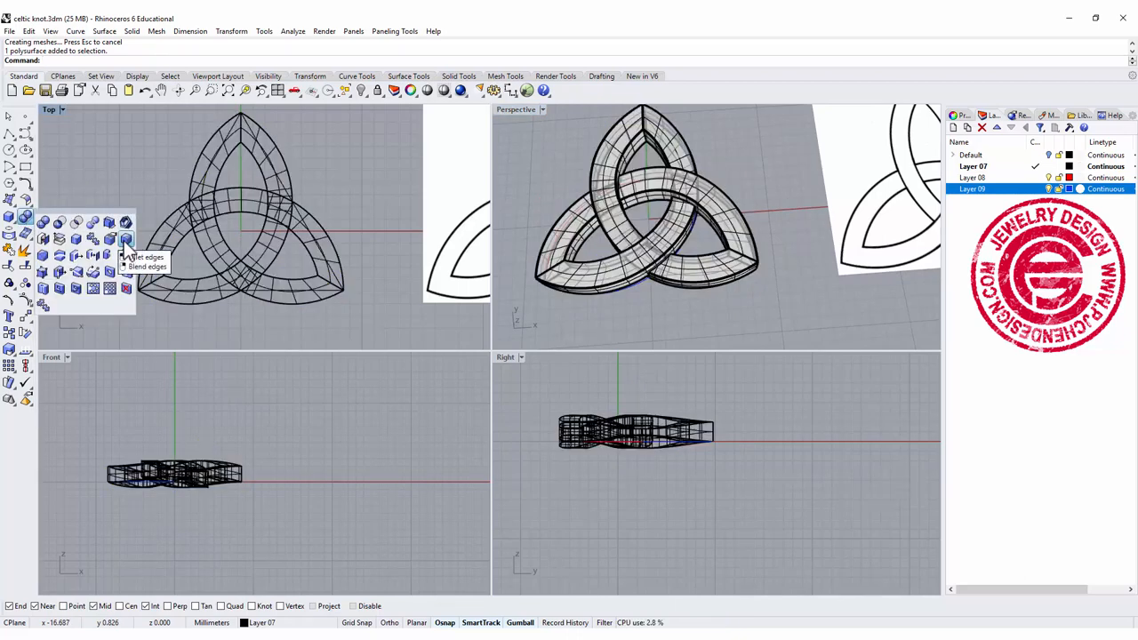
{"action": "left_click", "coordinate": [125, 238]}
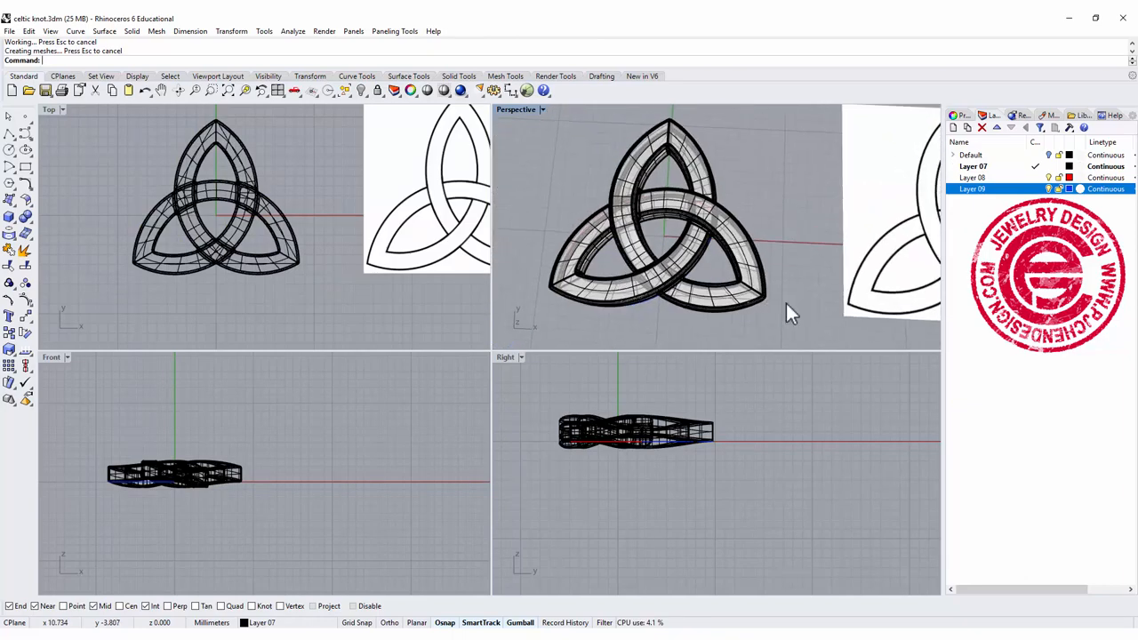
{"action": "left_click", "coordinate": [743, 234]}
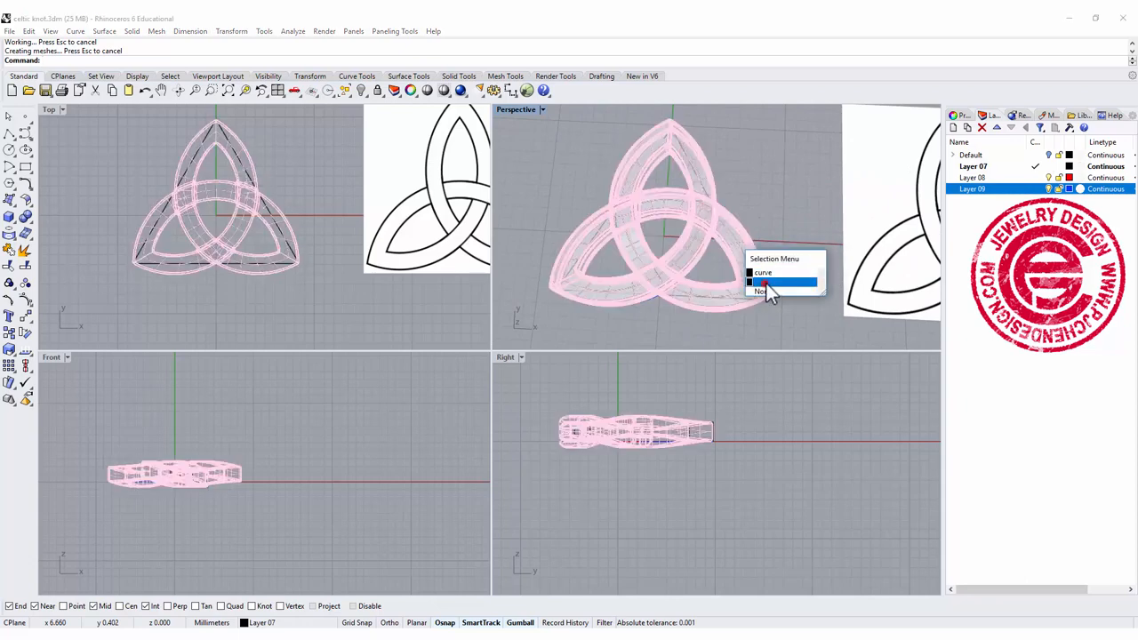
{"action": "left_click", "coordinate": [767, 292]}
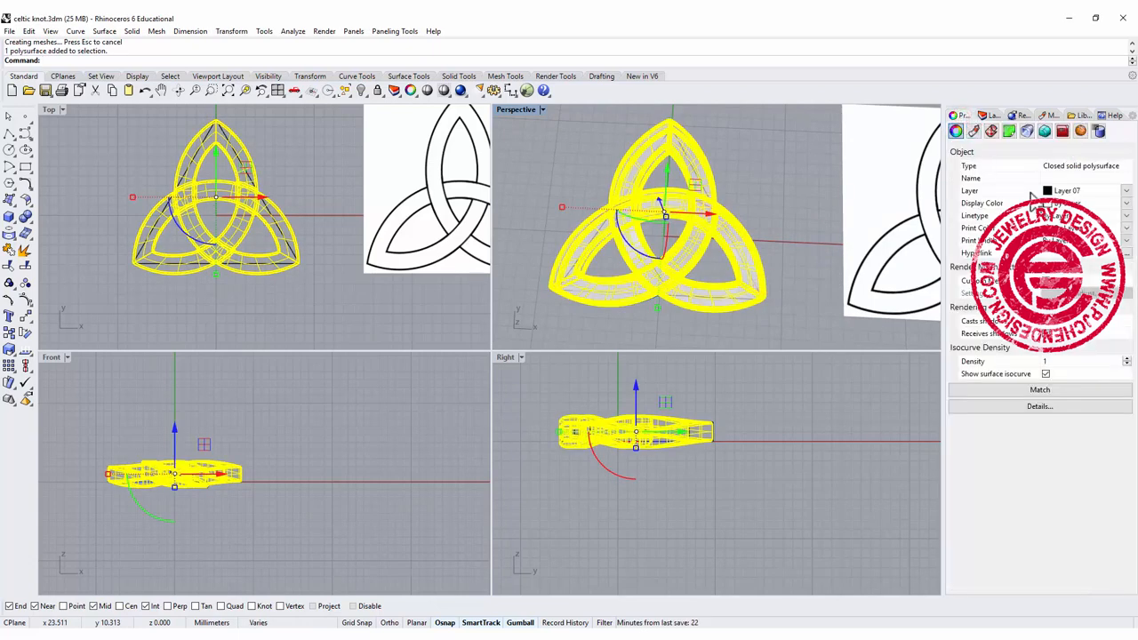
{"action": "mouse_move", "coordinate": [1078, 177]}
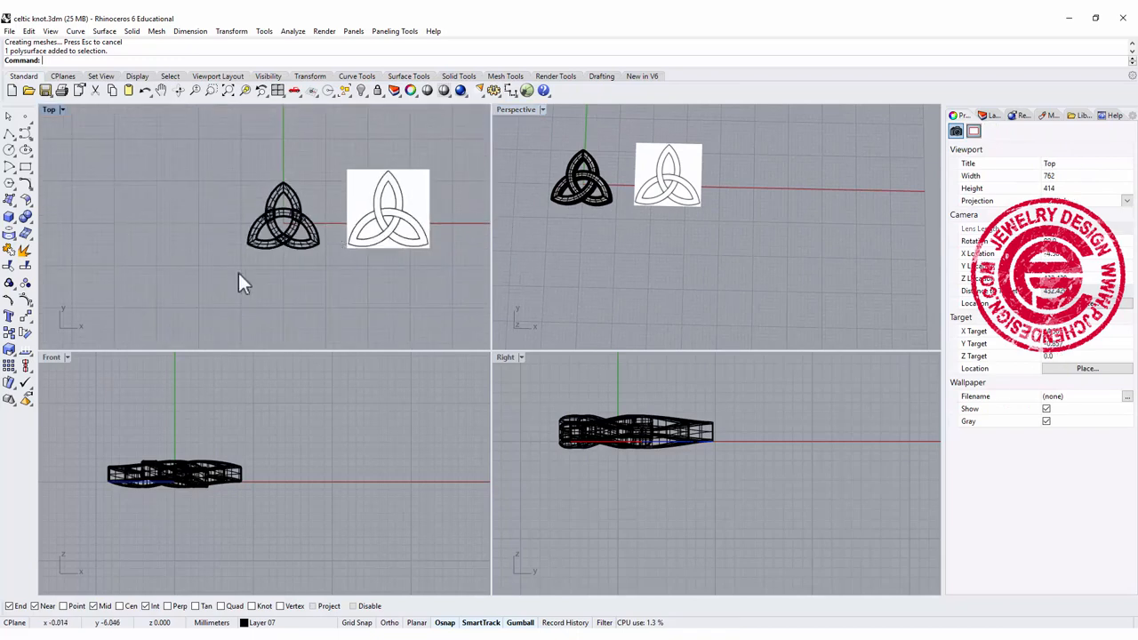
Draw a vertical circle of diameter 16 at the origin and move the knot solid aside
{"action": "double_click", "coordinate": [51, 356]}
{"action": "type", "text": "16"}
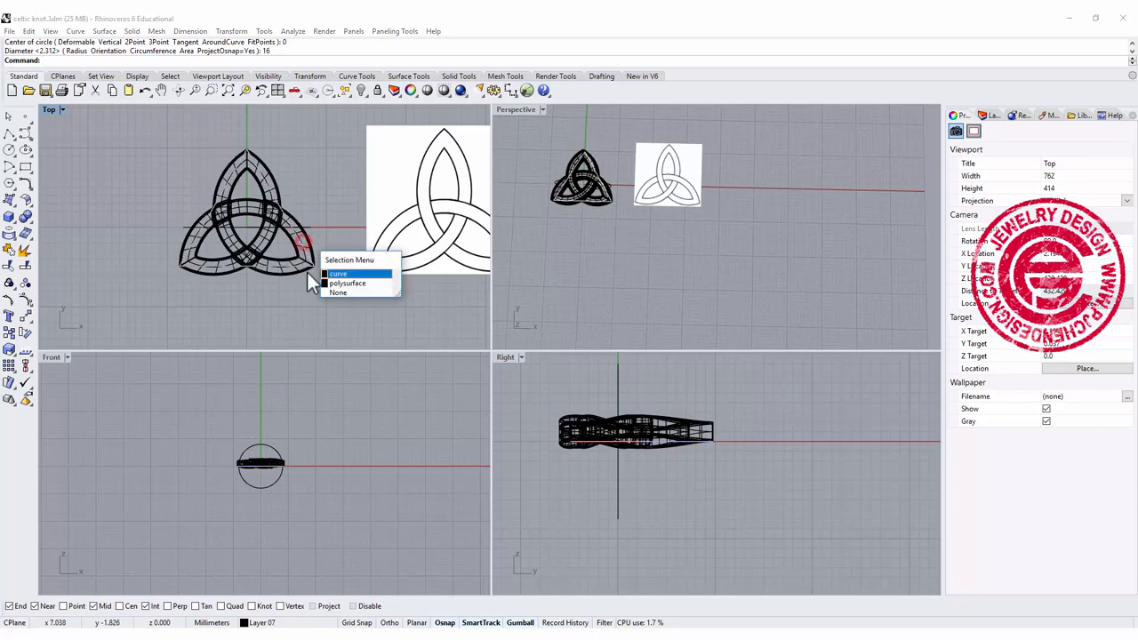
{"action": "left_click", "coordinate": [338, 274]}
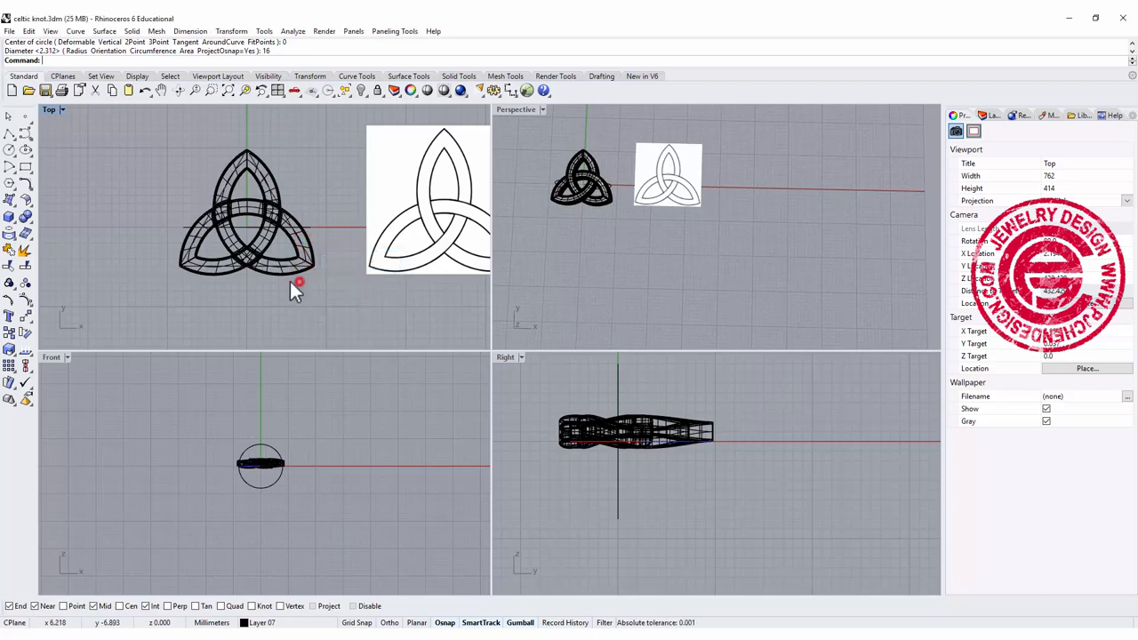
{"action": "left_click", "coordinate": [247, 214]}
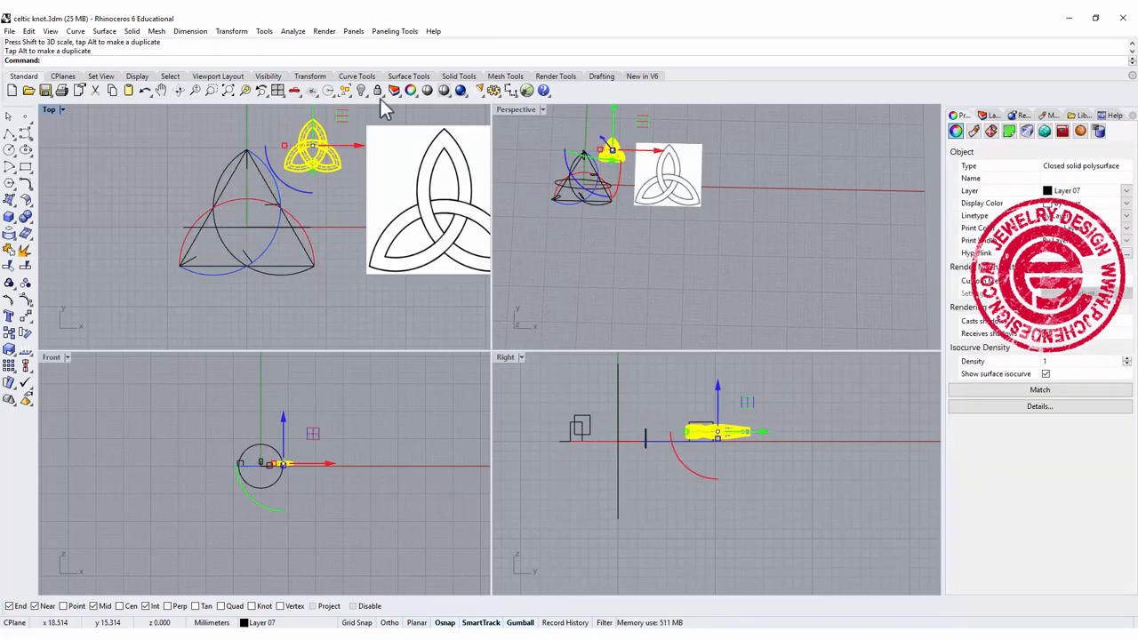
Hide the construction curves and delete the reference picture
{"action": "left_click", "coordinate": [345, 89]}
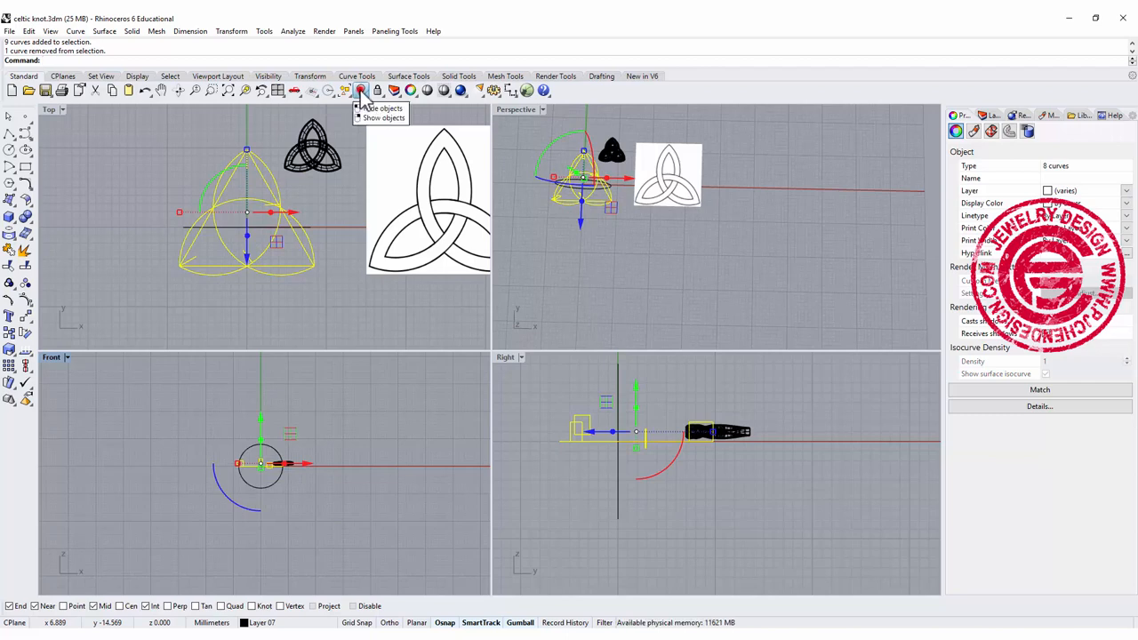
{"action": "left_click", "coordinate": [359, 89]}
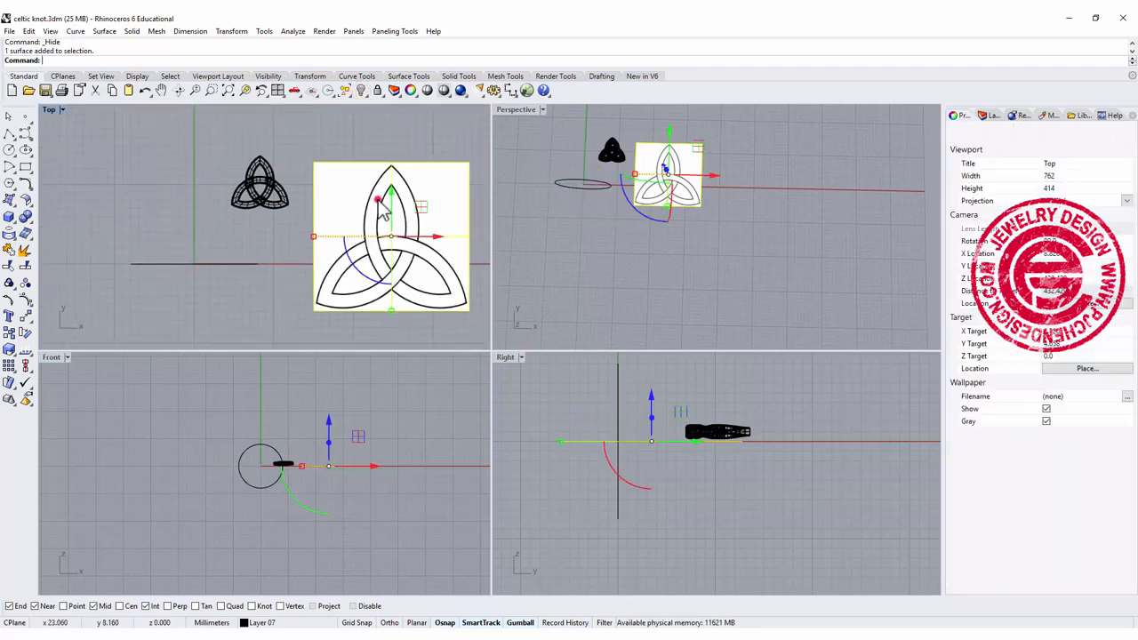
{"action": "key", "text": "Delete"}
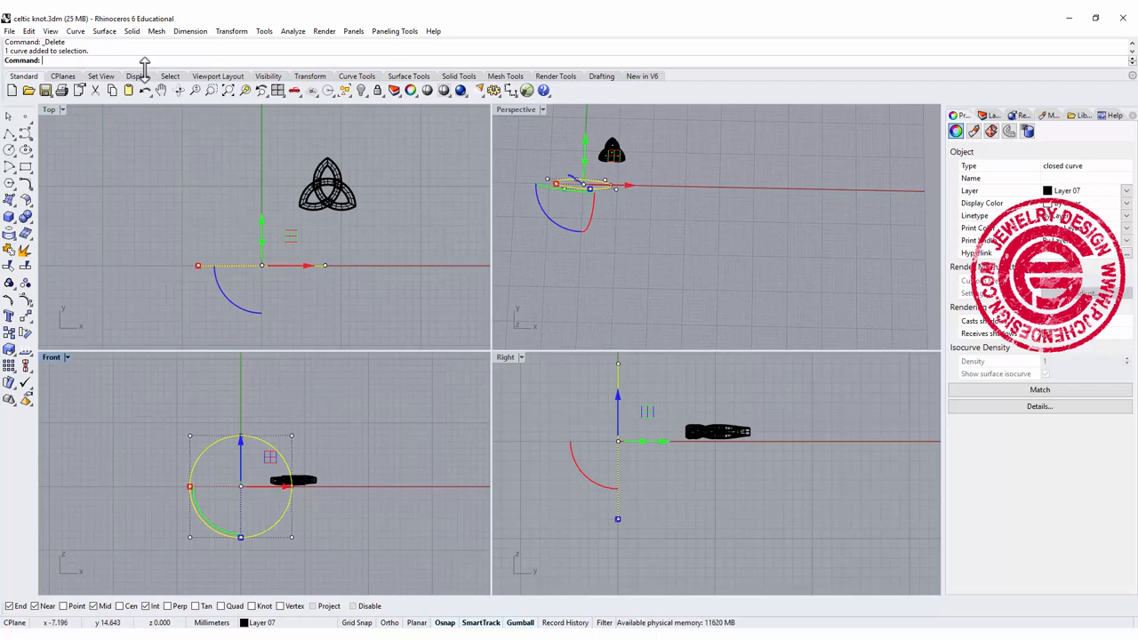
{"action": "mouse_move", "coordinate": [103, 32]}
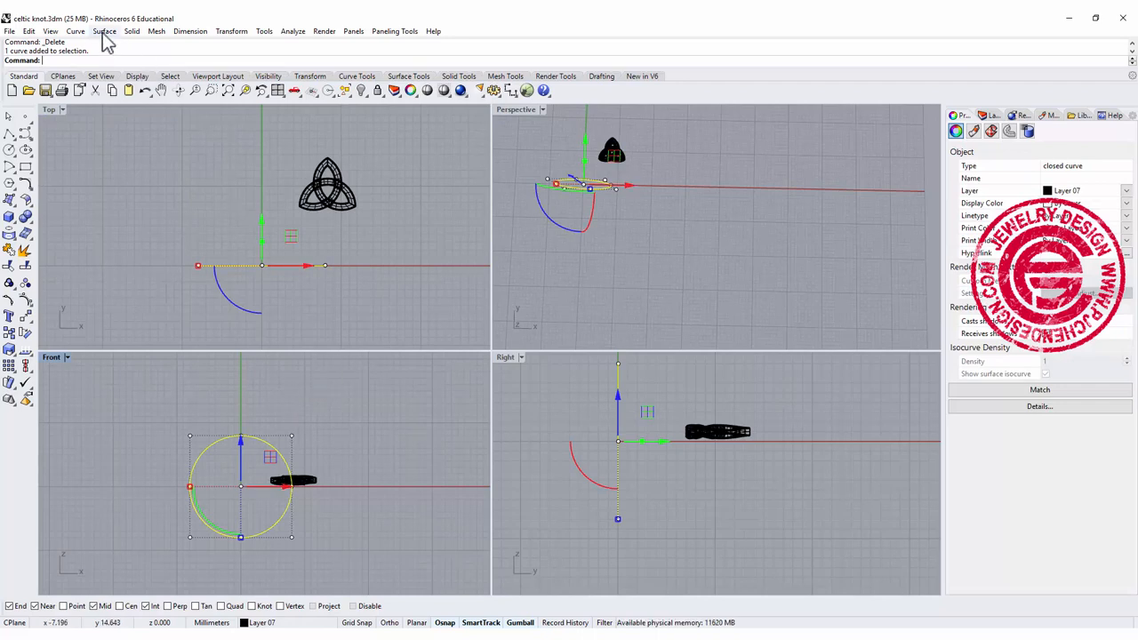
Extrude the circle straight into an open cylindrical surface
{"action": "left_click", "coordinate": [103, 32]}
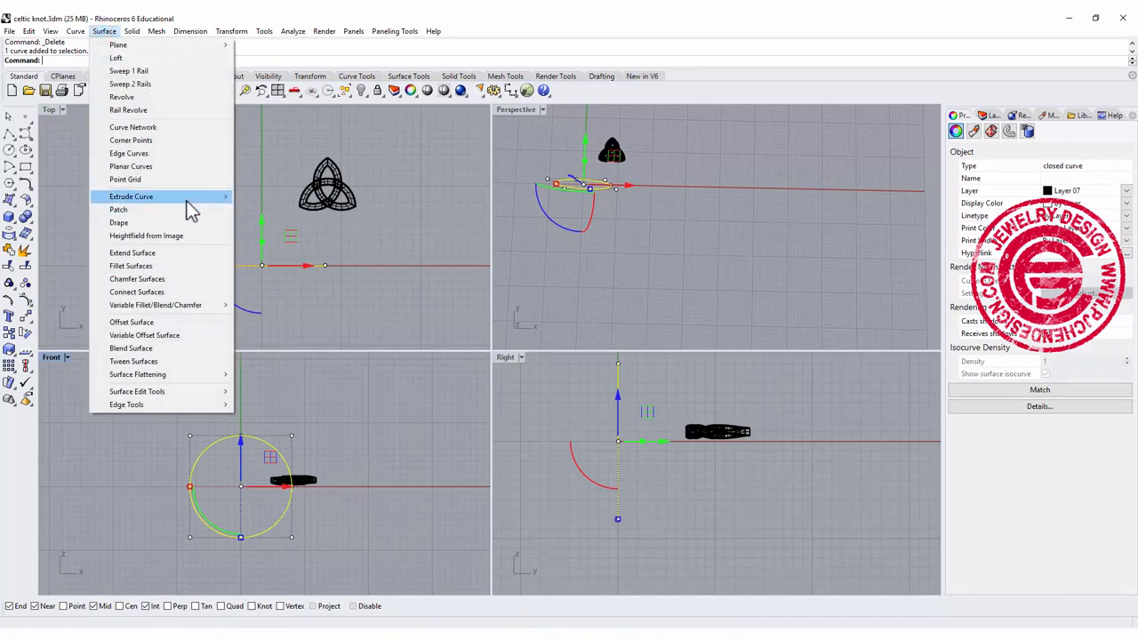
{"action": "left_click", "coordinate": [132, 196]}
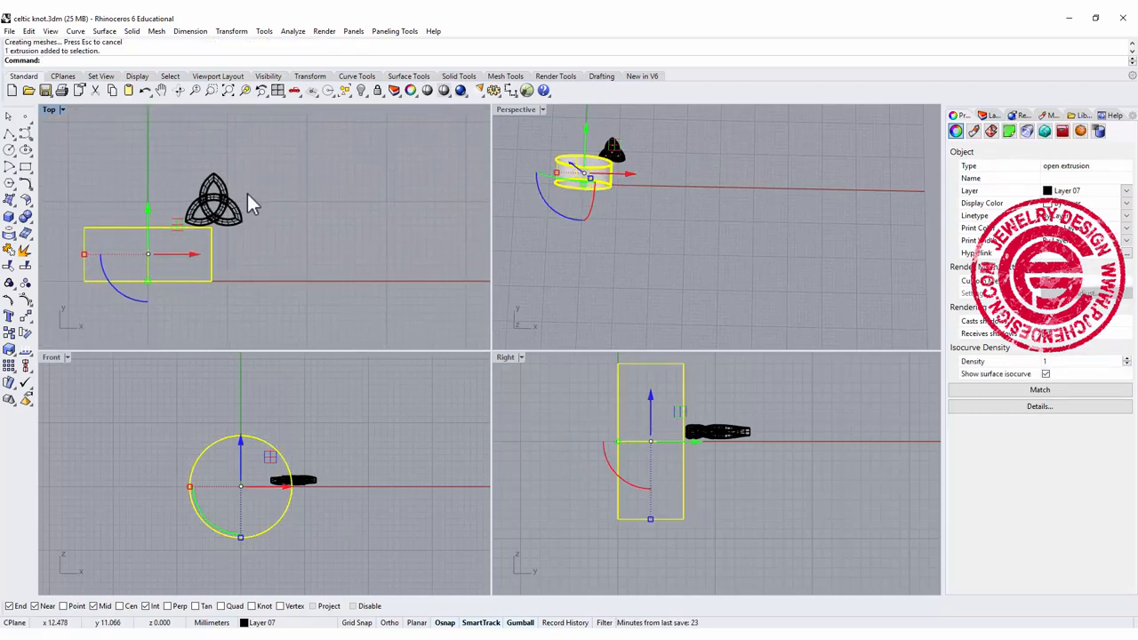
{"action": "mouse_move", "coordinate": [121, 266]}
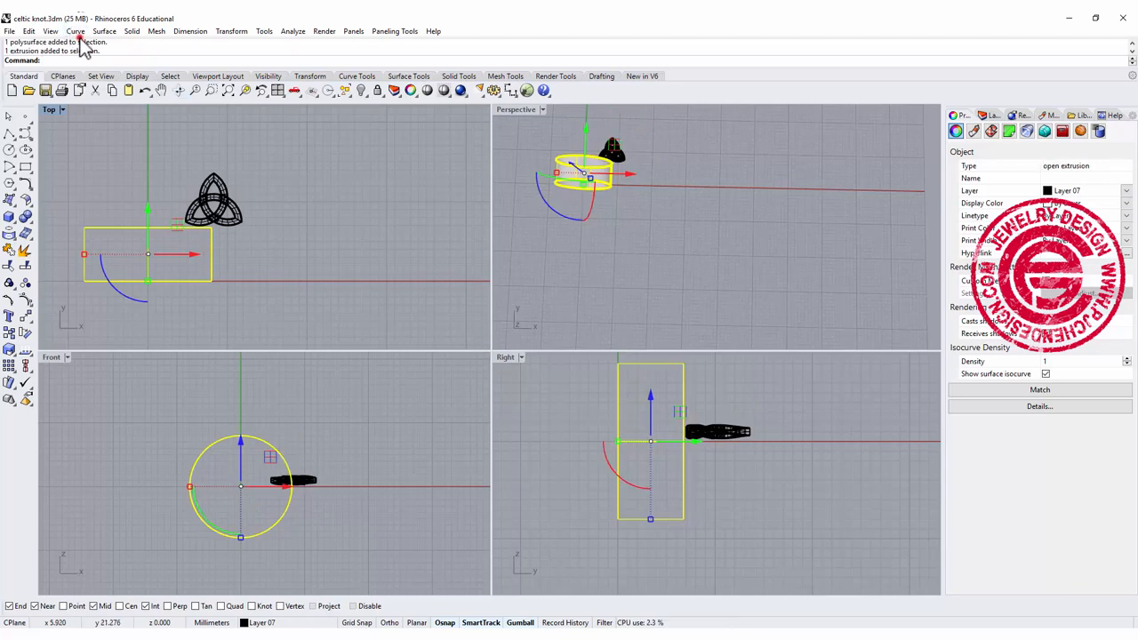
Create flat UV curves from the cylinder surface and start arraying the knot along the strip
{"action": "left_click", "coordinate": [74, 32]}
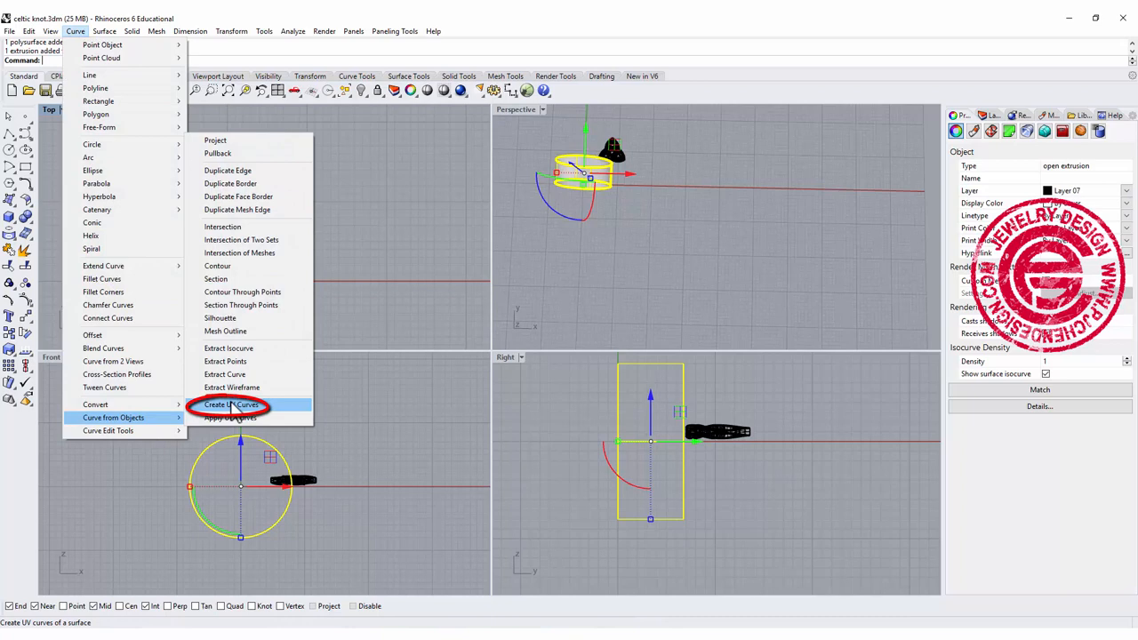
{"action": "left_click", "coordinate": [232, 405]}
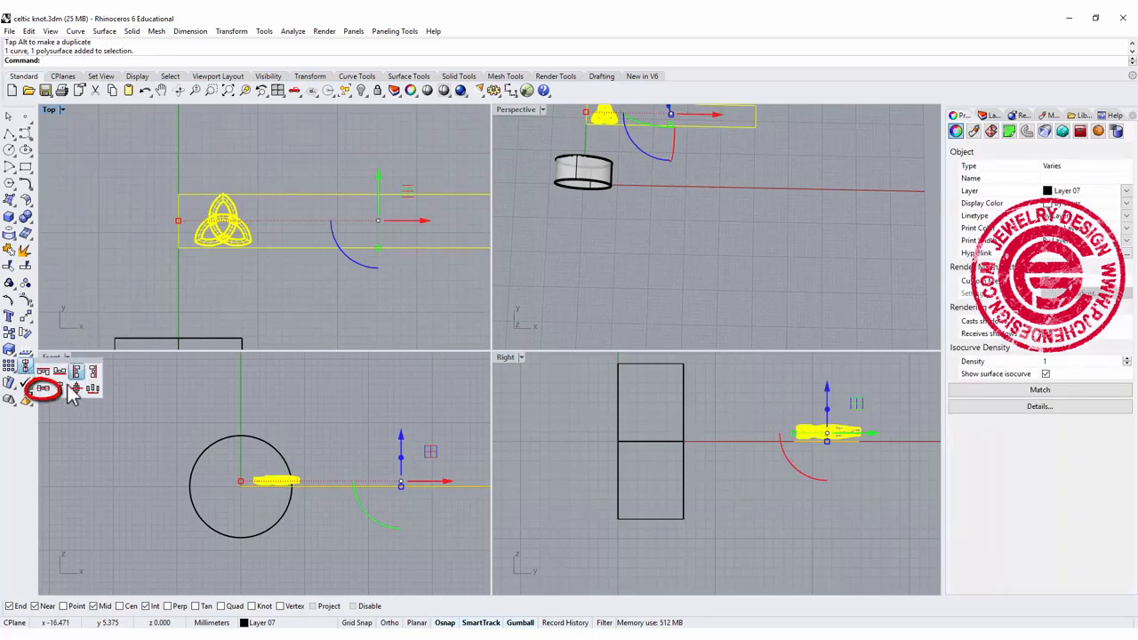
{"action": "left_click", "coordinate": [43, 387]}
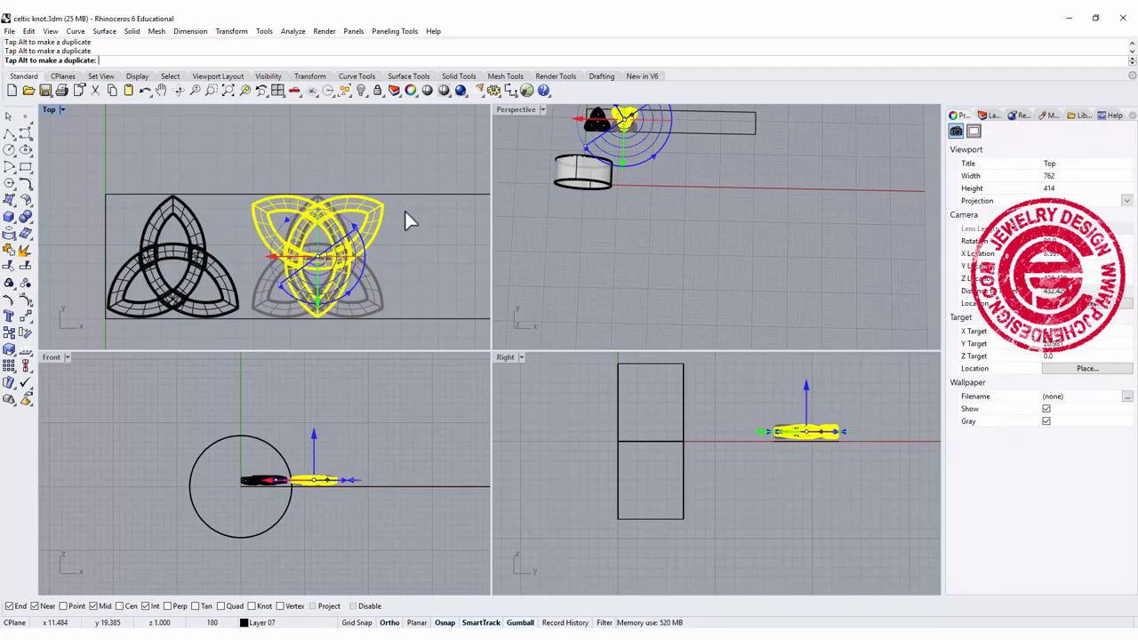
Place an overlapping triquetra copy beside the original and array them into a chain along the strip
{"action": "left_click", "coordinate": [421, 288]}
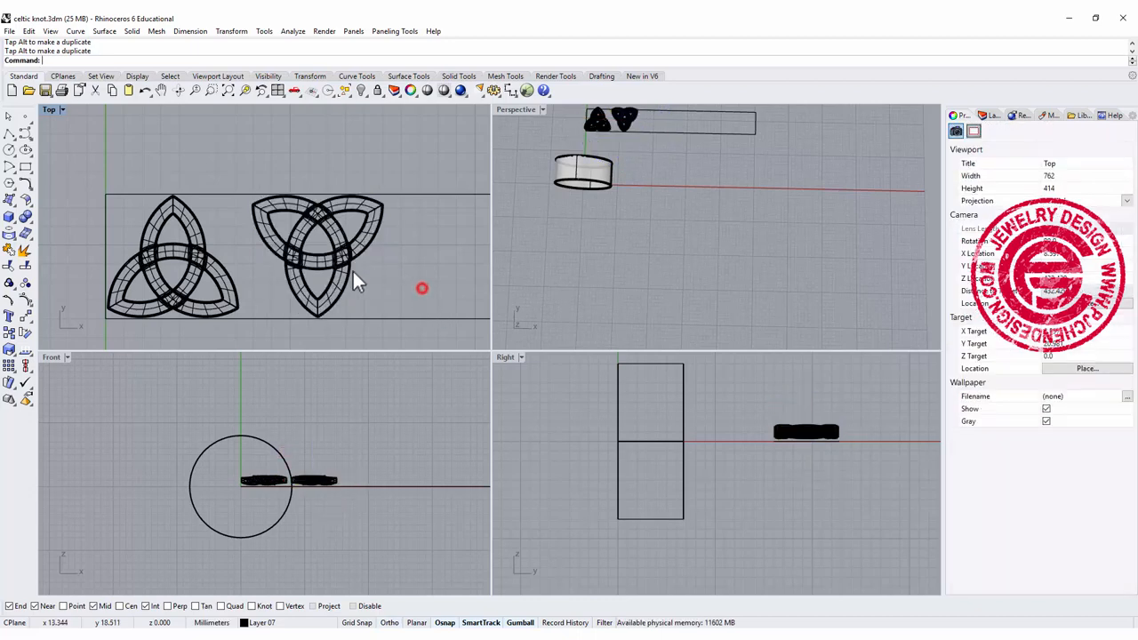
{"action": "left_click", "coordinate": [293, 258]}
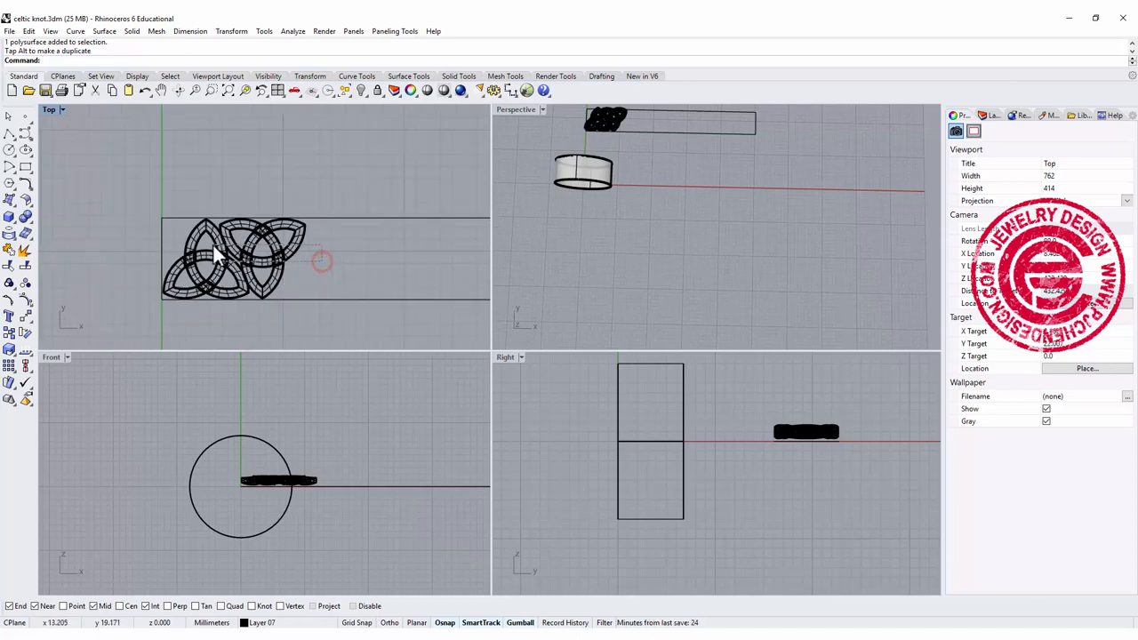
{"action": "double_click", "coordinate": [50, 108]}
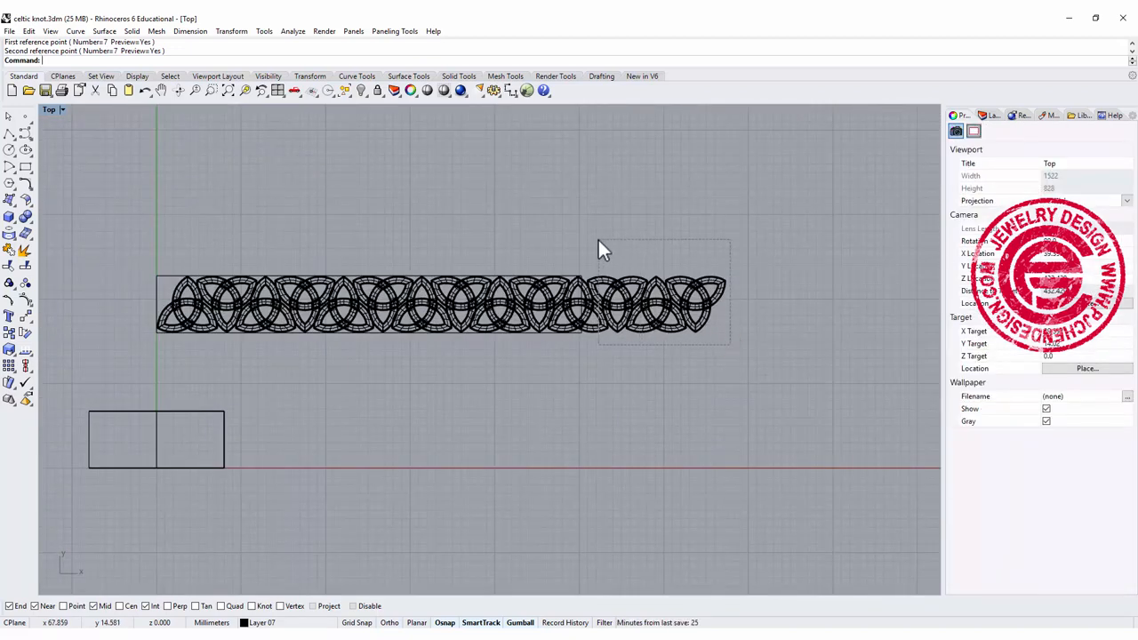
Delete the surplus knots and make a planar surface from the strip outline rectangle
{"action": "key", "text": "Delete"}
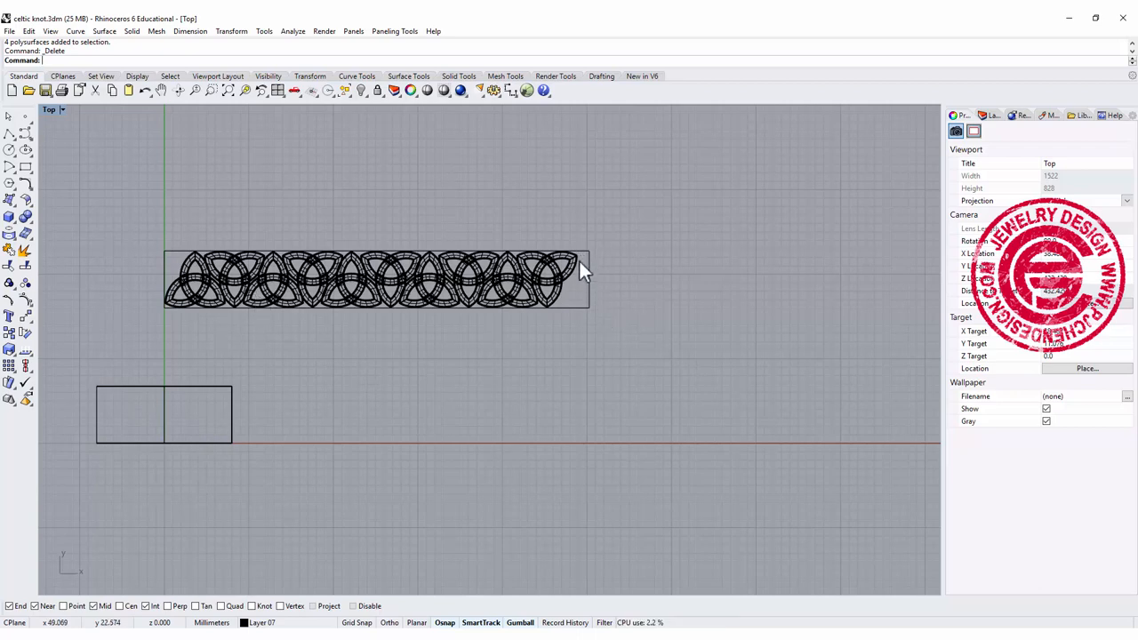
{"action": "mouse_move", "coordinate": [579, 313]}
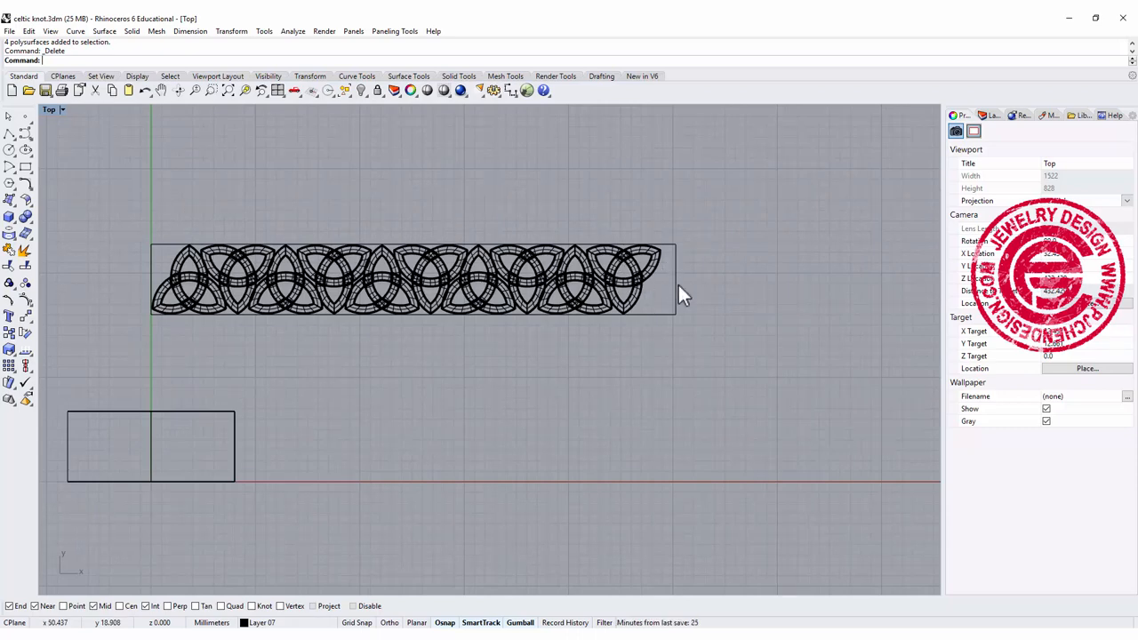
{"action": "left_click", "coordinate": [502, 284]}
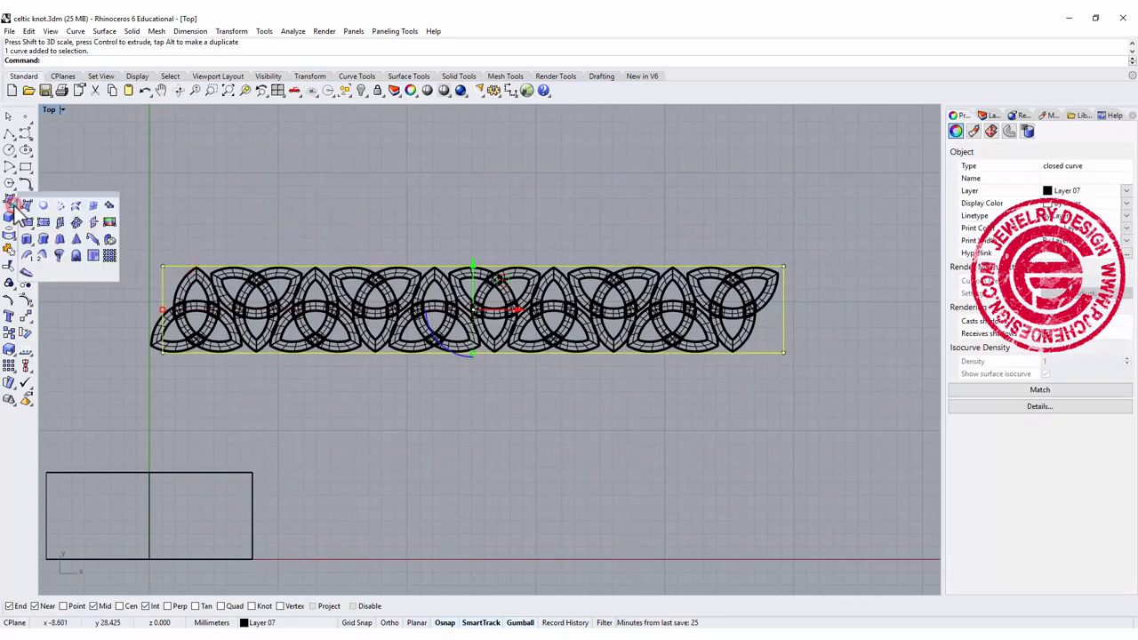
{"action": "mouse_move", "coordinate": [61, 240]}
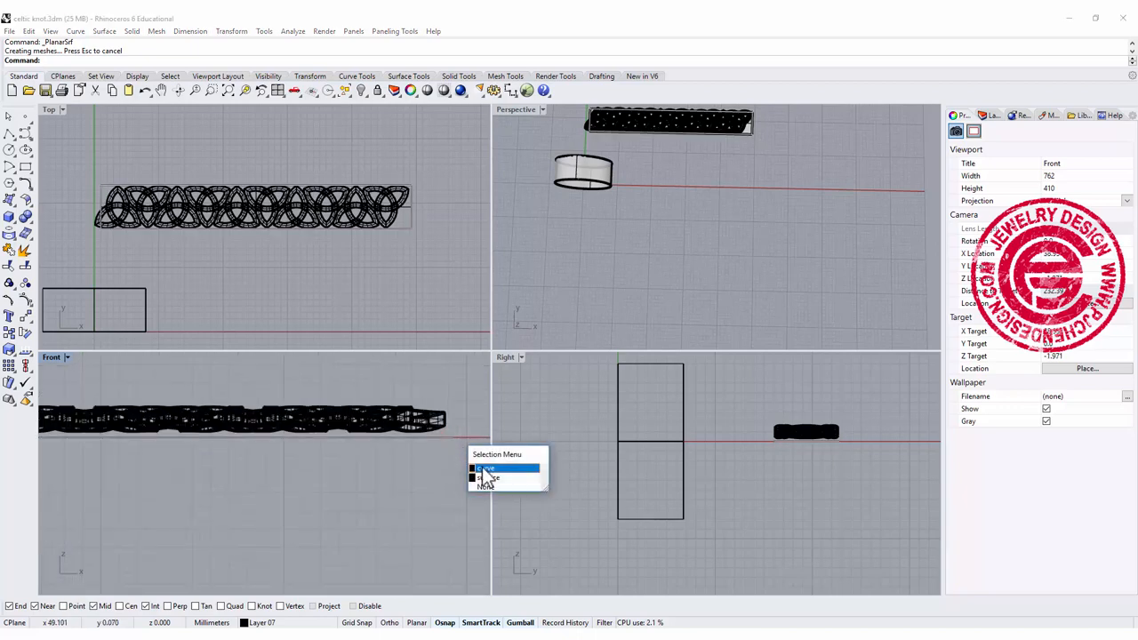
{"action": "left_click", "coordinate": [489, 476]}
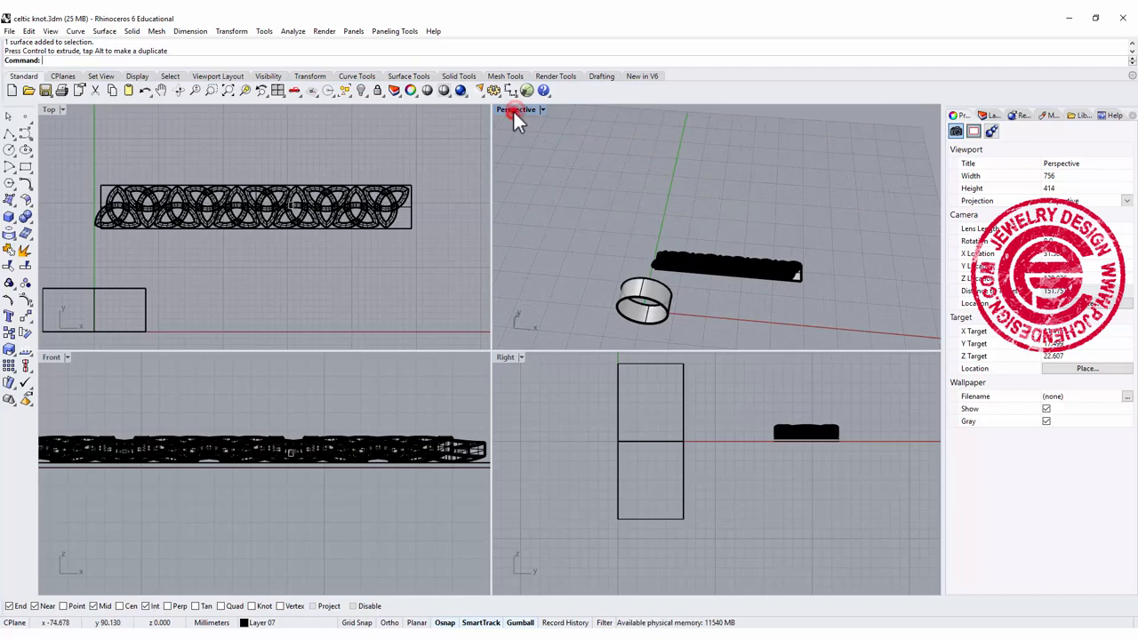
With Record History on, flow all knot pieces from the flat base surface onto the cylinder
{"action": "double_click", "coordinate": [516, 109]}
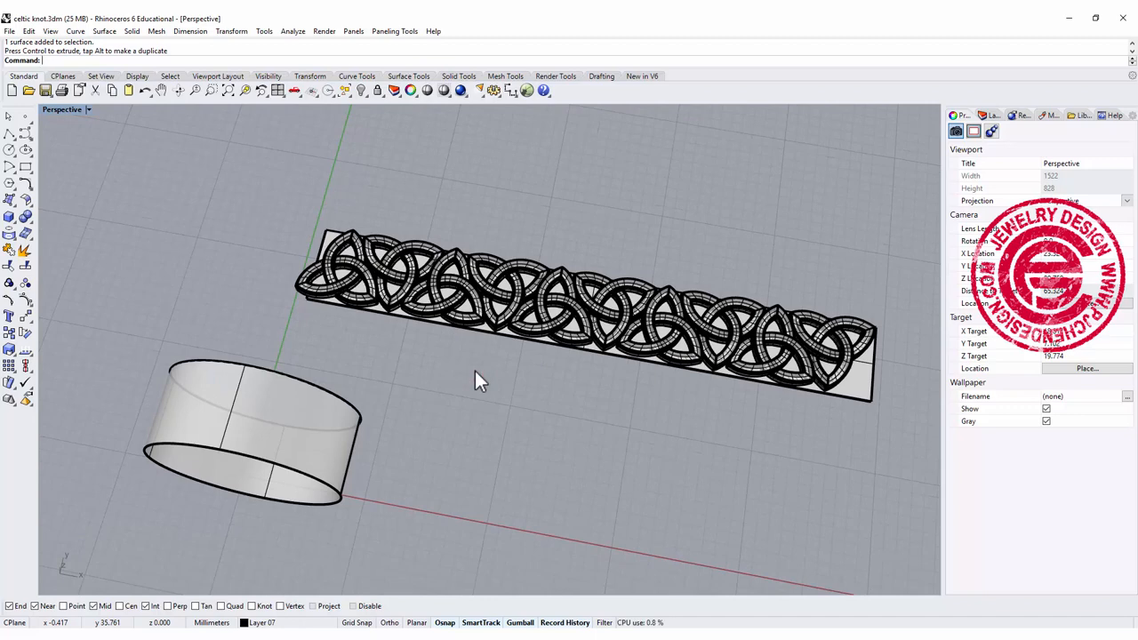
{"action": "mouse_move", "coordinate": [565, 618]}
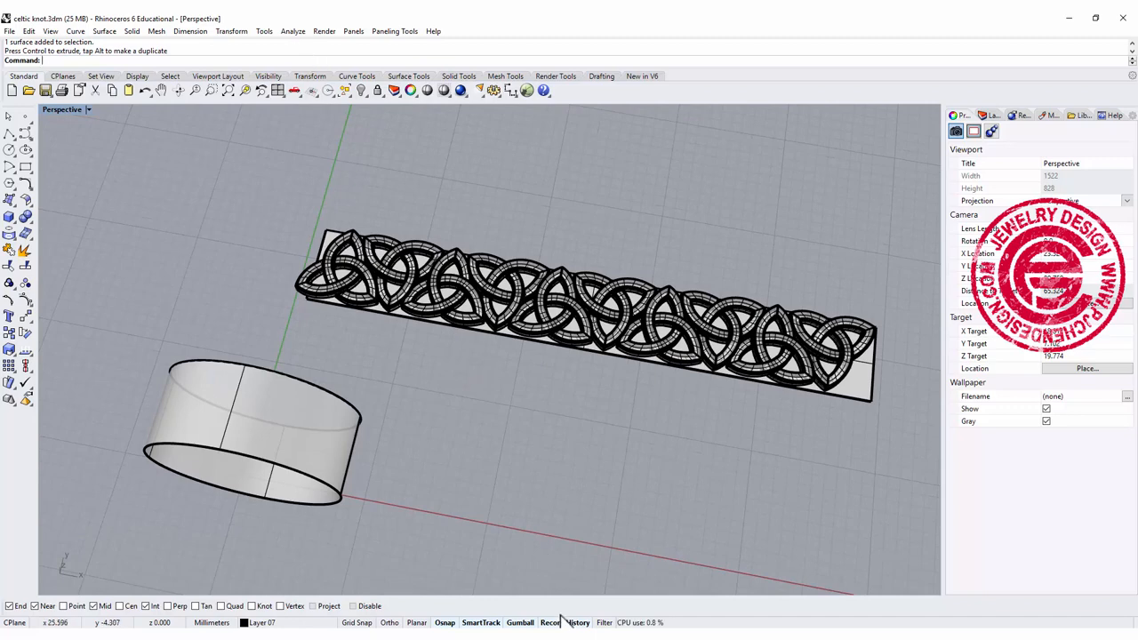
{"action": "left_click", "coordinate": [231, 32]}
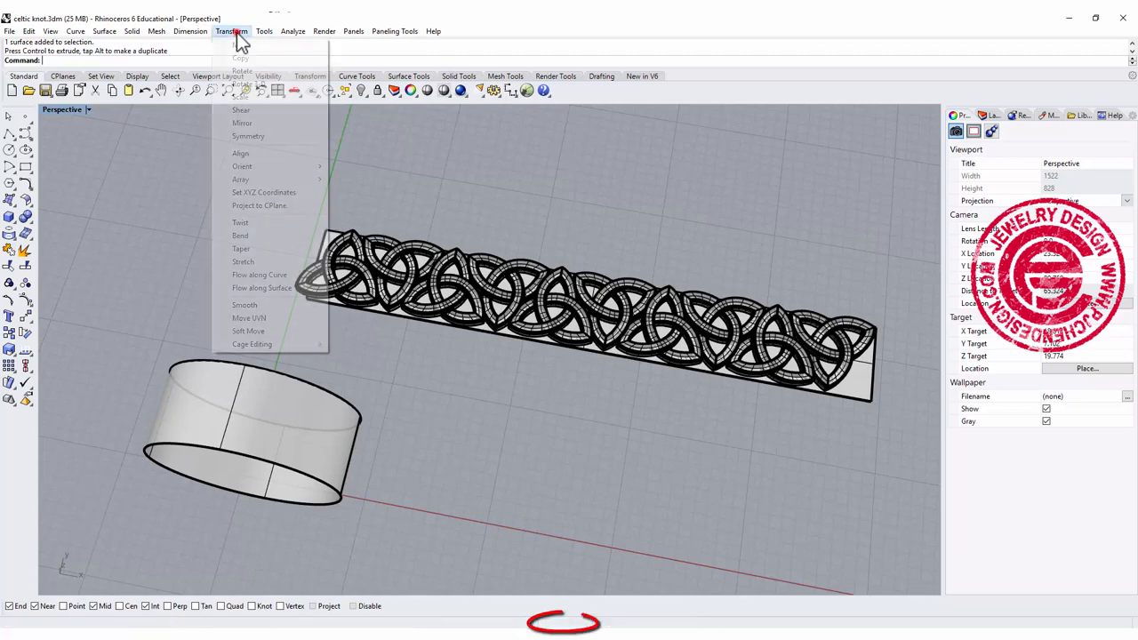
{"action": "left_click", "coordinate": [262, 288]}
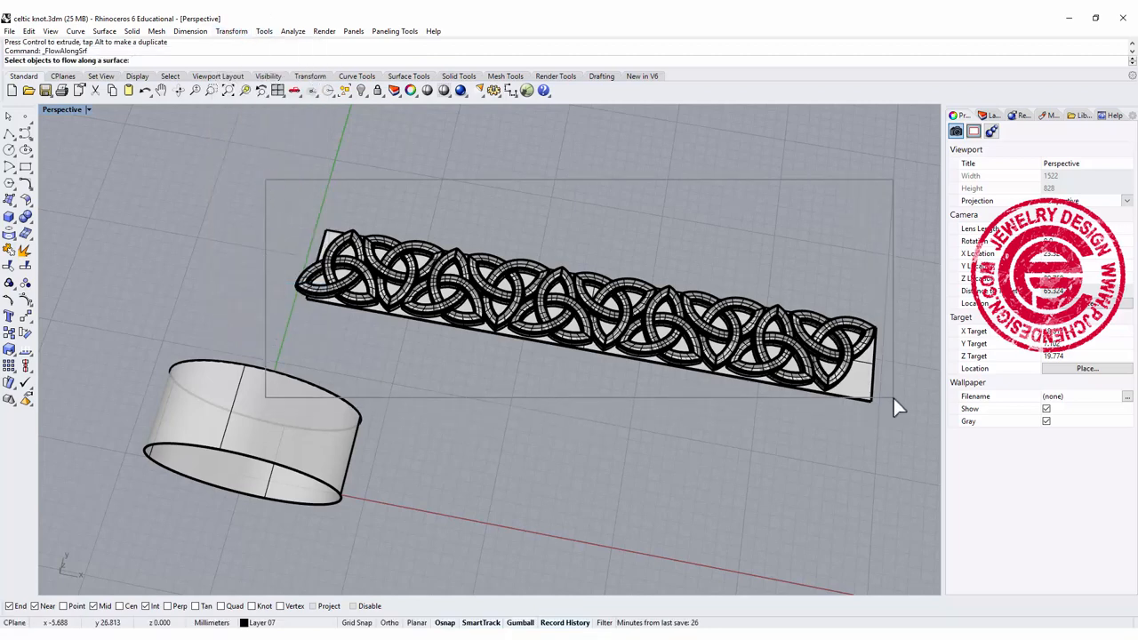
{"action": "left_click", "coordinate": [587, 311]}
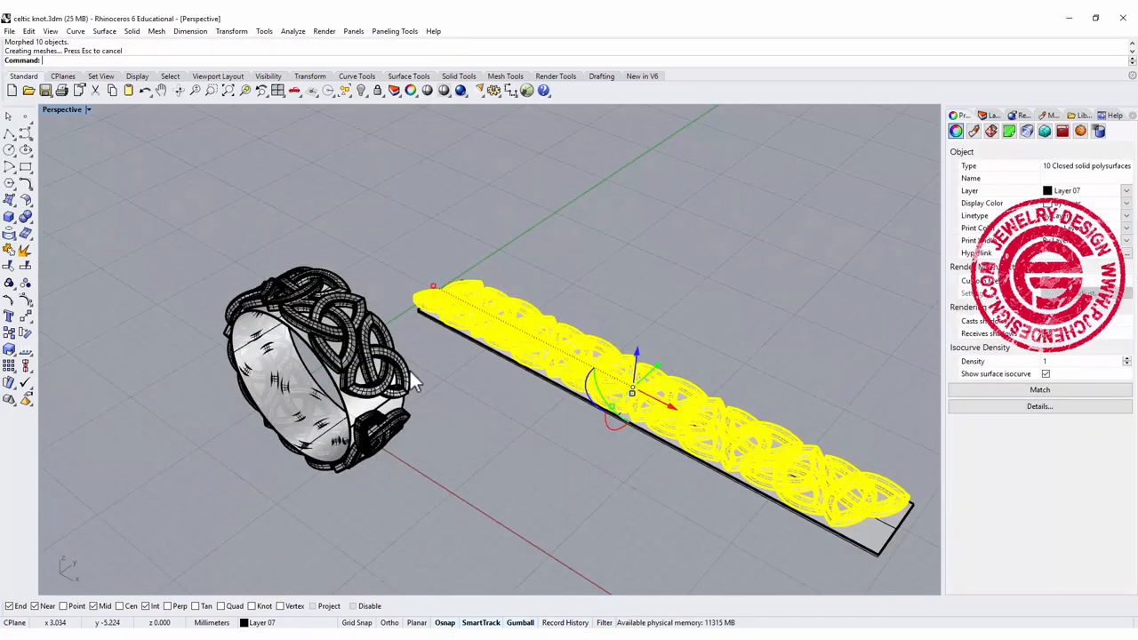
{"action": "mouse_move", "coordinate": [453, 391]}
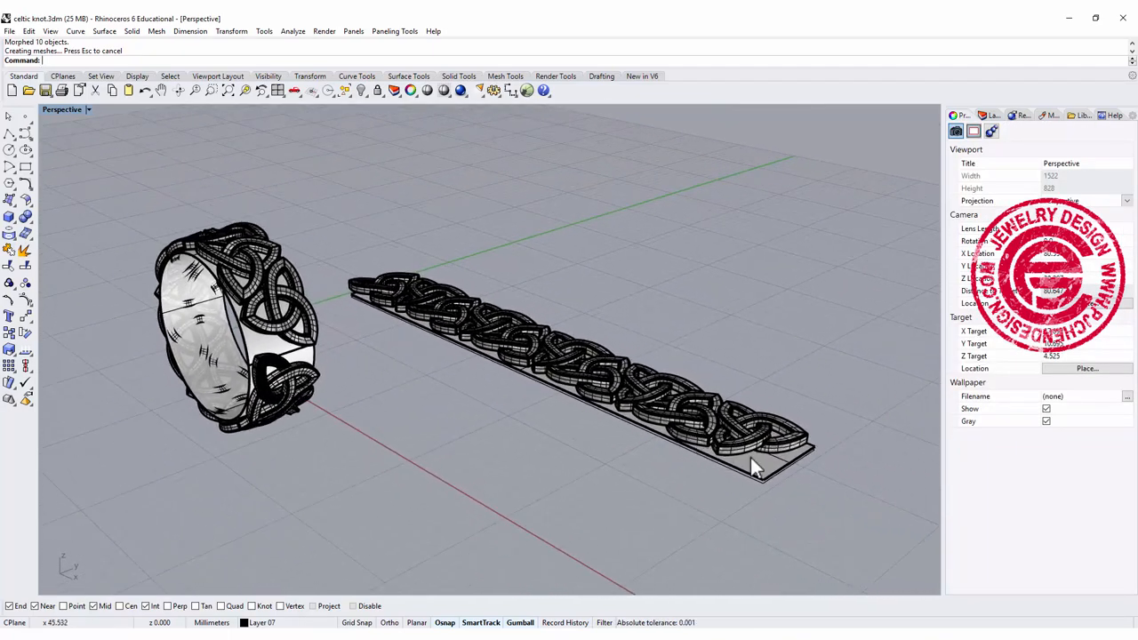
Adjust the flat base surface so the wrapped knot band updates to cover the full circumference
{"action": "left_click", "coordinate": [786, 462]}
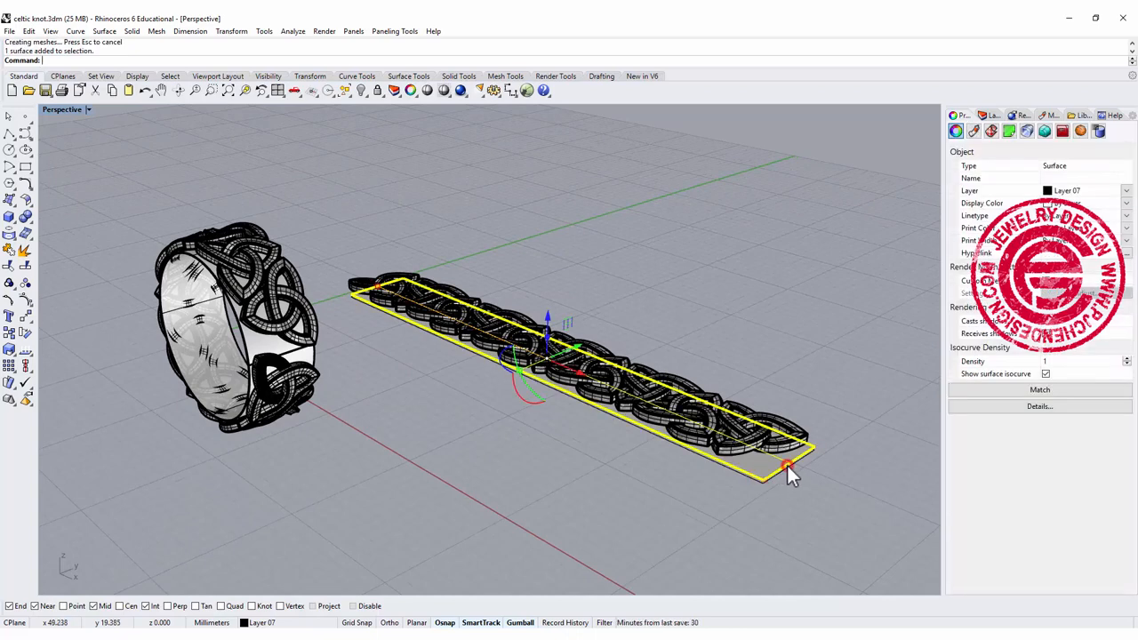
{"action": "mouse_move", "coordinate": [377, 293]}
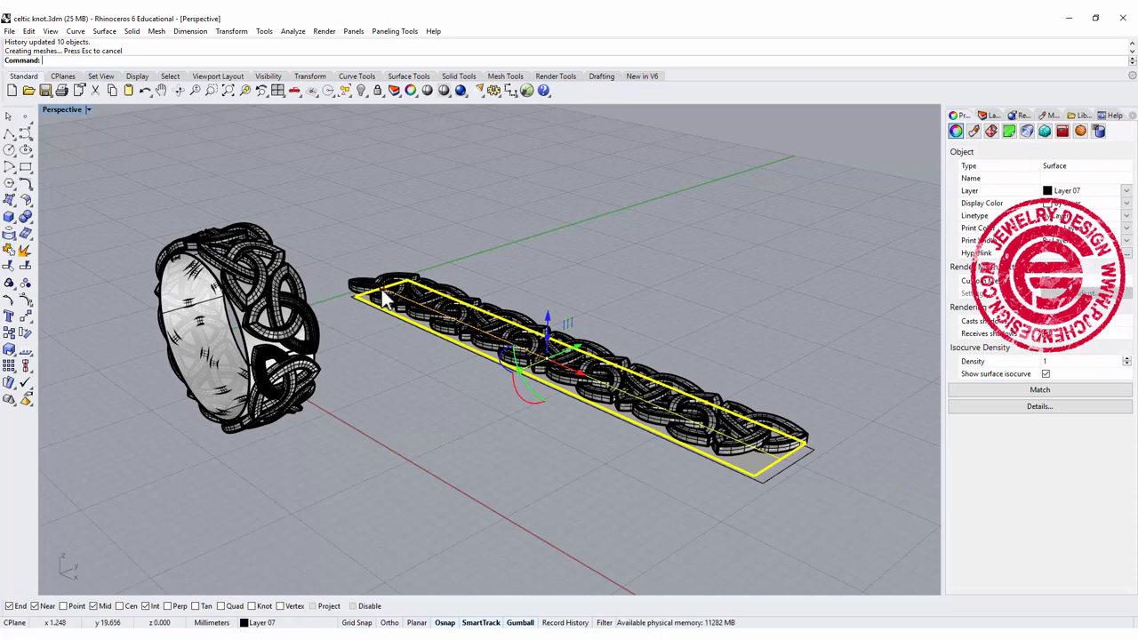
{"action": "scroll", "scroll_direction": "up", "scroll_amount": 3}
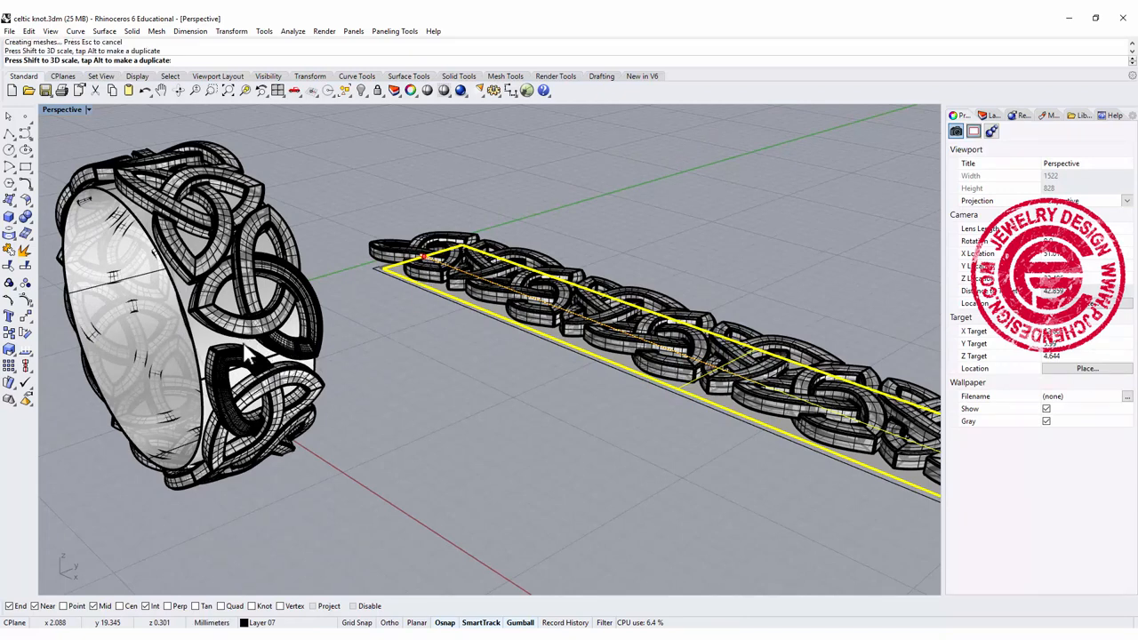
{"action": "mouse_move", "coordinate": [302, 359]}
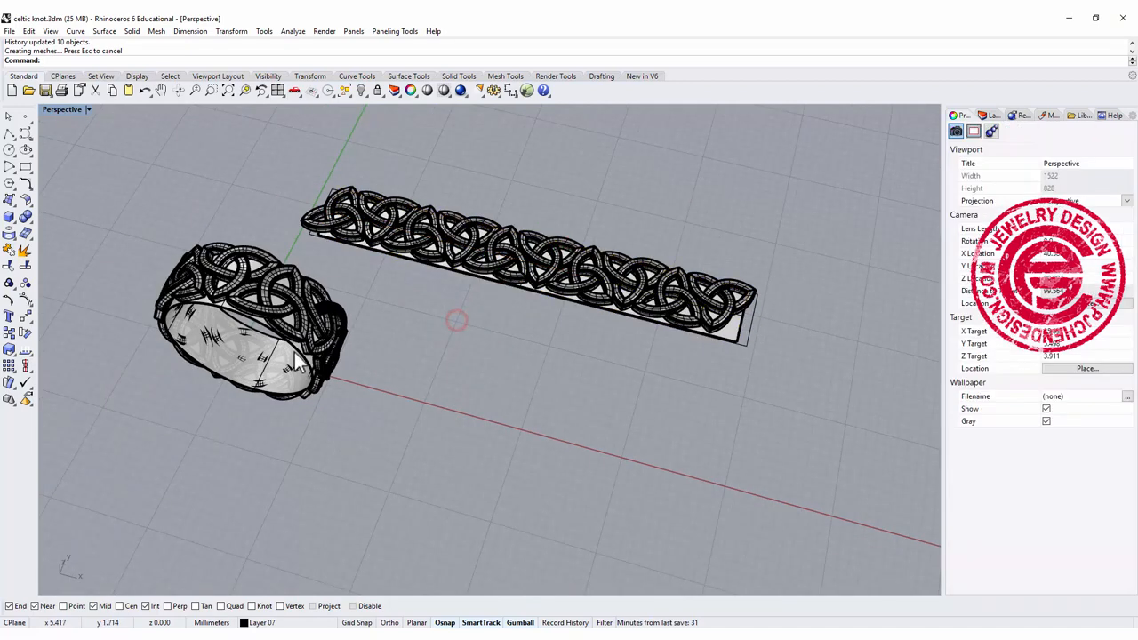
Delete the inner cylinder extrusion, accepting the history warning, leaving the openwork knot ring
{"action": "left_click", "coordinate": [293, 359]}
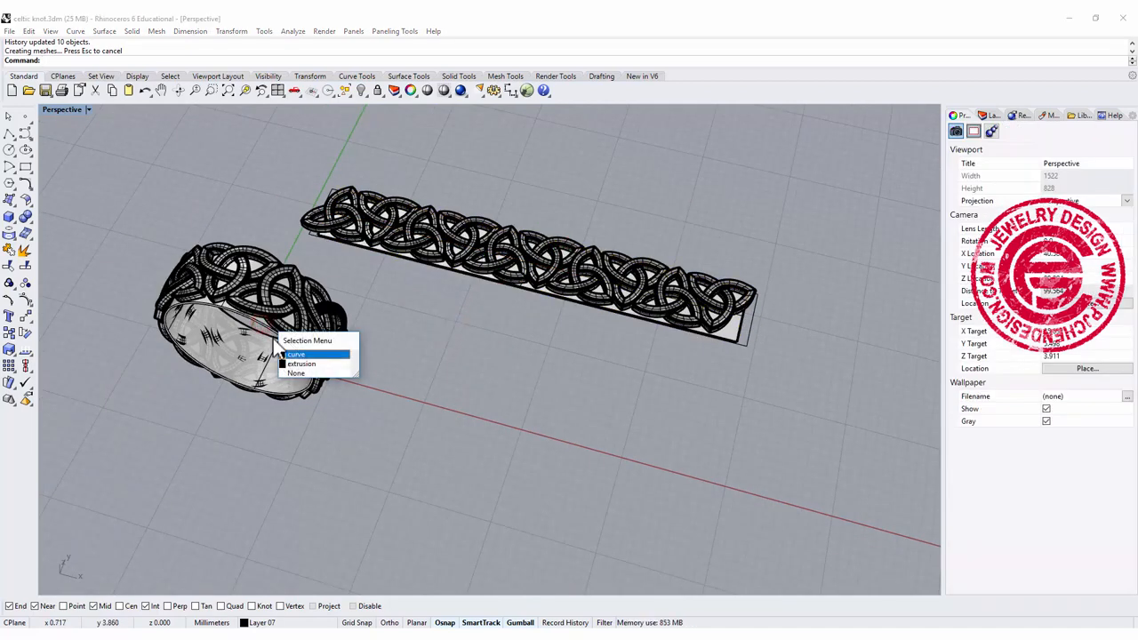
{"action": "left_click", "coordinate": [302, 362]}
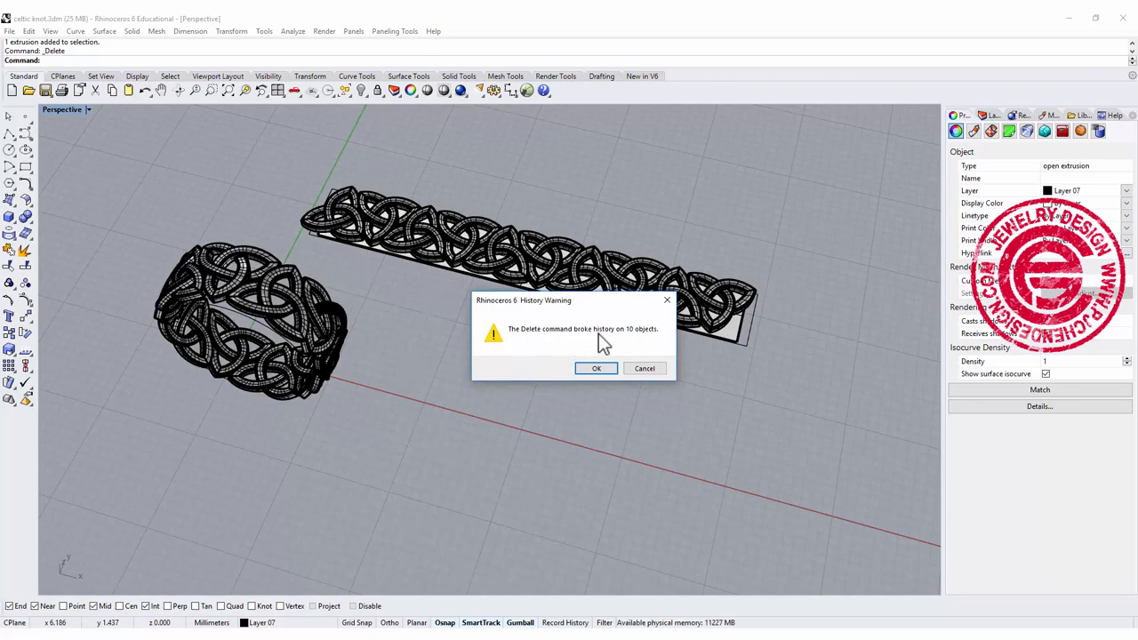
{"action": "left_click", "coordinate": [595, 368]}
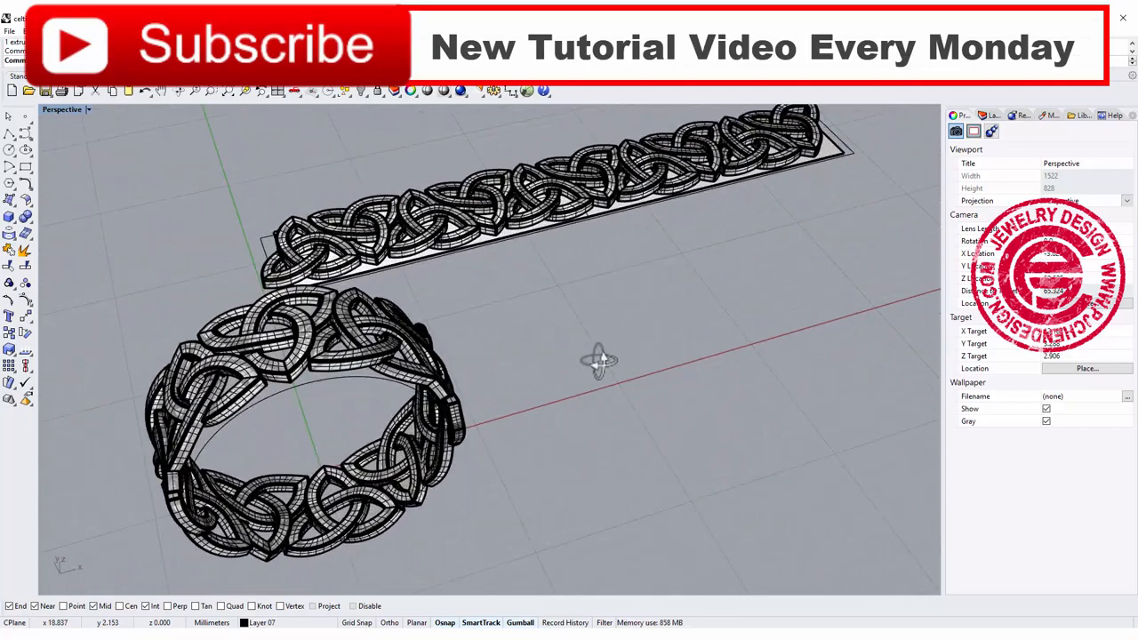
{"action": "mouse_move", "coordinate": [594, 372]}
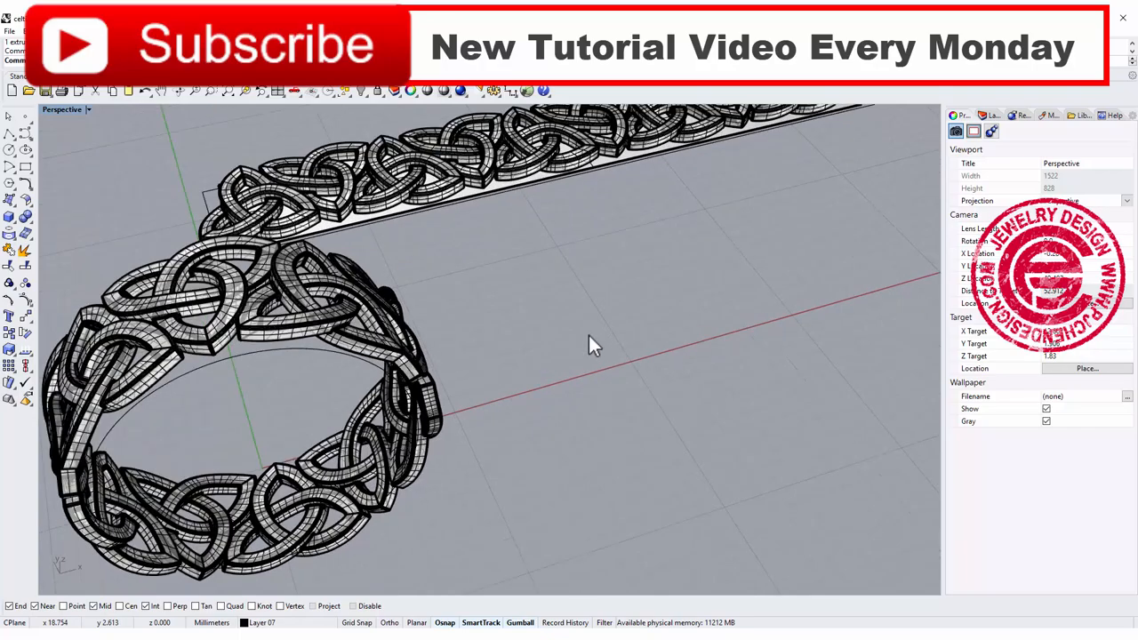
{"action": "left_click_drag", "start_coordinate": [594, 345], "coordinate": [677, 407]}
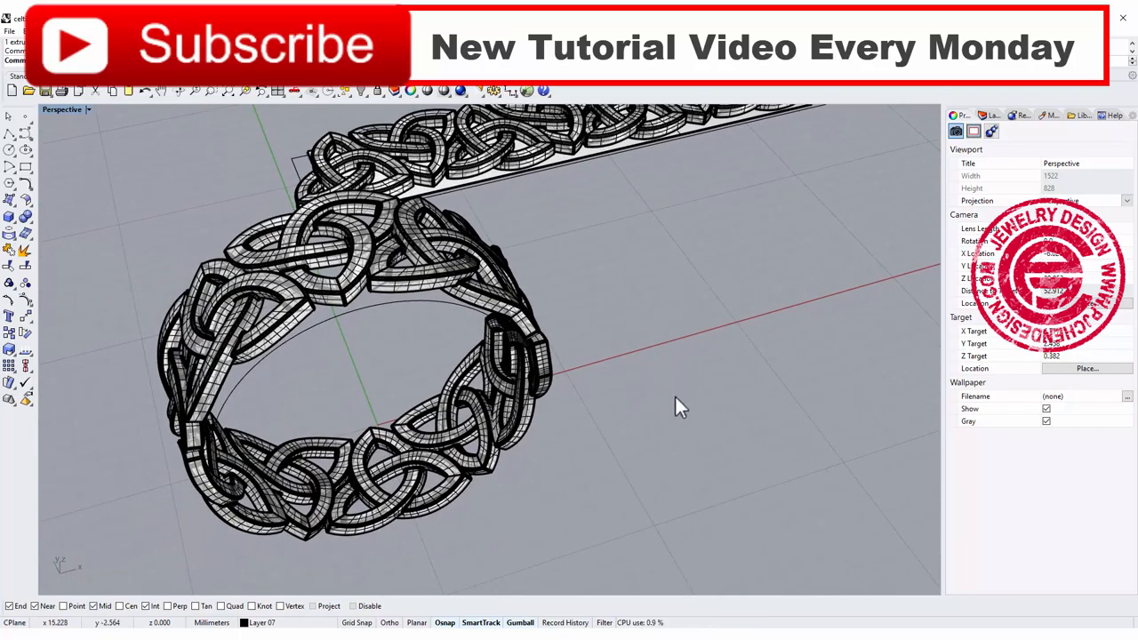
{"action": "left_click_drag", "start_coordinate": [679, 408], "coordinate": [619, 401]}
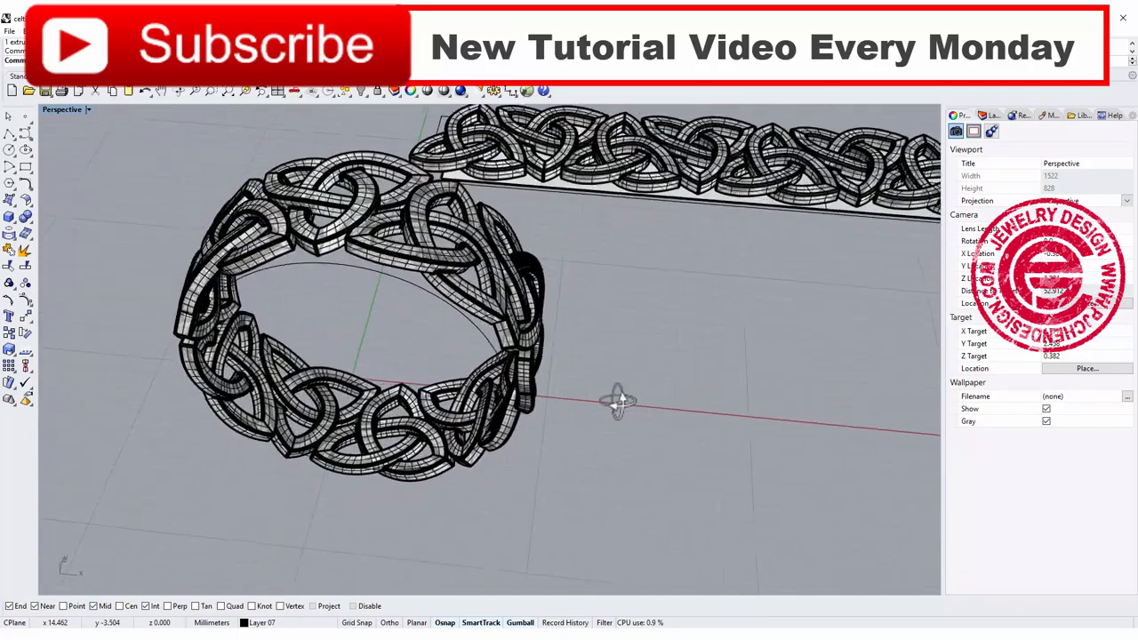
{"action": "left_click_drag", "start_coordinate": [619, 400], "coordinate": [608, 420]}
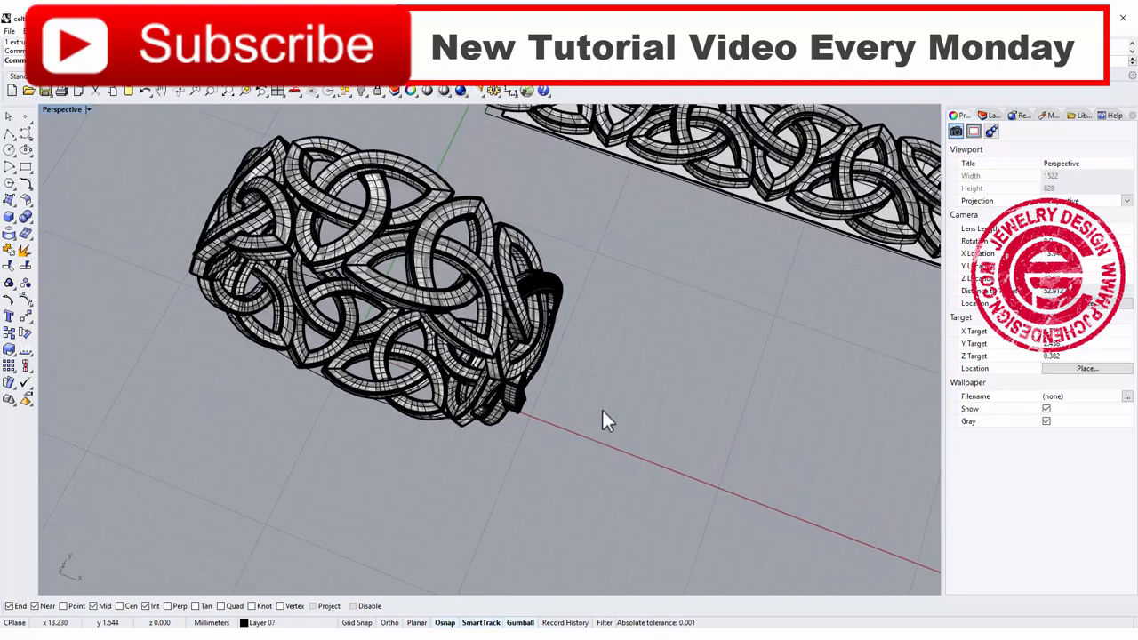
{"action": "left_click_drag", "start_coordinate": [608, 420], "coordinate": [679, 380]}
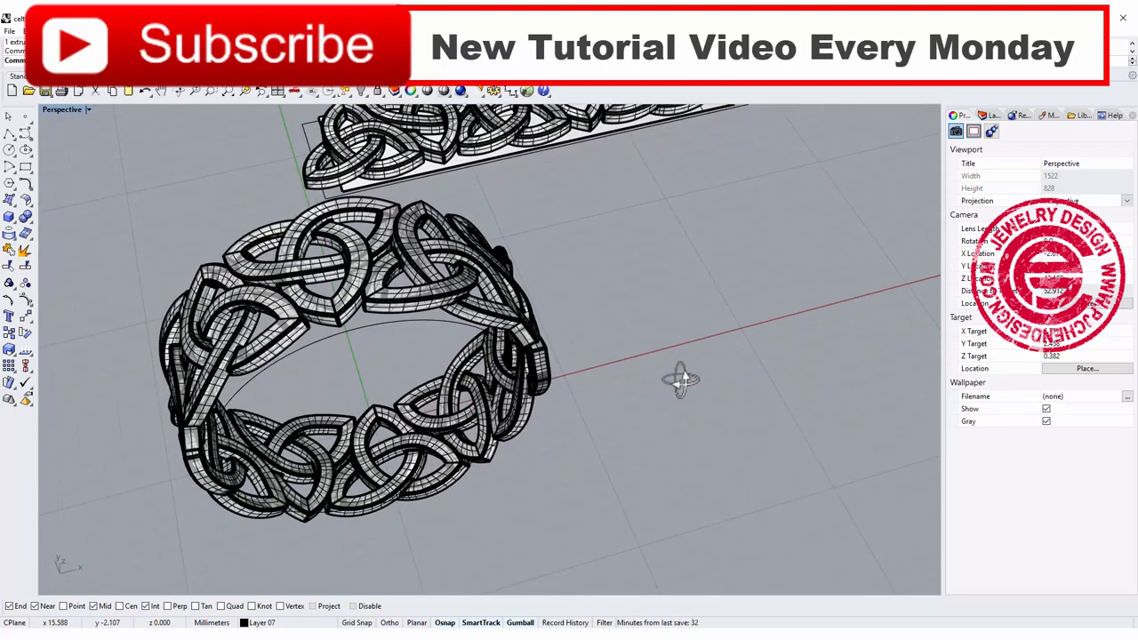